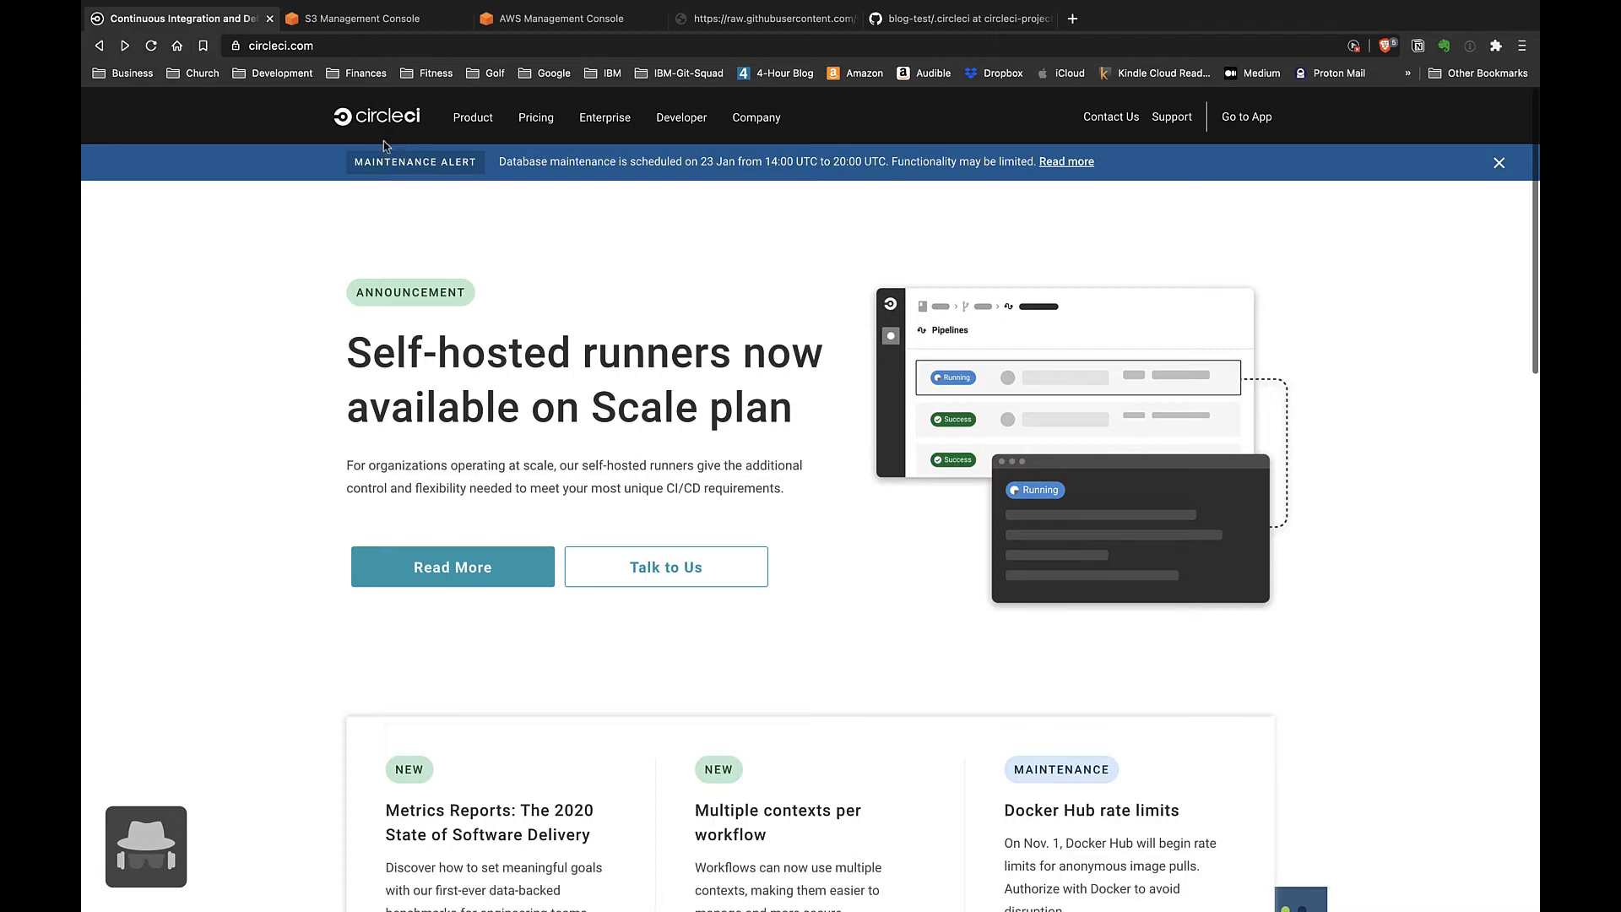
mouse_move(325, 134)
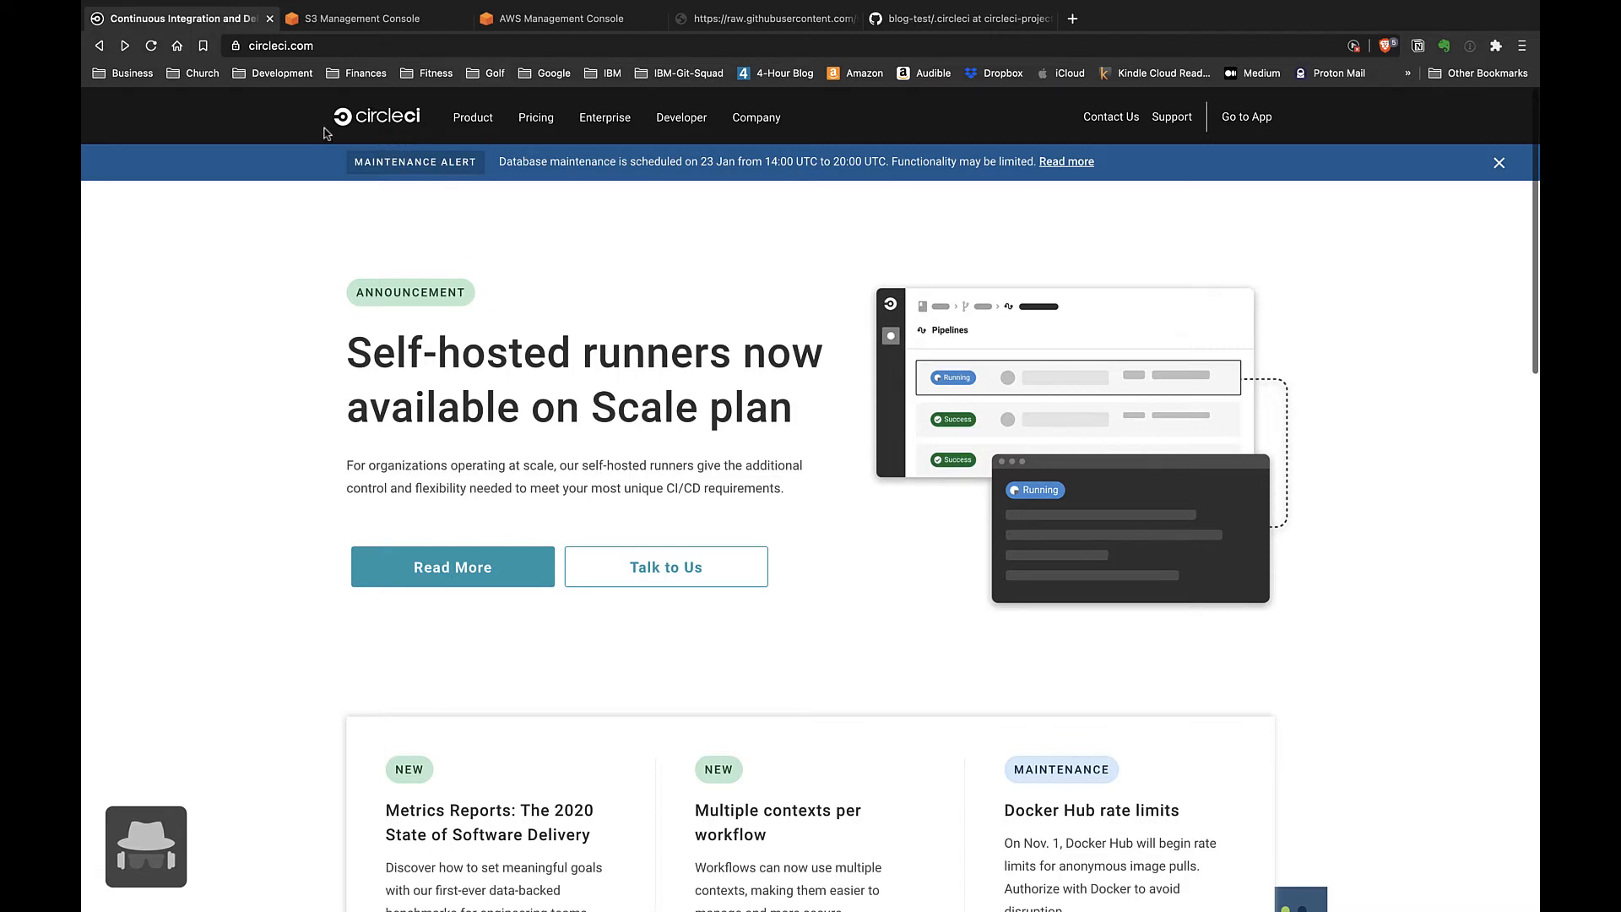
mouse_move(402, 93)
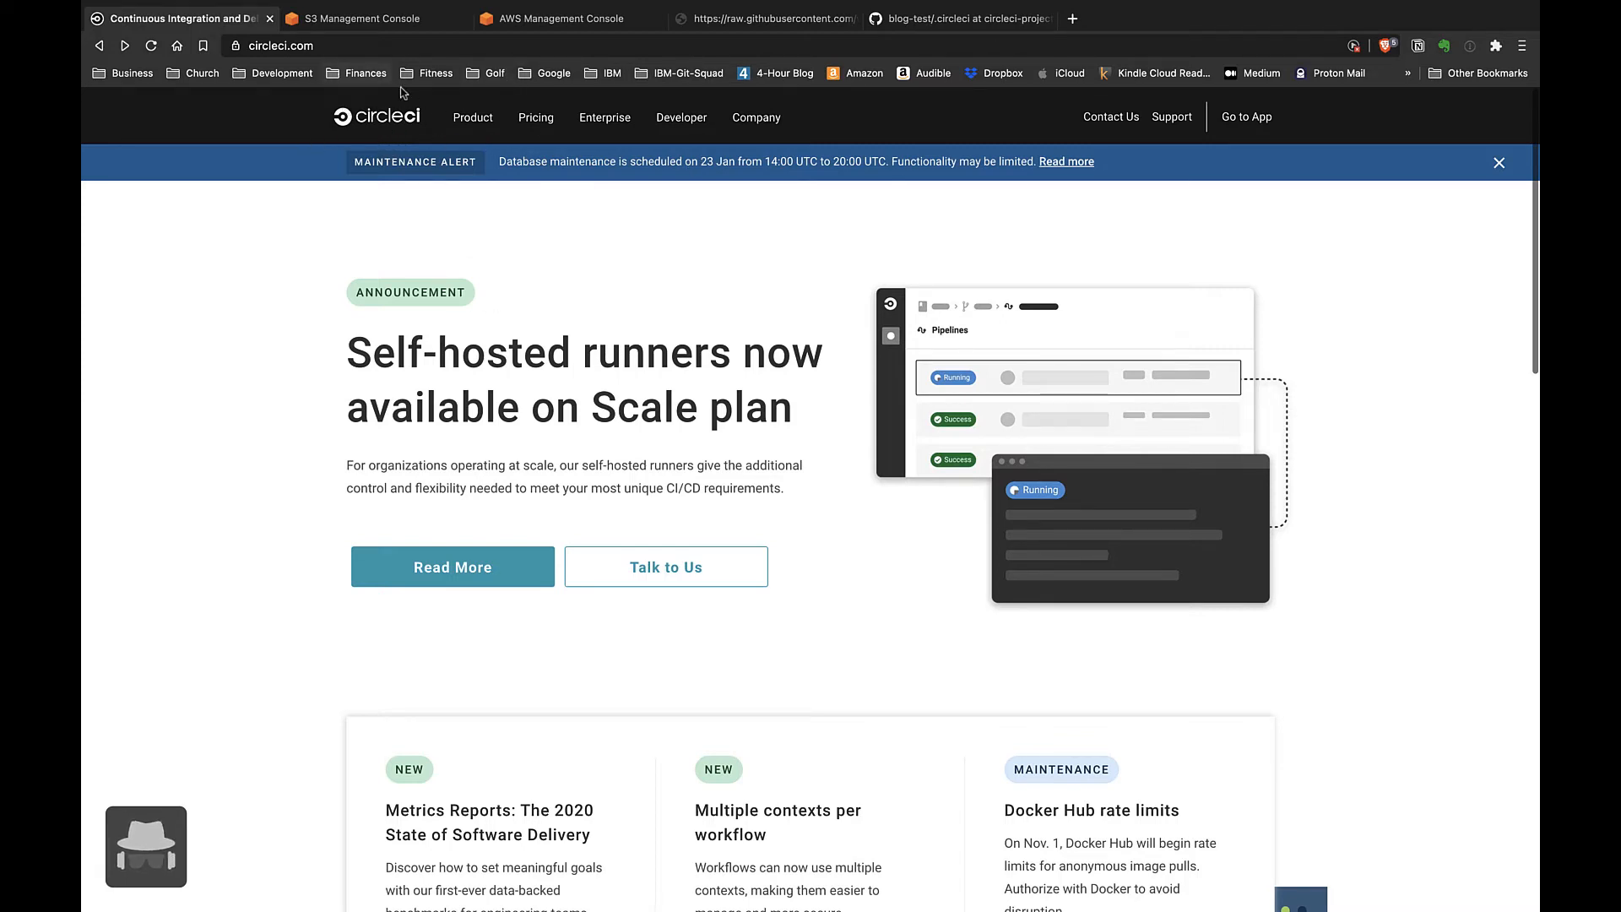
mouse_move(1184, 238)
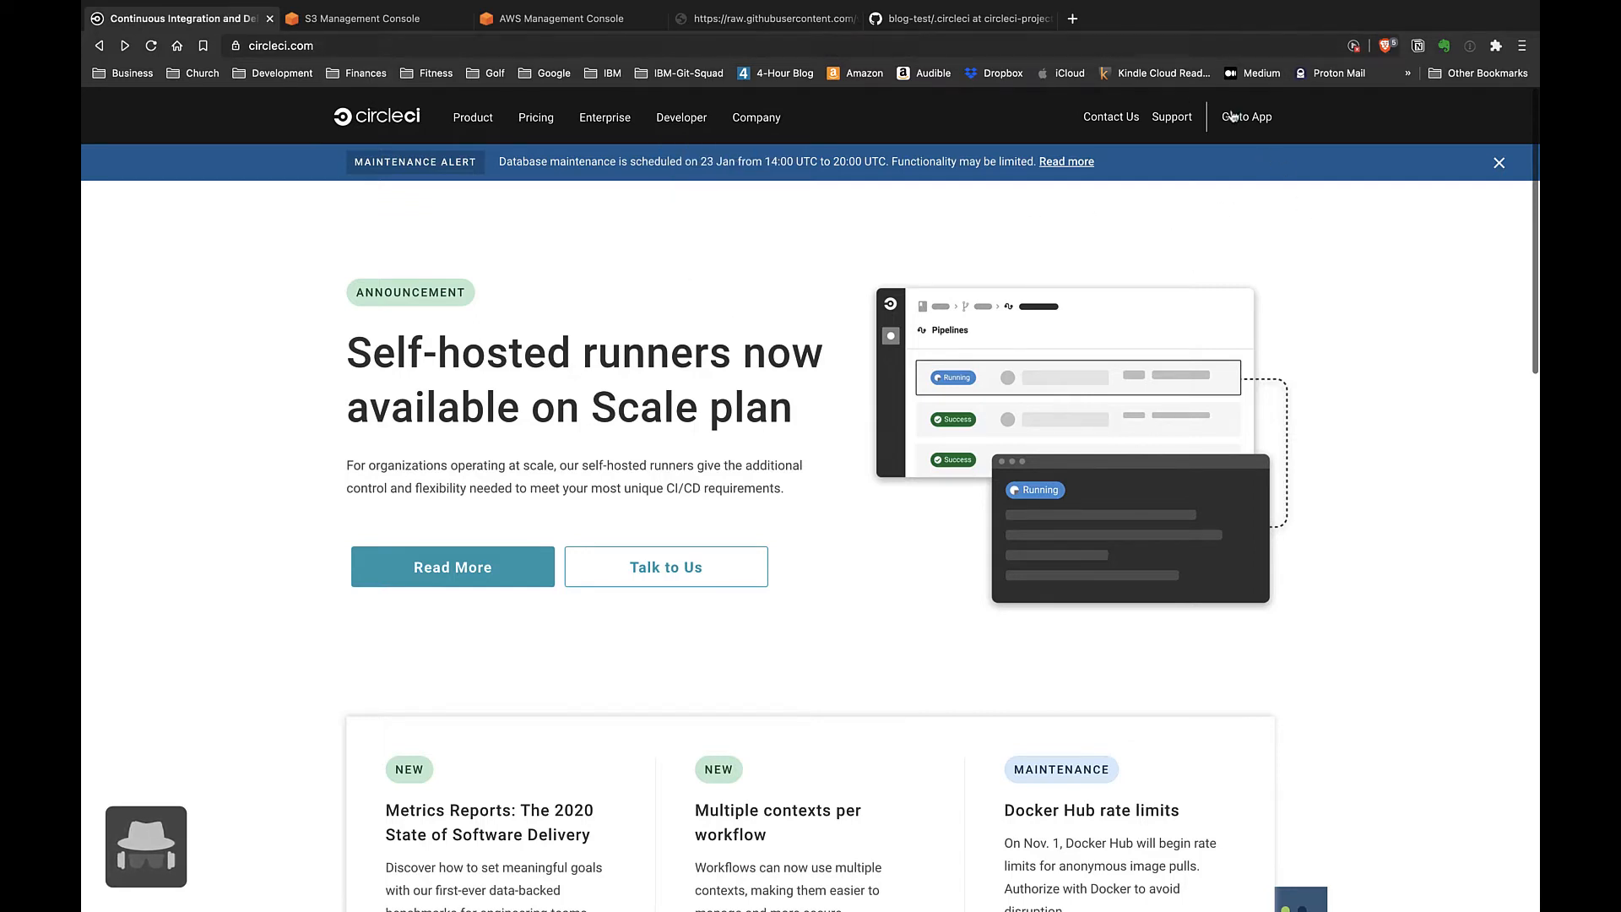
Step: Sign in to the CircleCI app with the GitHub account, landing on the All Pipelines dashboard
left_click(1246, 116)
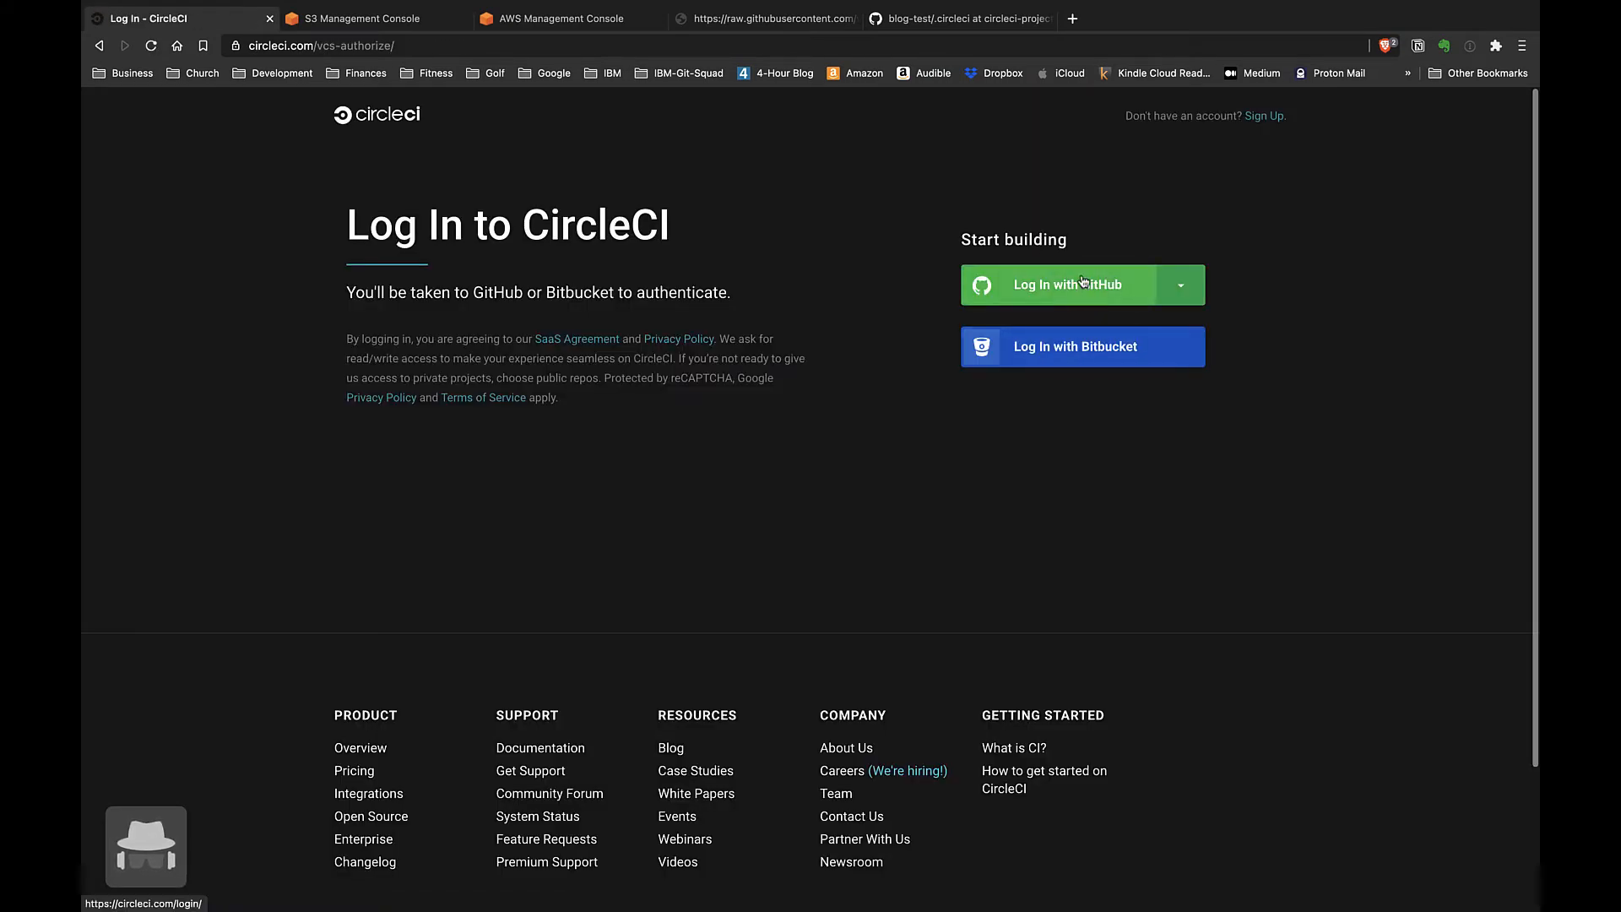
left_click(1053, 283)
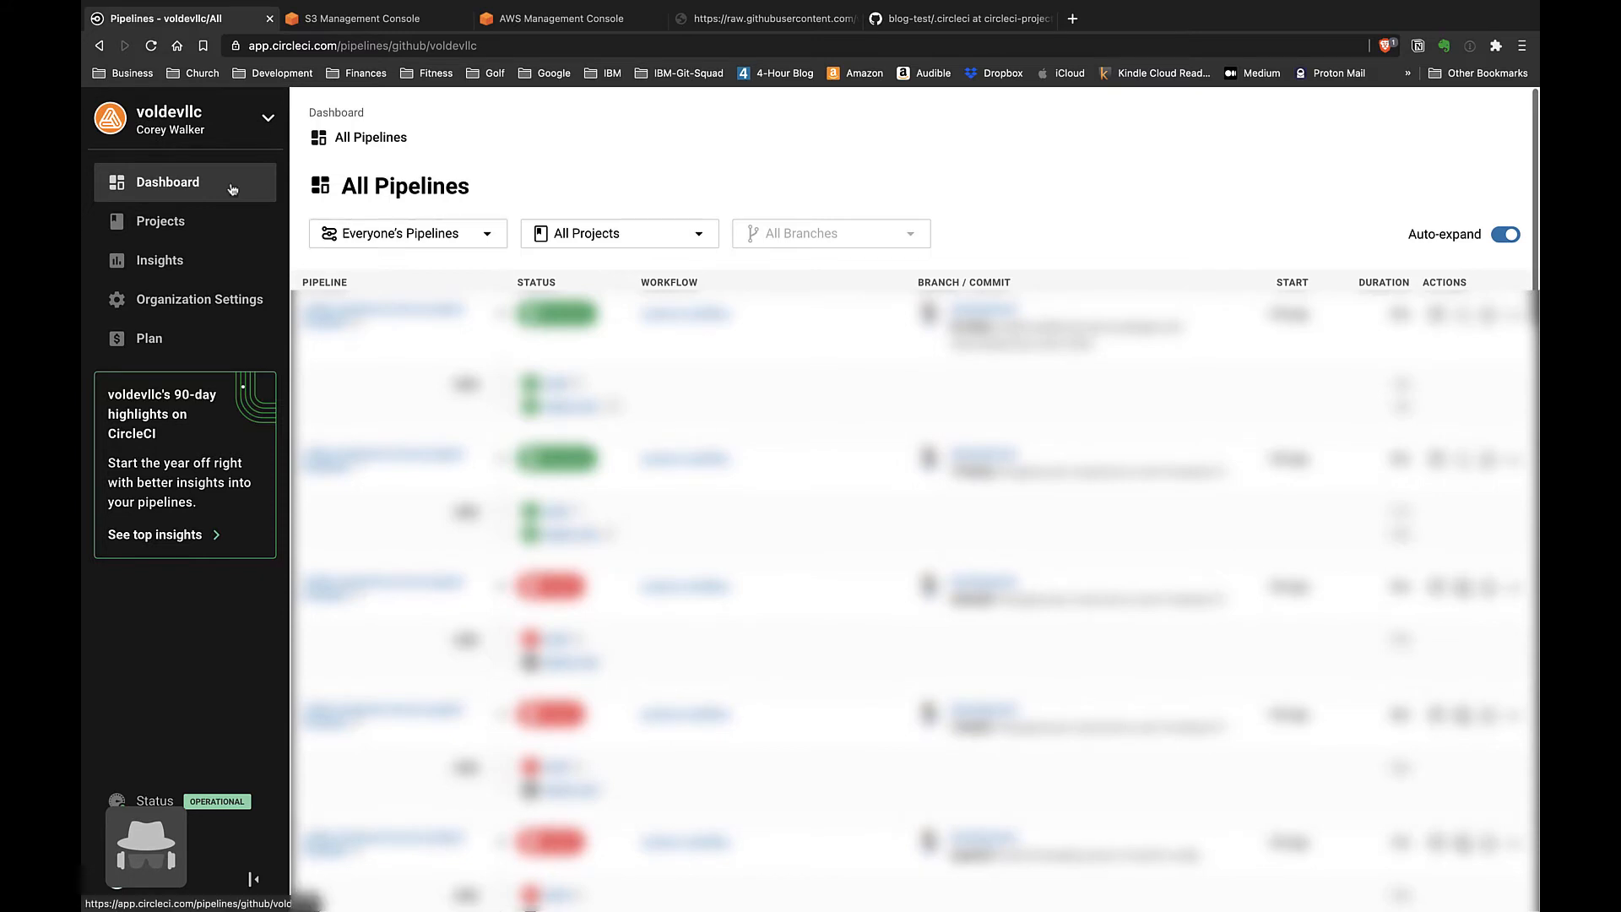
Step: From the Projects list, begin setting up the blog-test repository as a new project
left_click(162, 219)
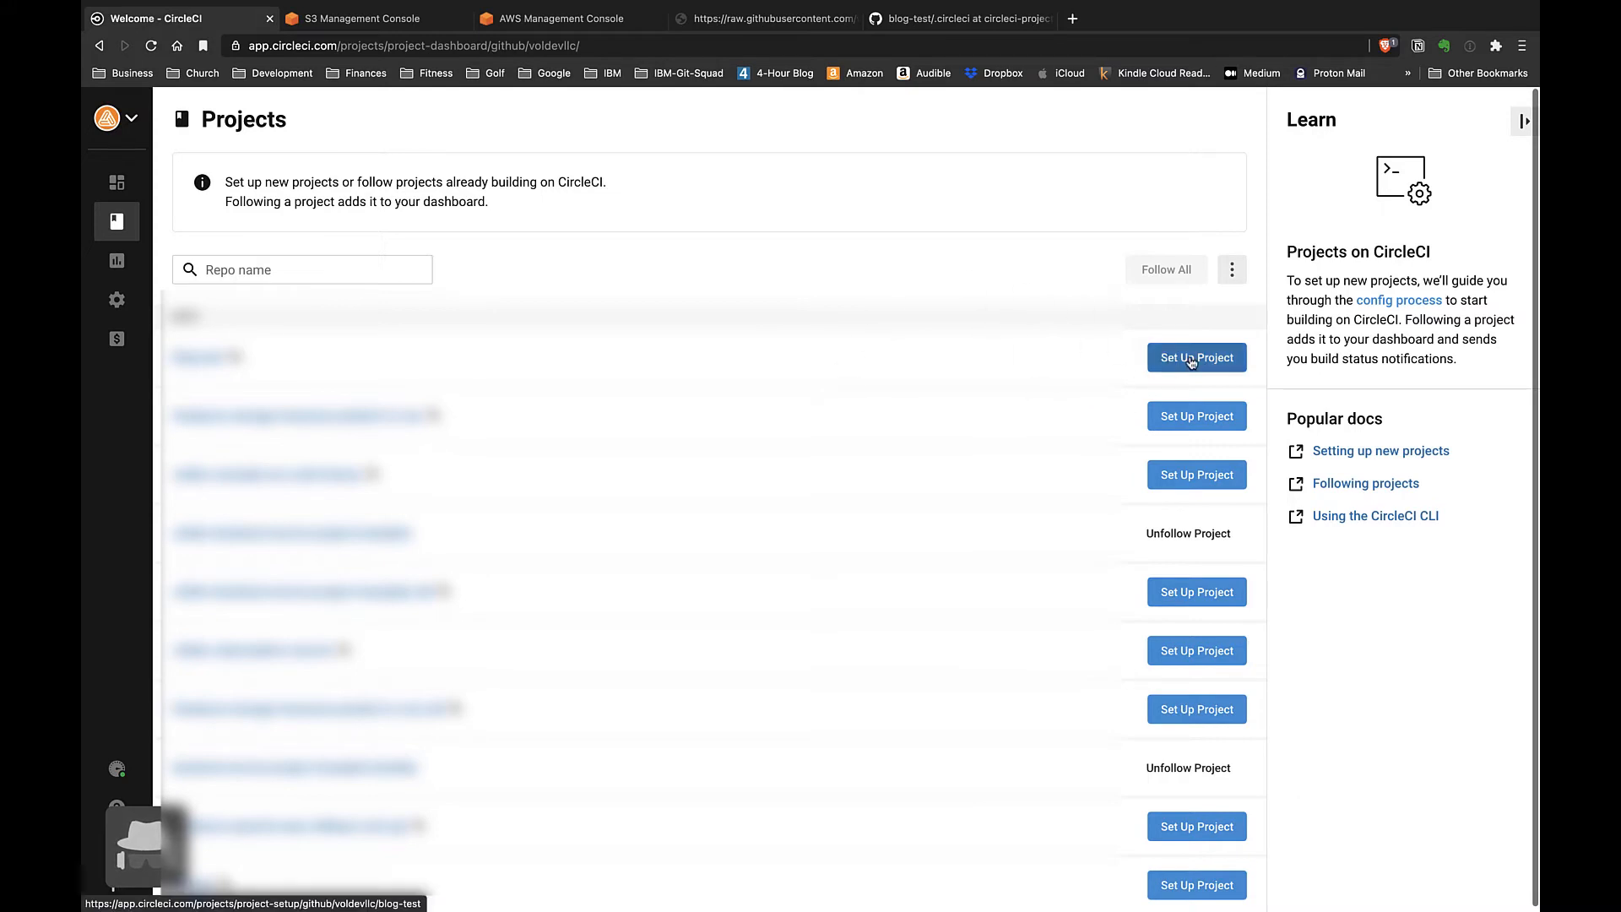
left_click(1196, 356)
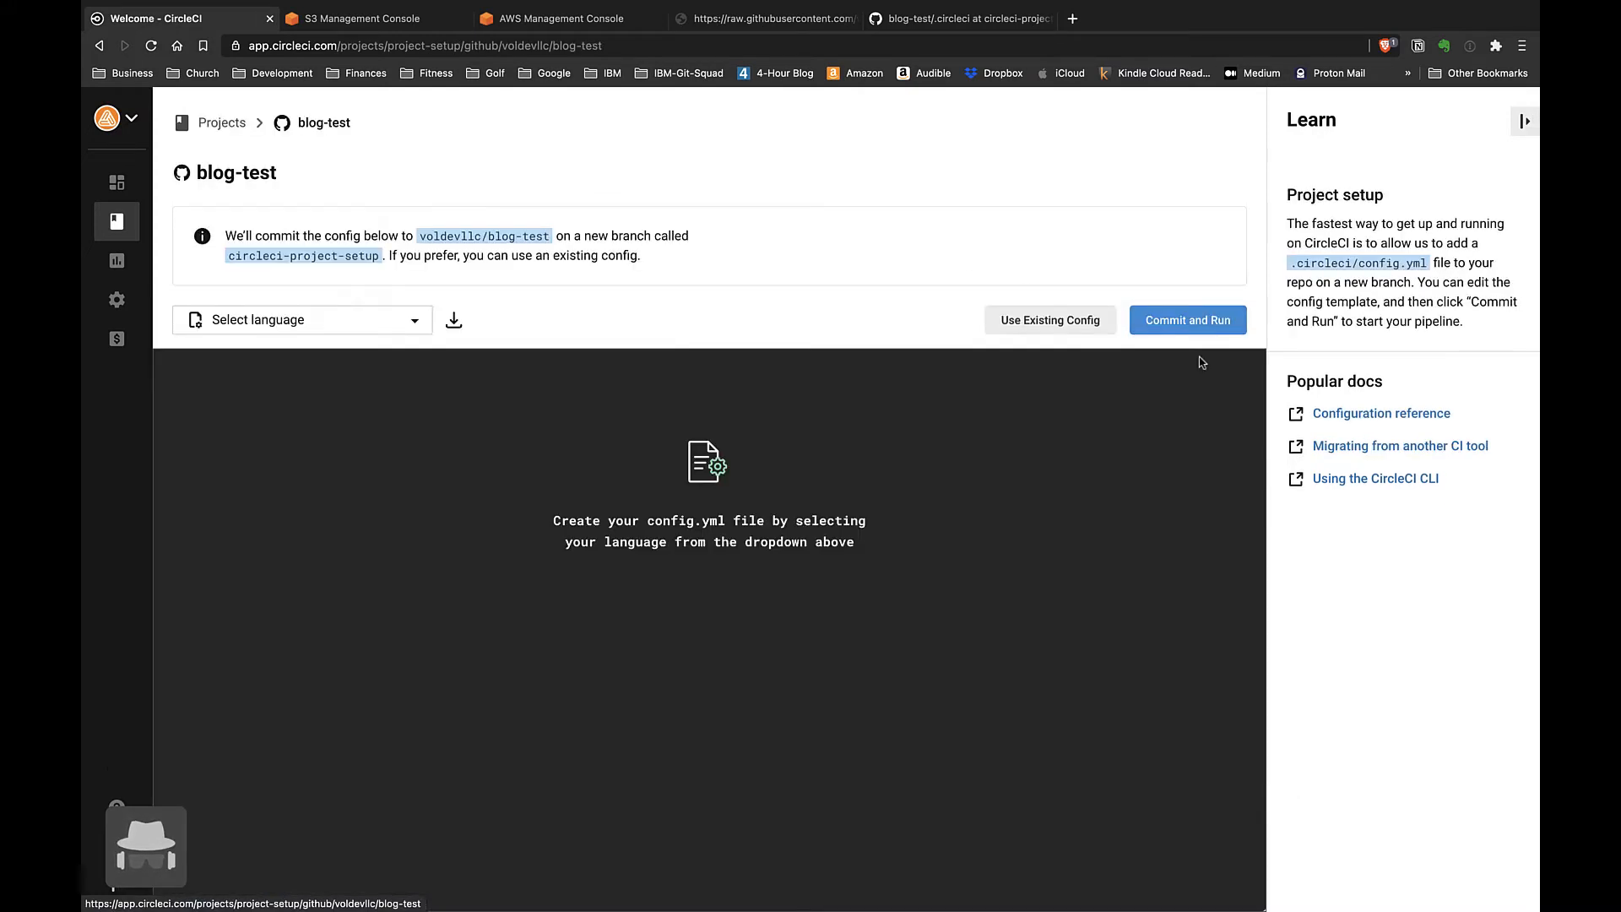
Step: Select the Node sample configuration as the config language for blog-test
left_click(302, 319)
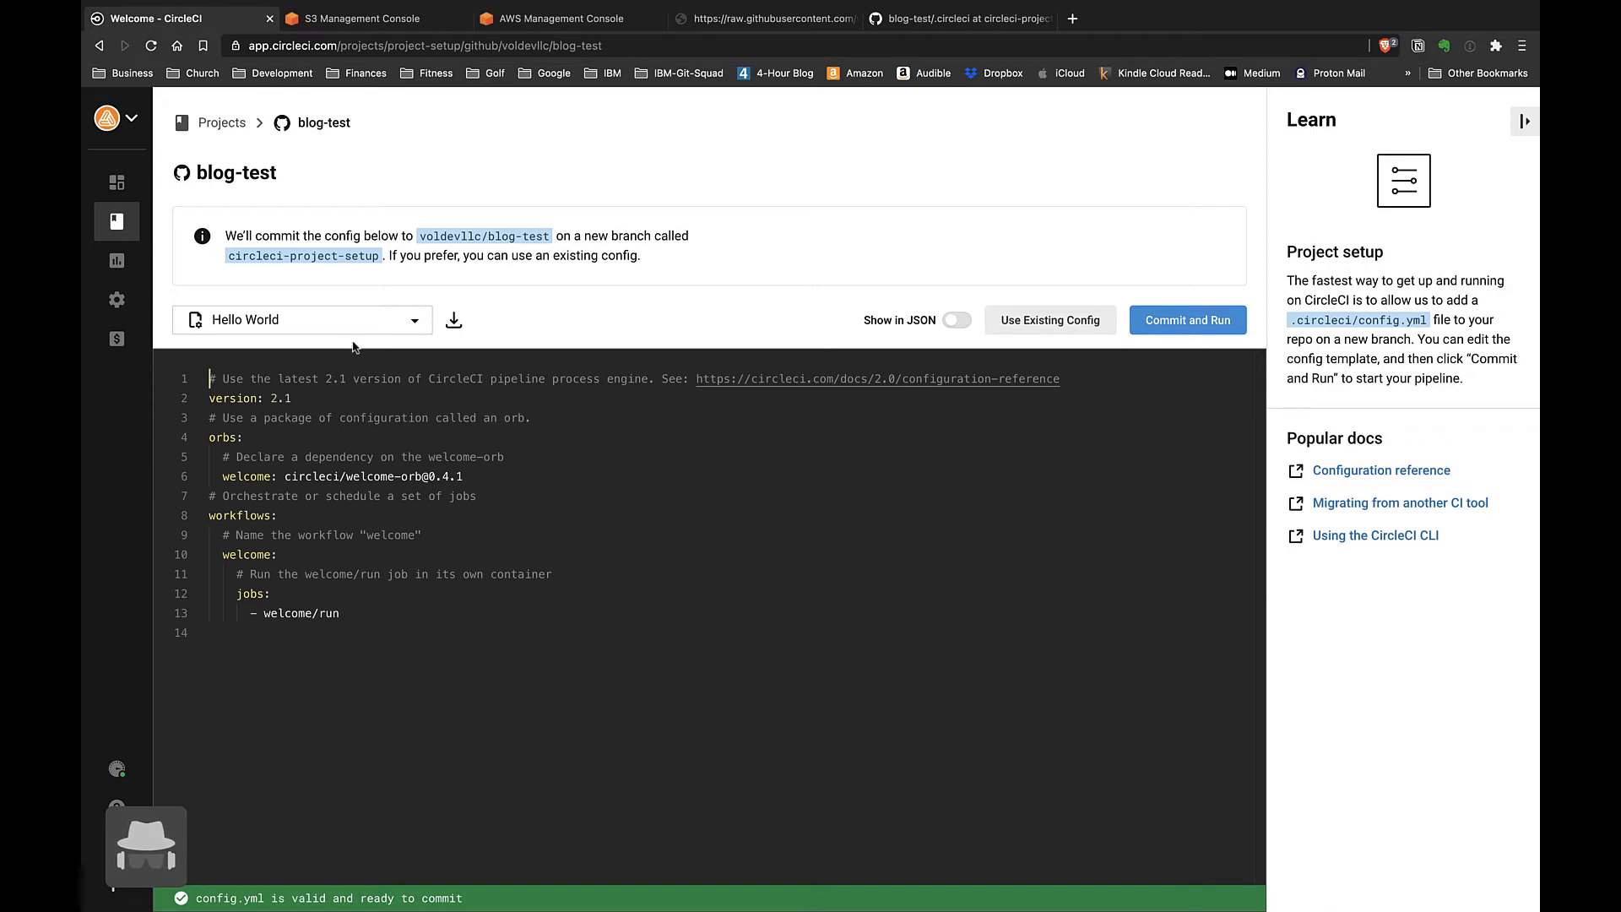
left_click(300, 319)
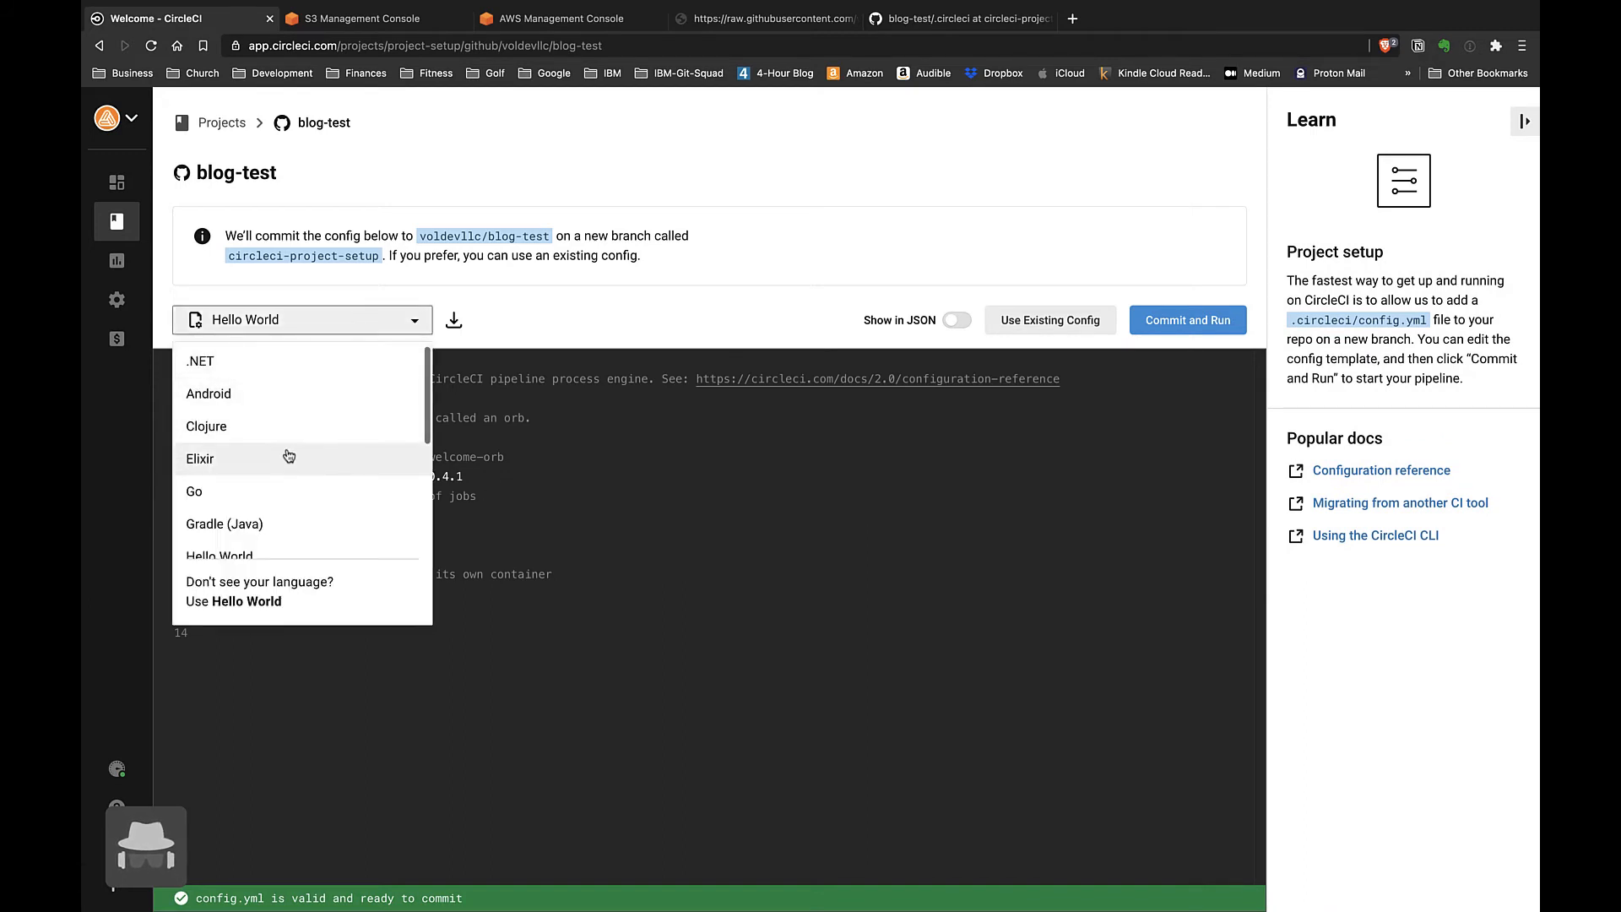
scroll("down", 3)
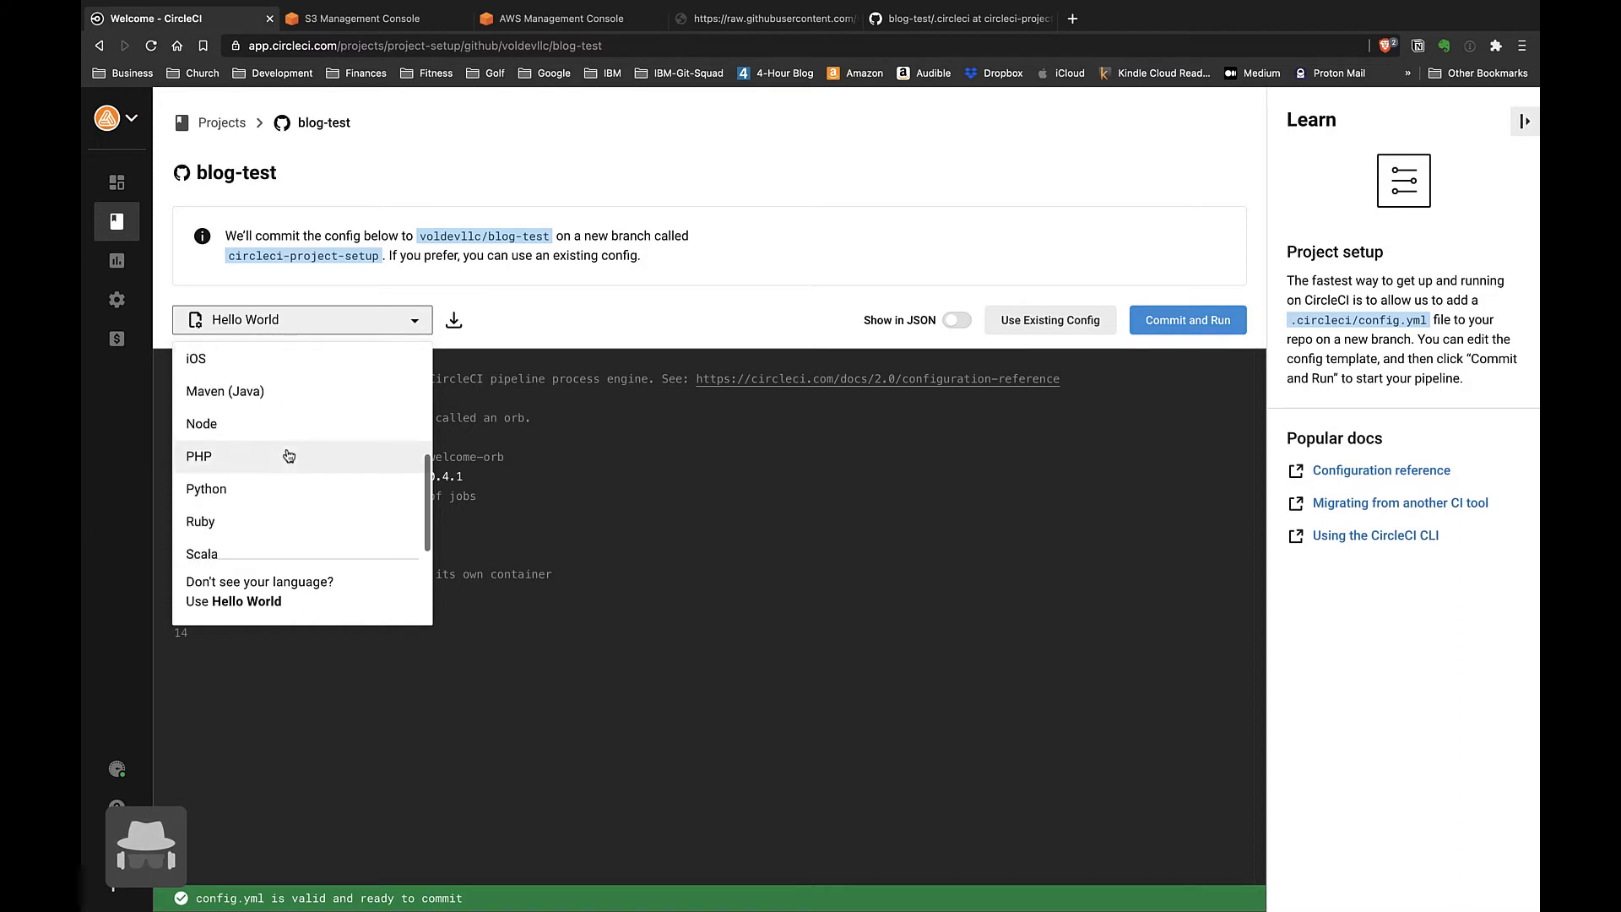
left_click(201, 424)
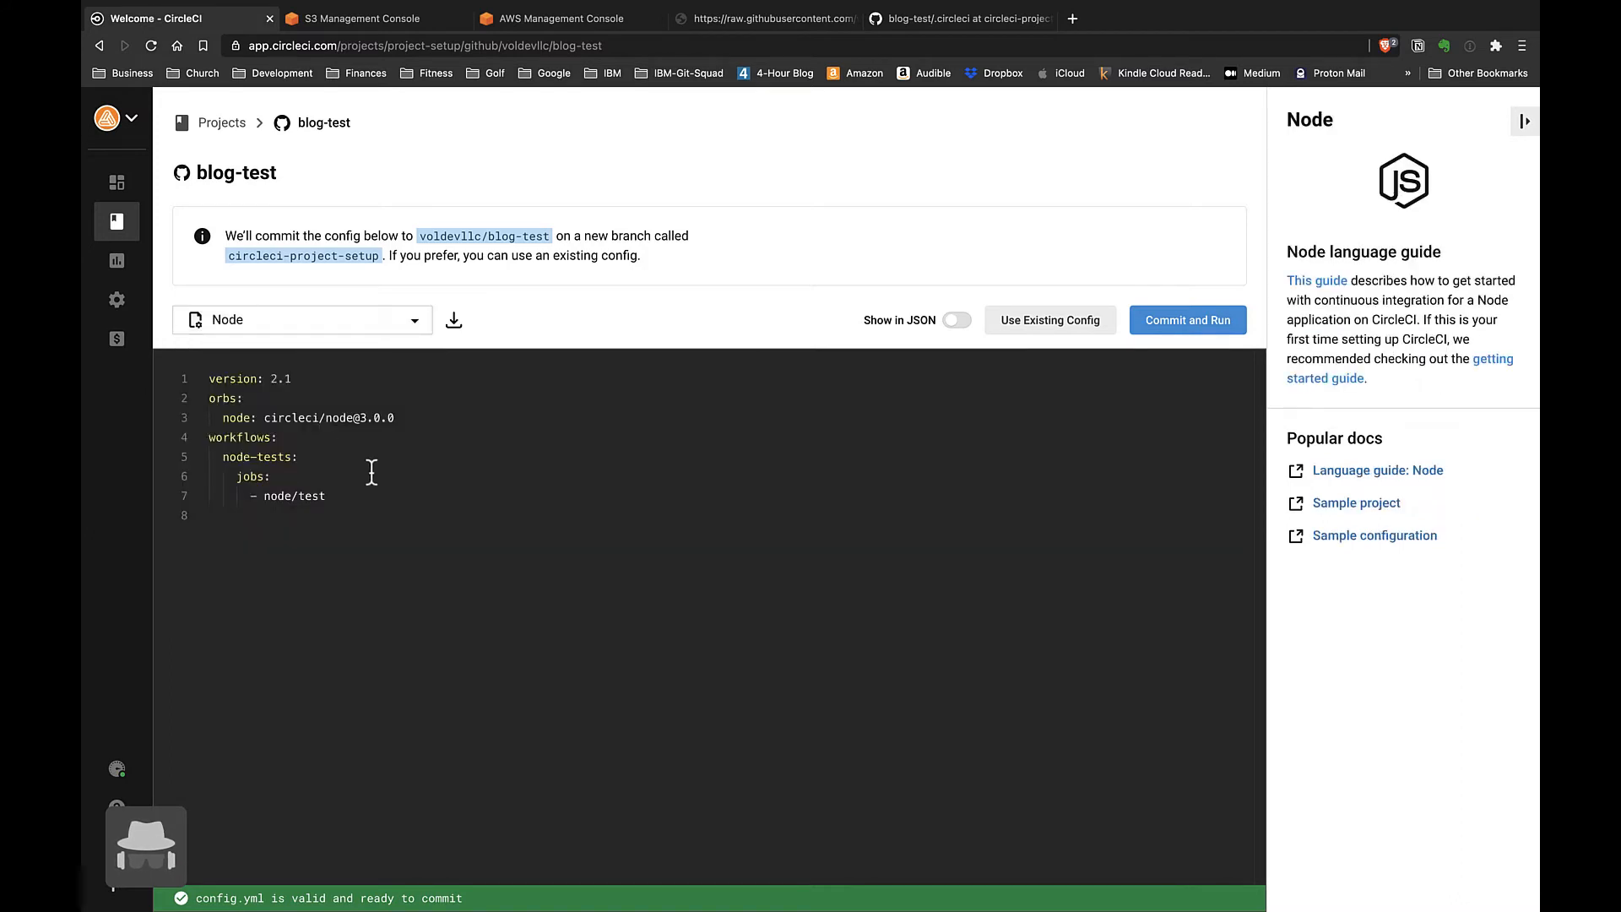
left_click(303, 319)
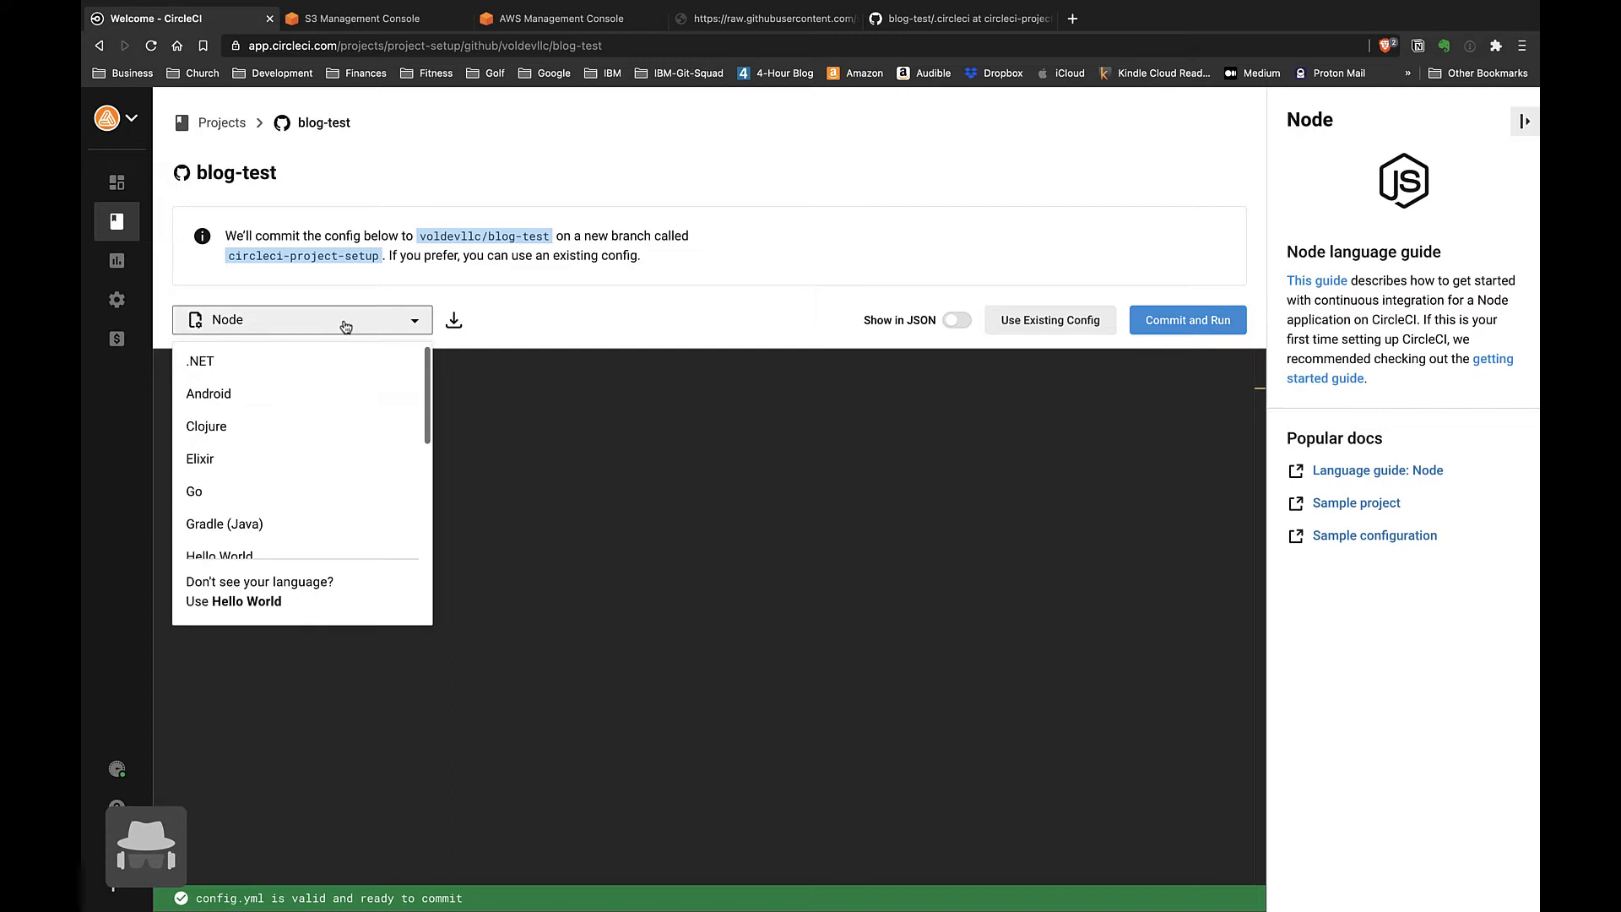
left_click(300, 319)
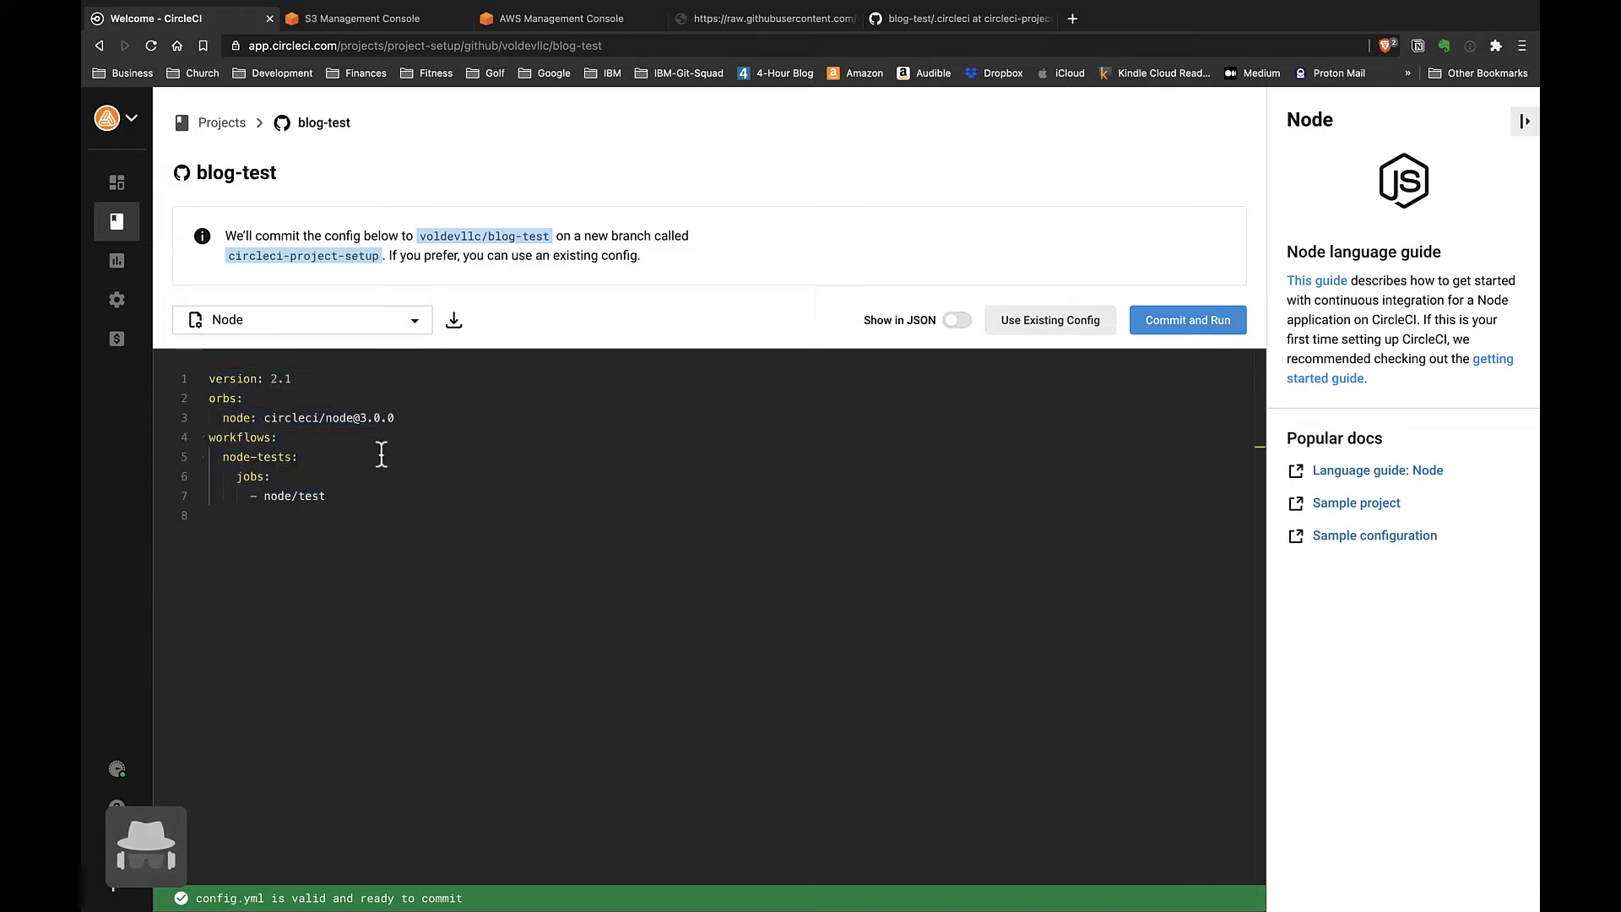
Step: Review the node/test job in the generated config.yml, then commit and run the pipeline
double_click(289, 495)
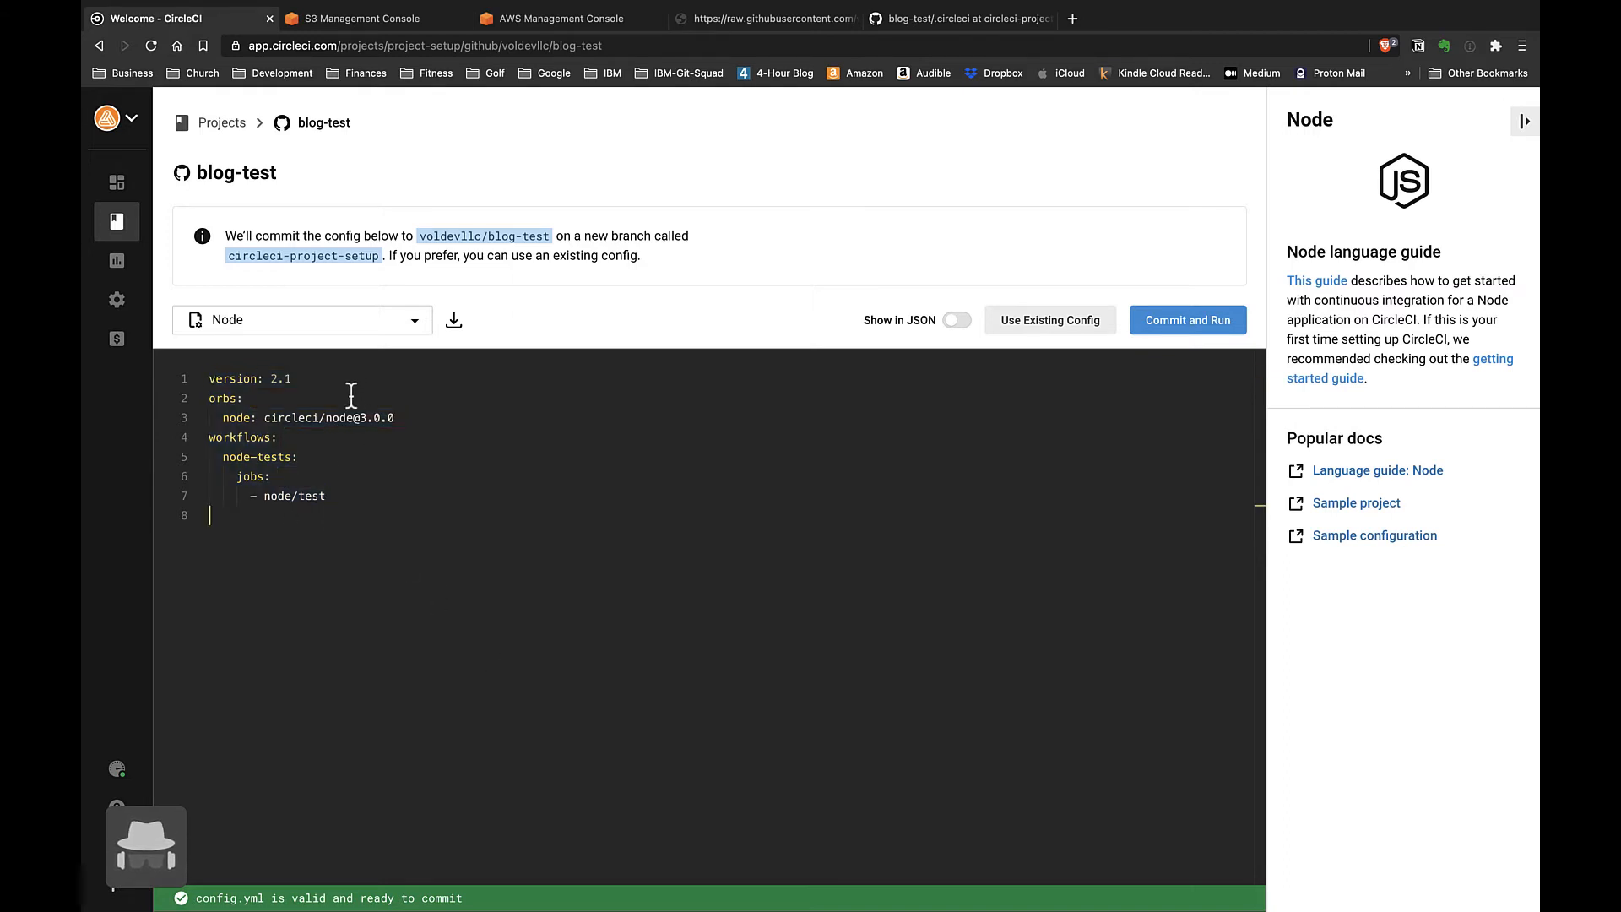
double_click(296, 496)
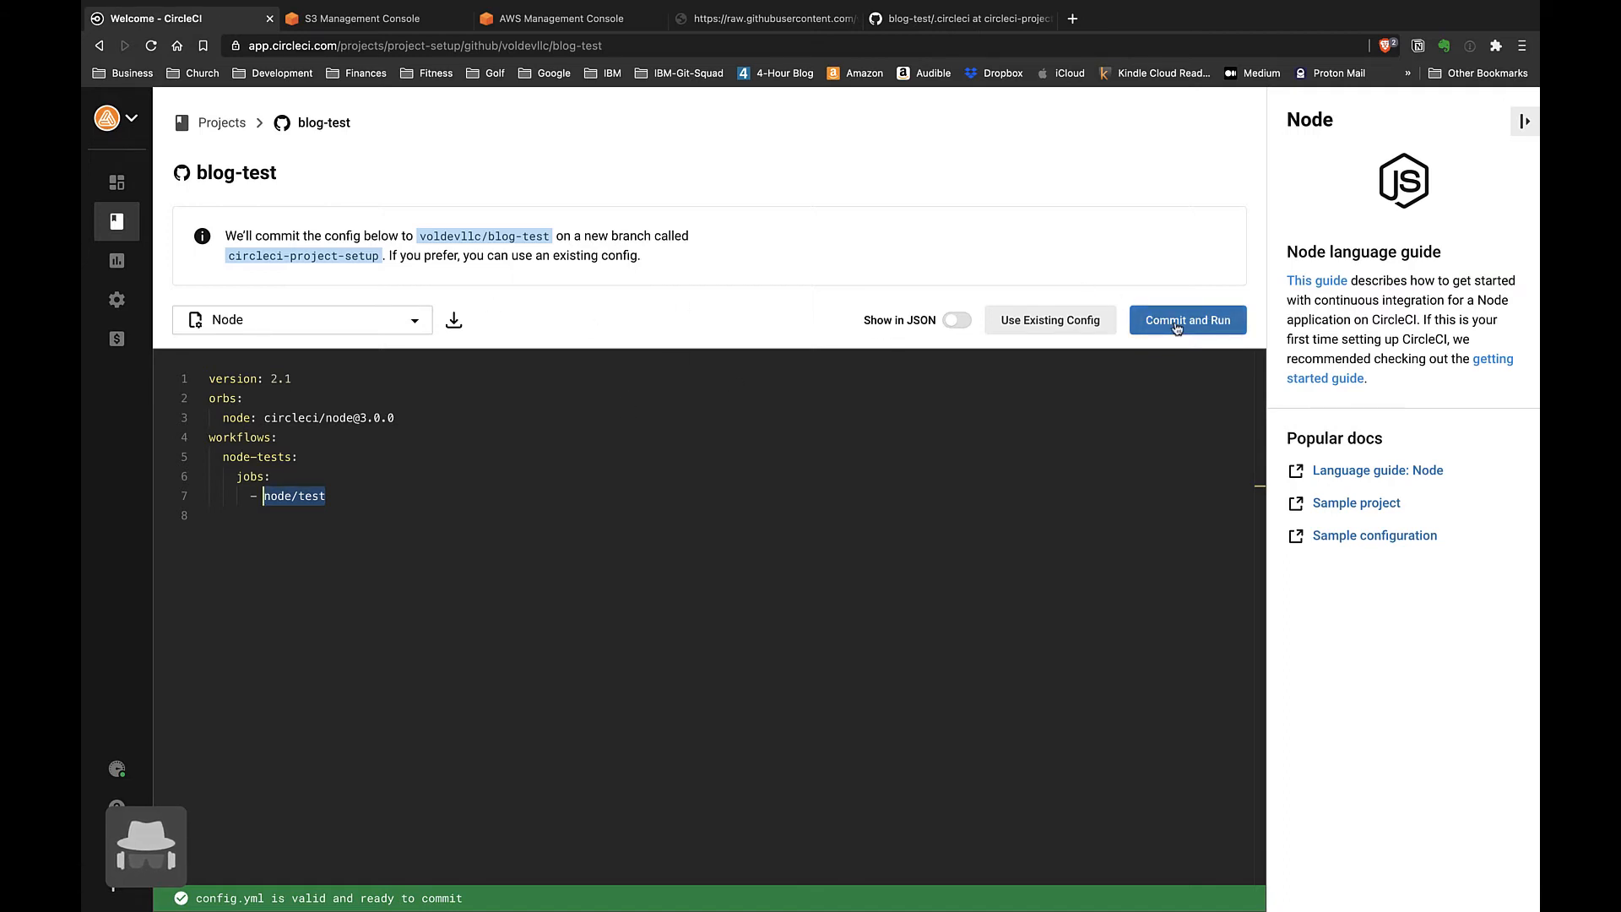
left_click(1187, 319)
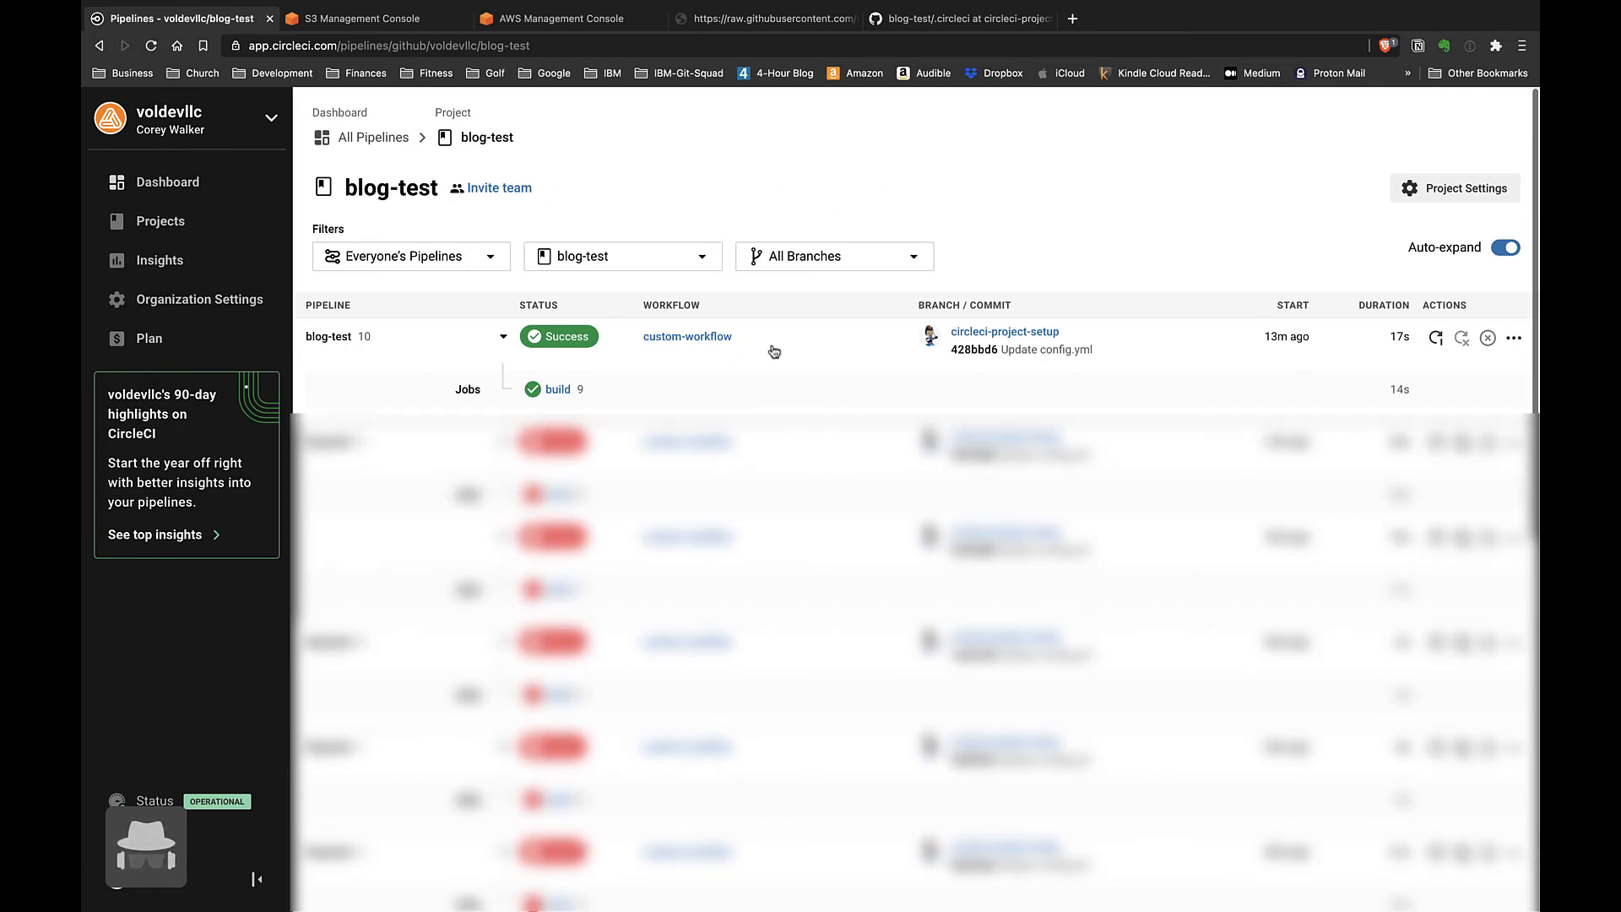
mouse_move(880, 348)
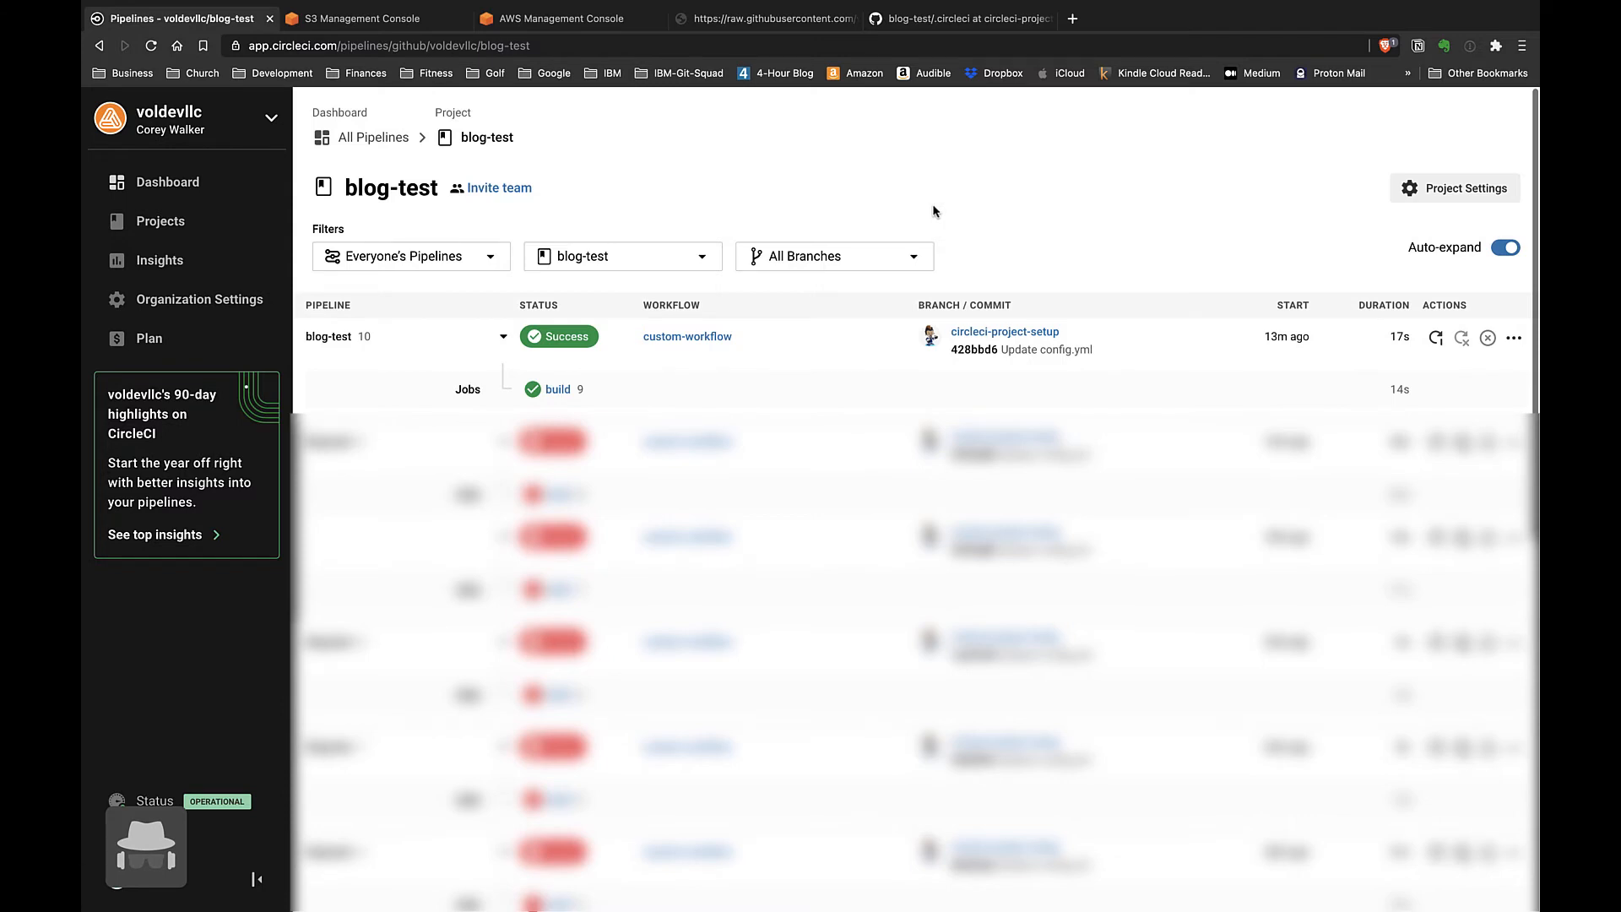
mouse_move(866, 348)
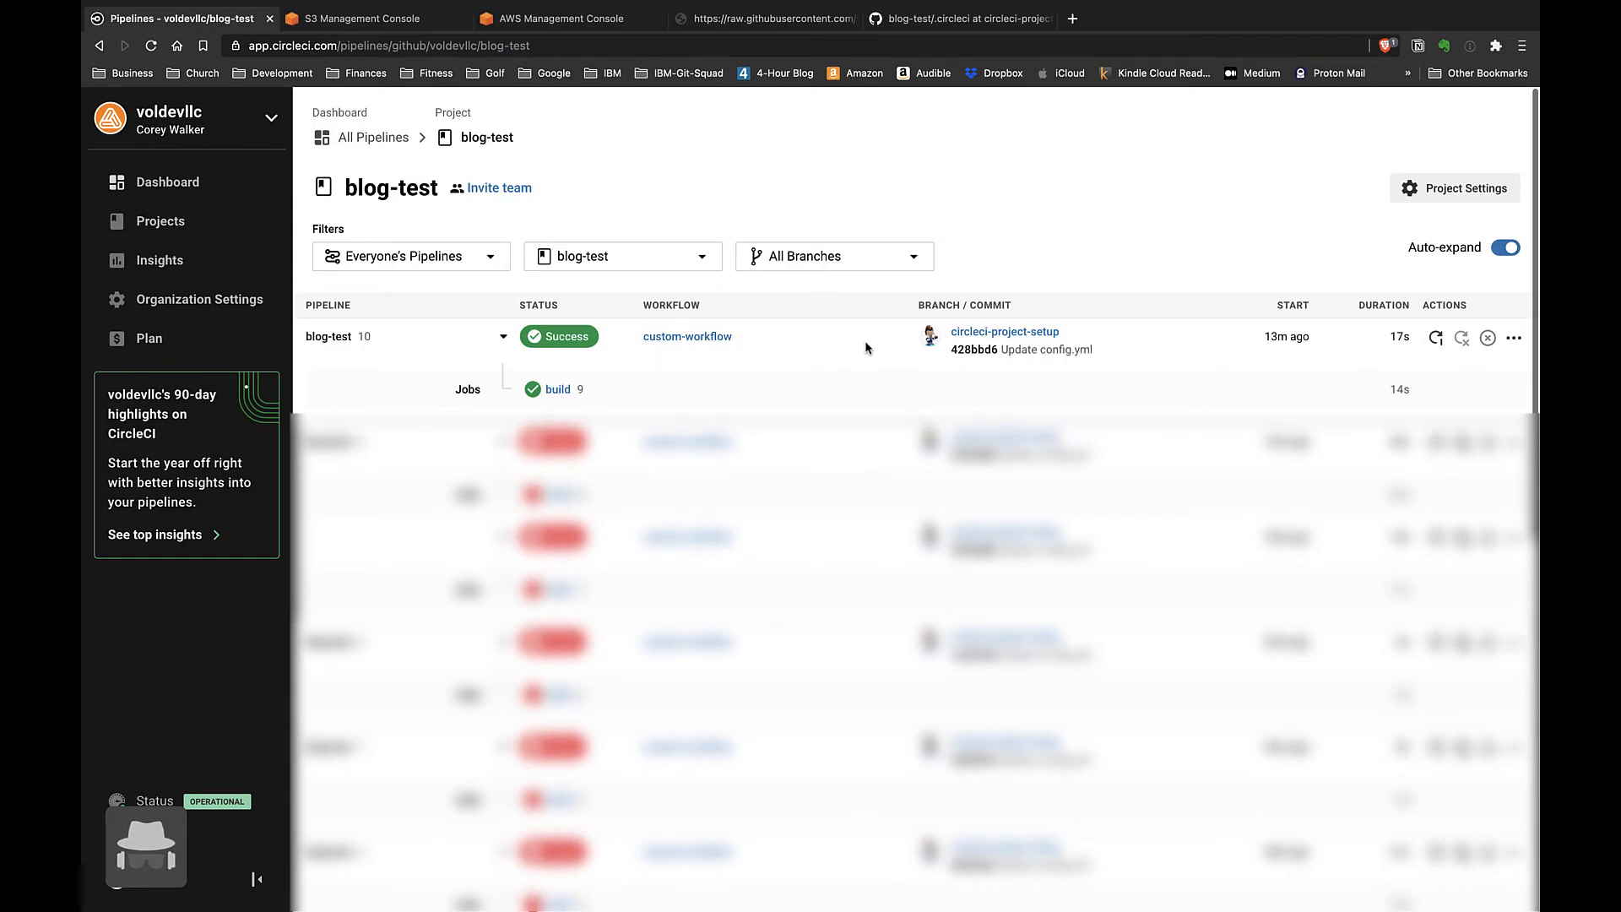
mouse_move(892, 415)
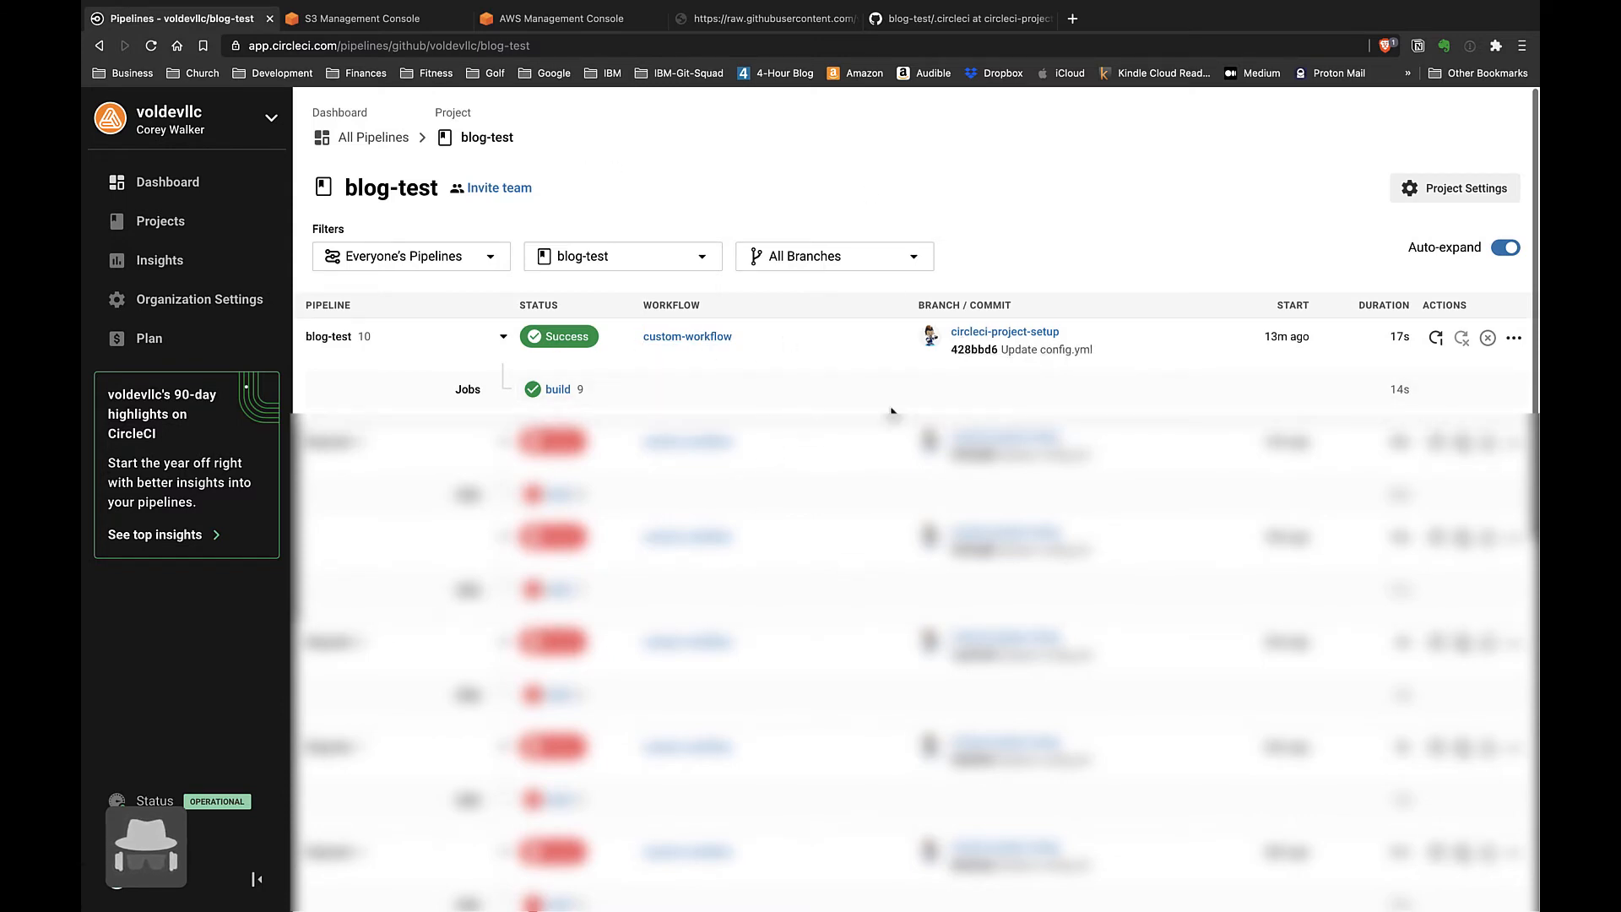
mouse_move(662, 174)
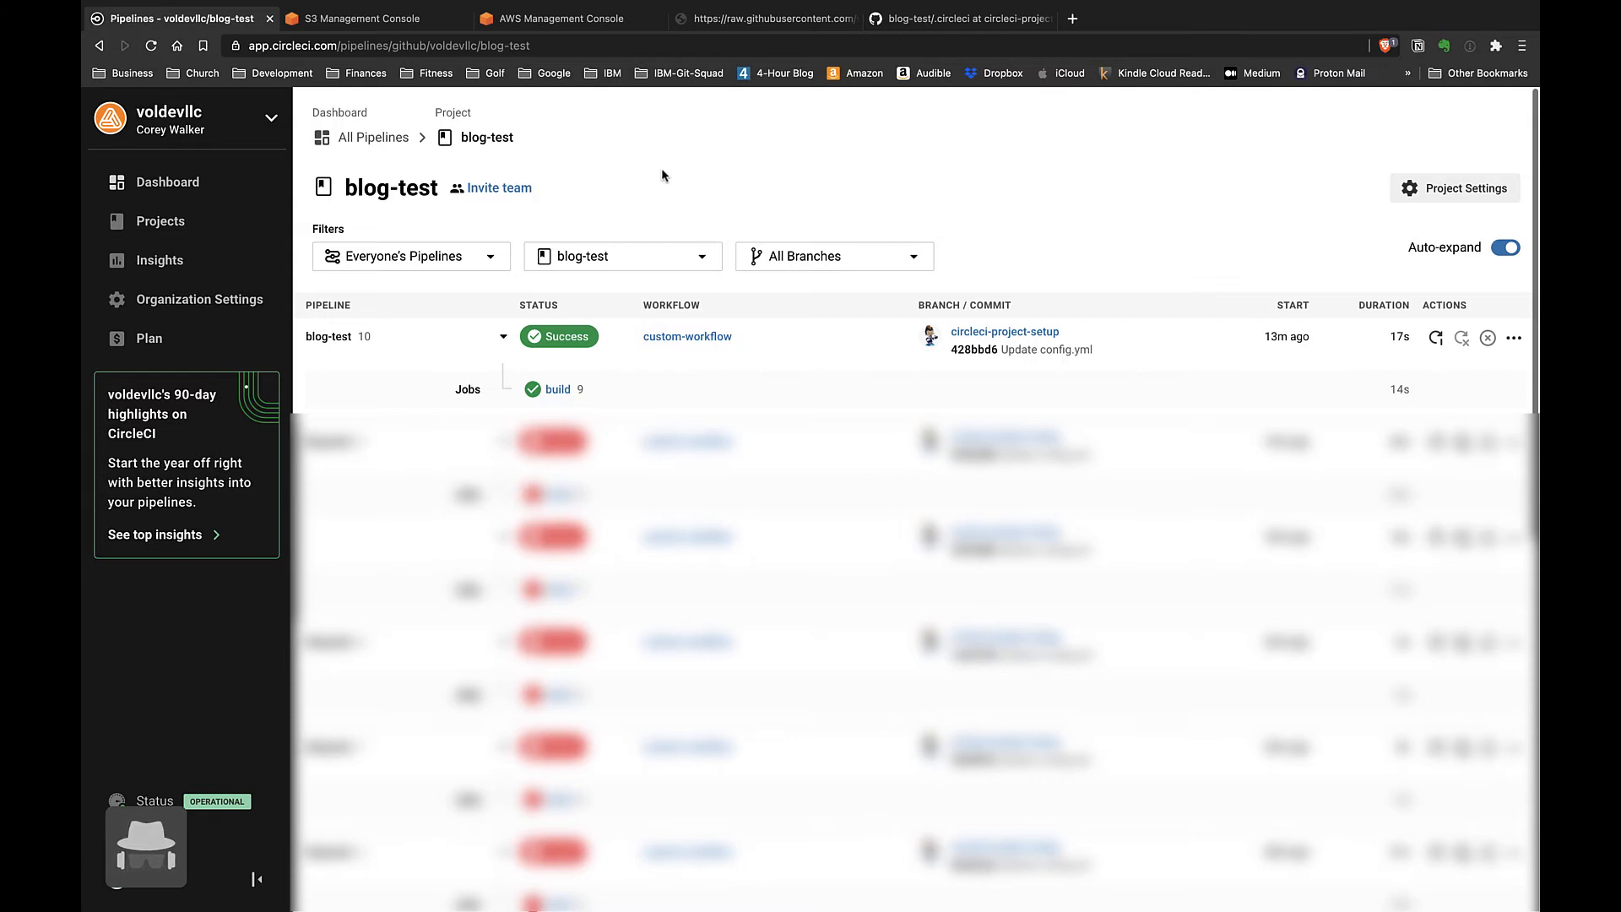
mouse_move(487, 137)
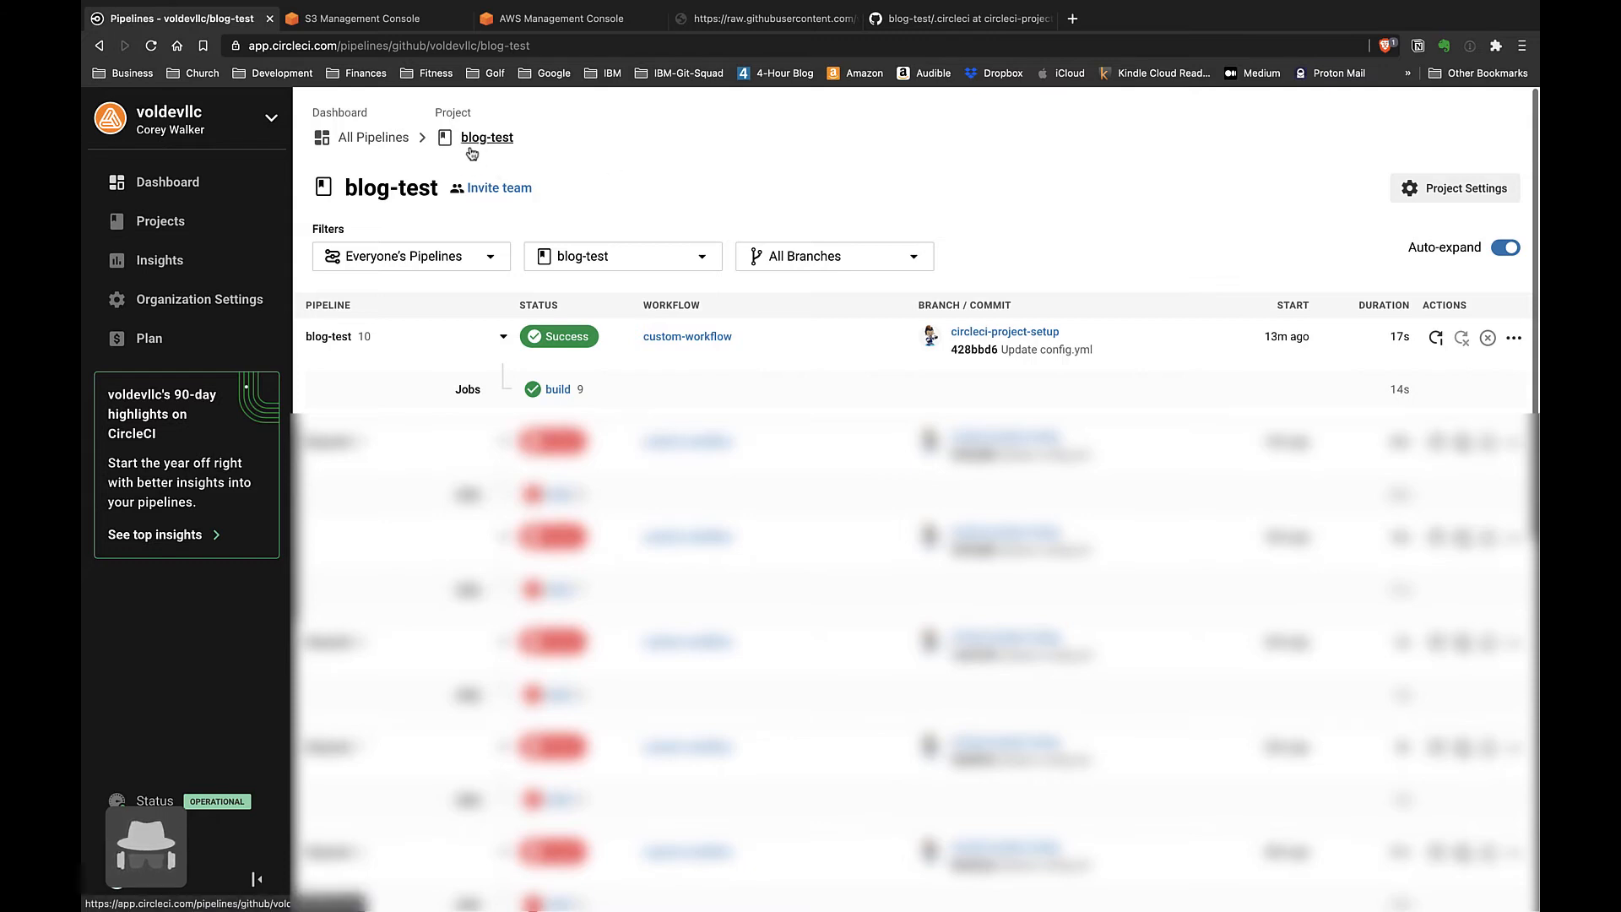
left_click(956, 17)
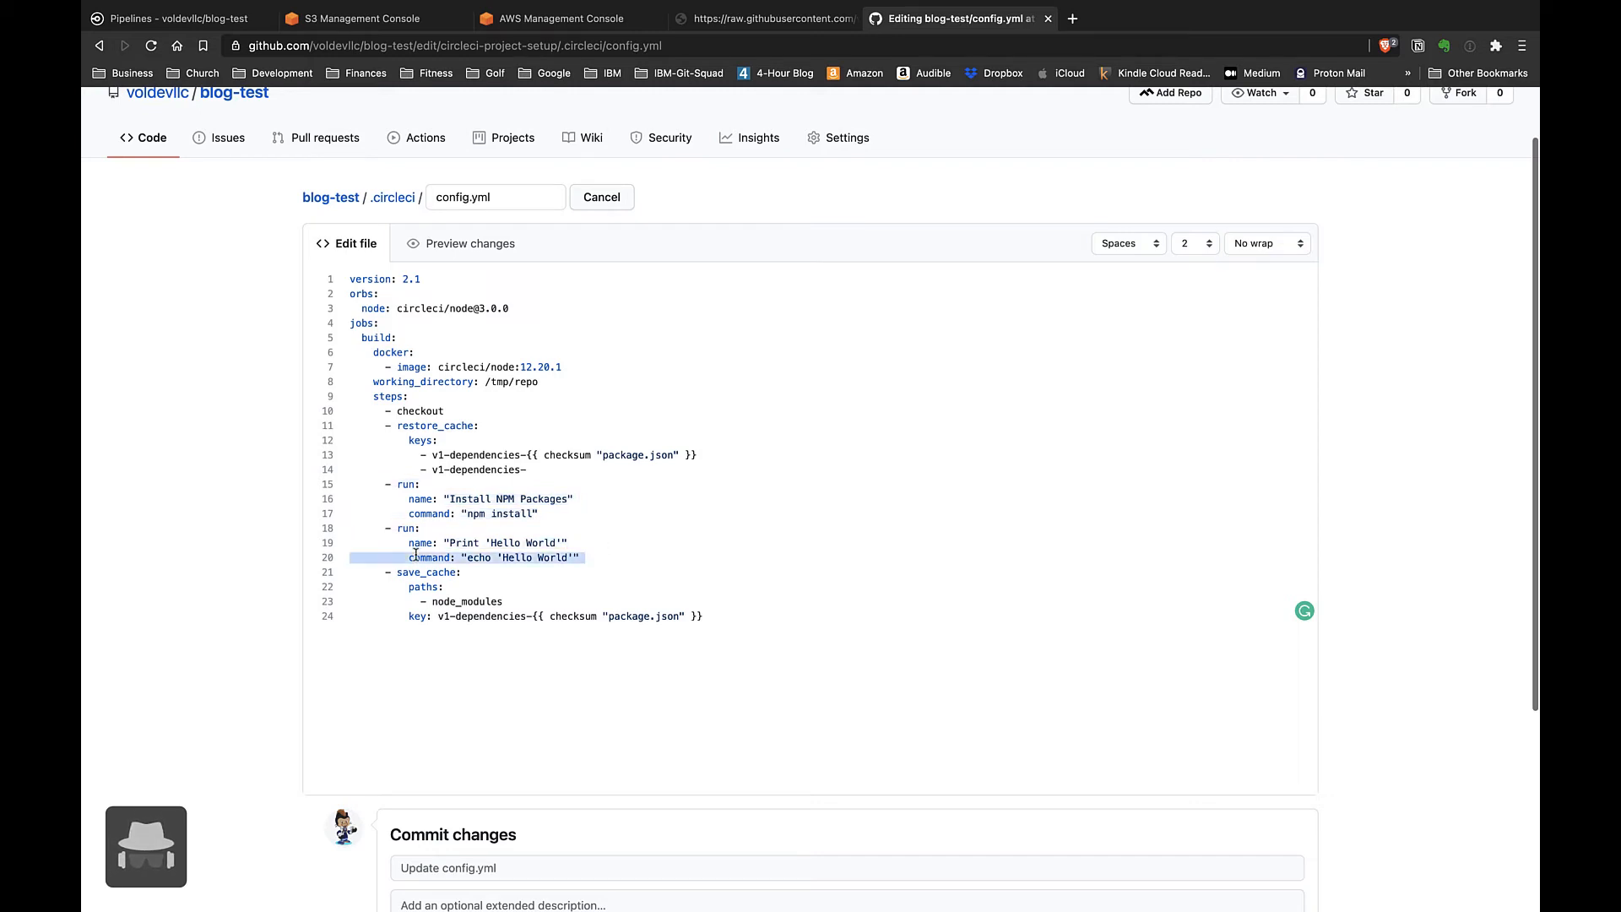
Step: Review the echo Hello World command in config.yml and return to the CircleCI pipeline list
left_click_drag(413, 557, 703, 617)
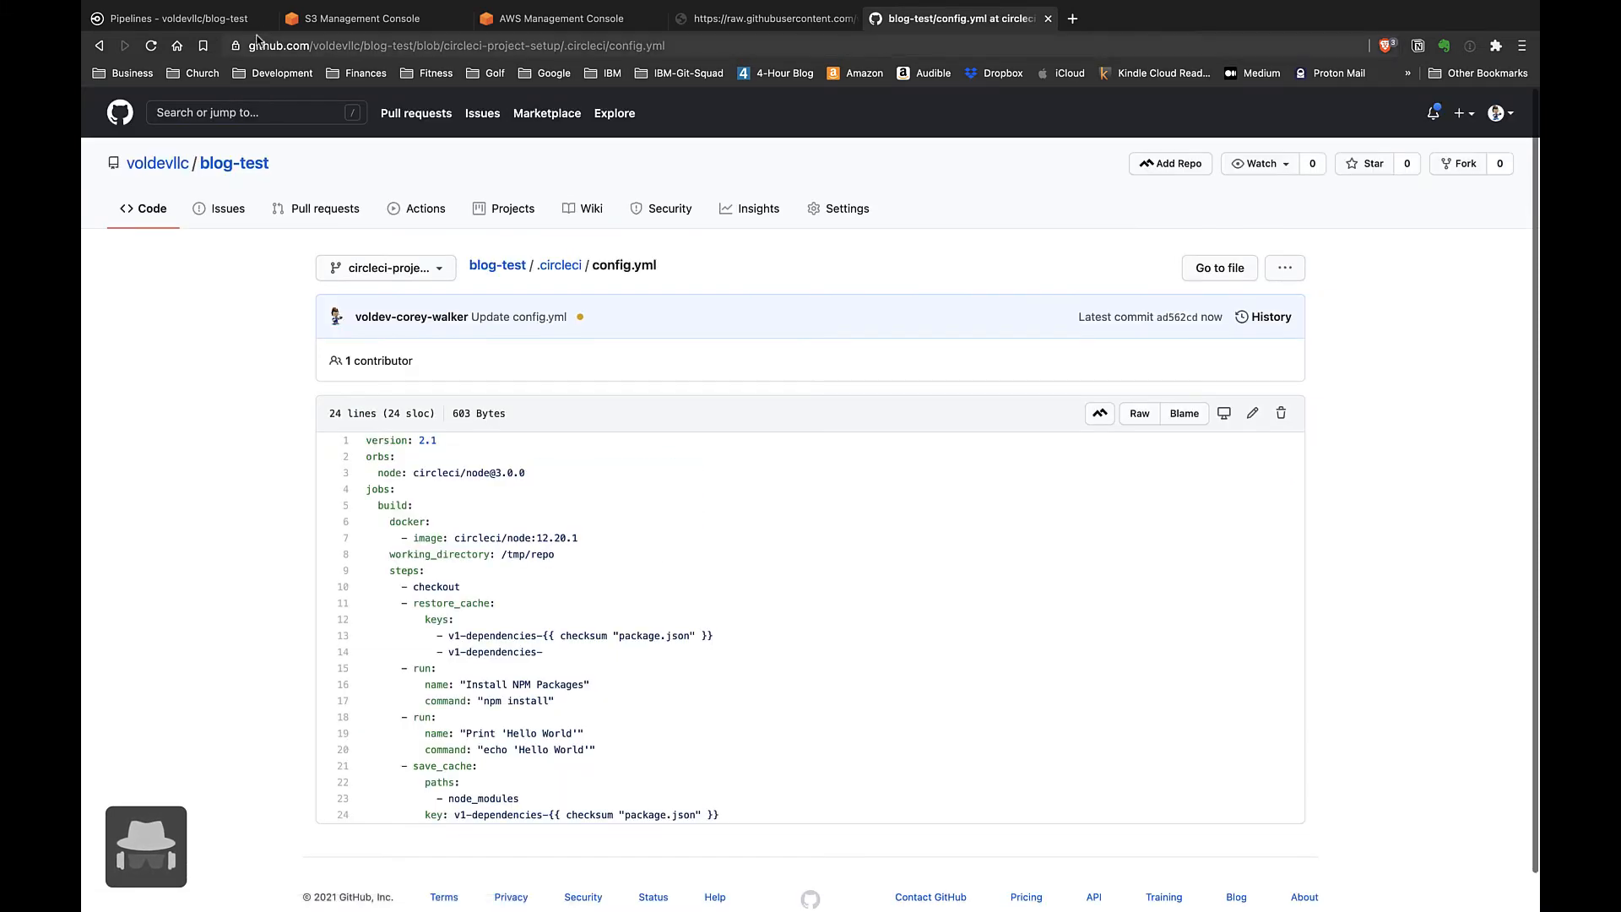
left_click(170, 16)
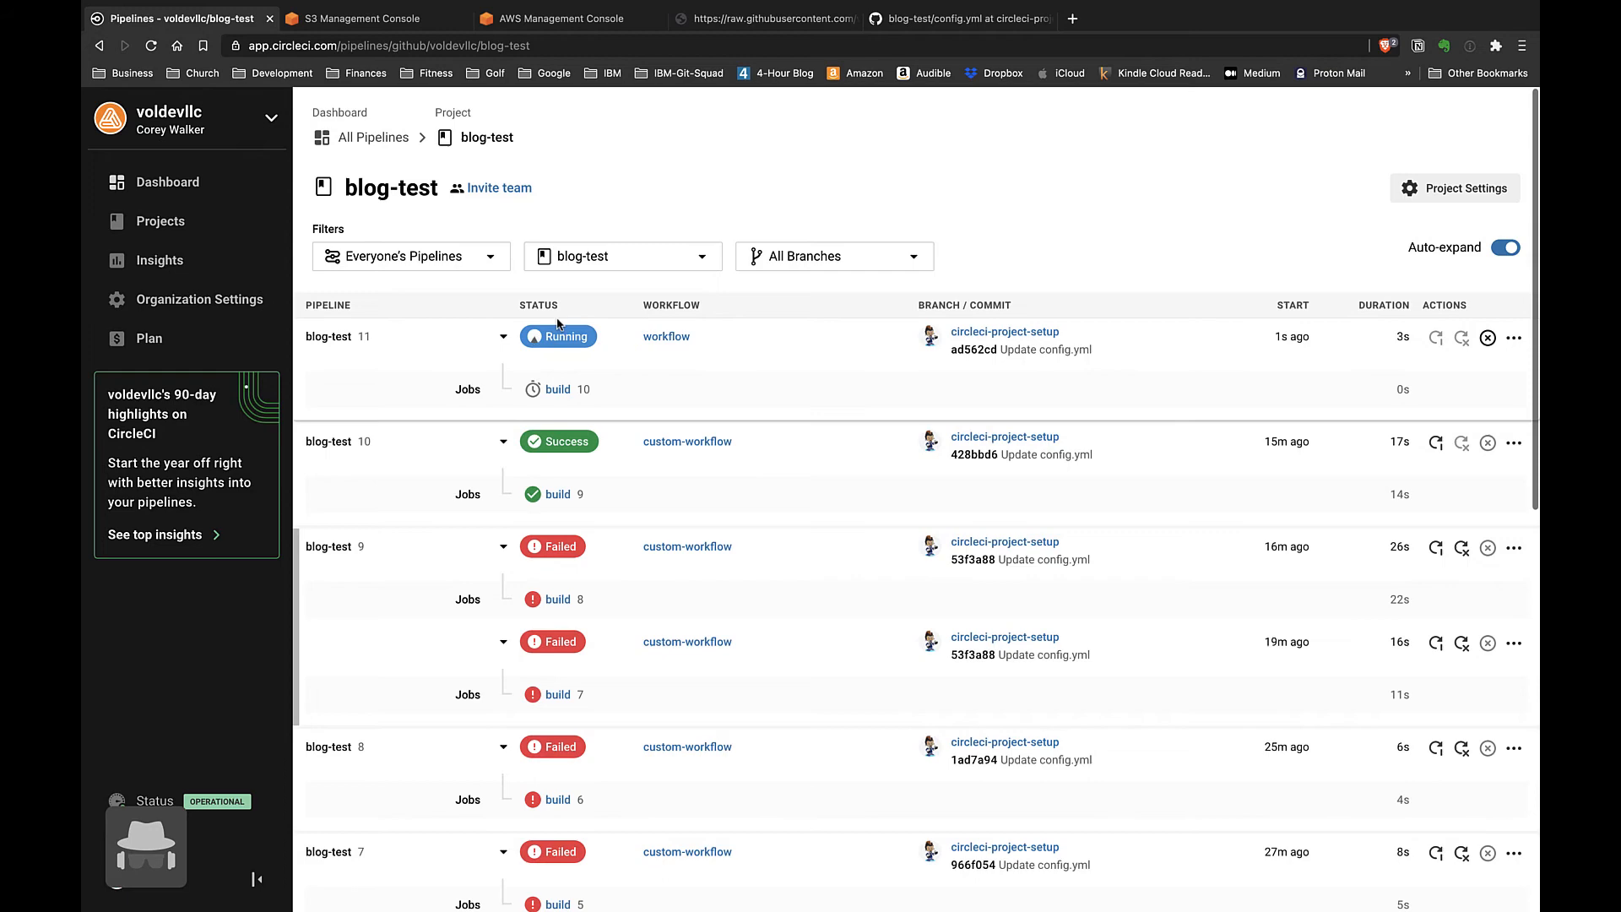
Step: Inspect the running workflow's build job steps, then start an AWS service search
left_click(665, 336)
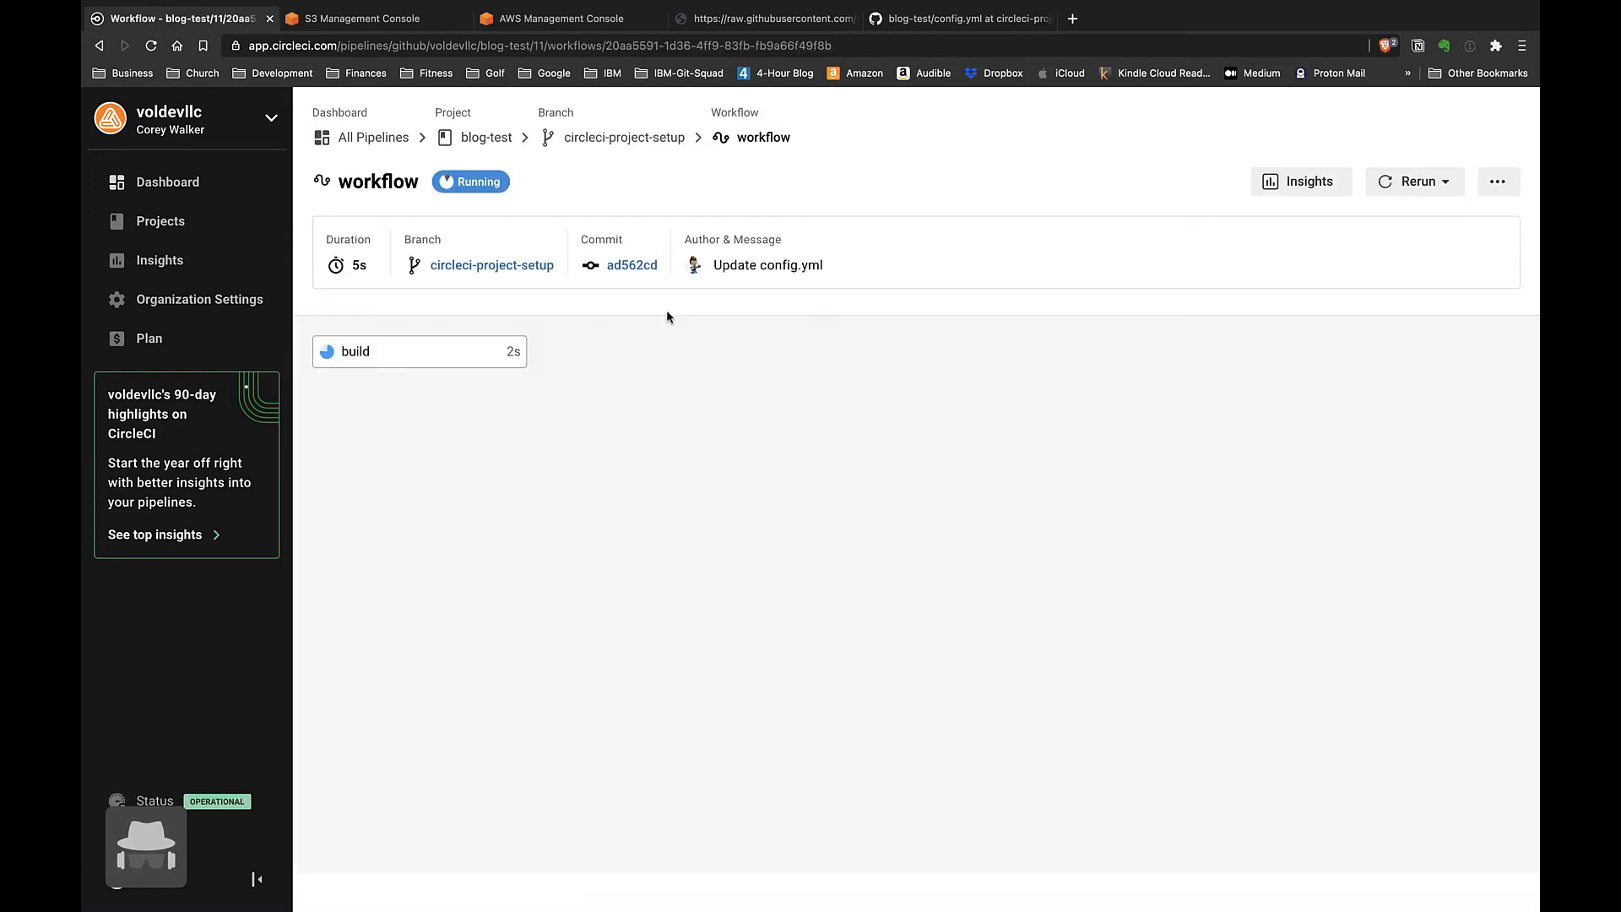
left_click(356, 351)
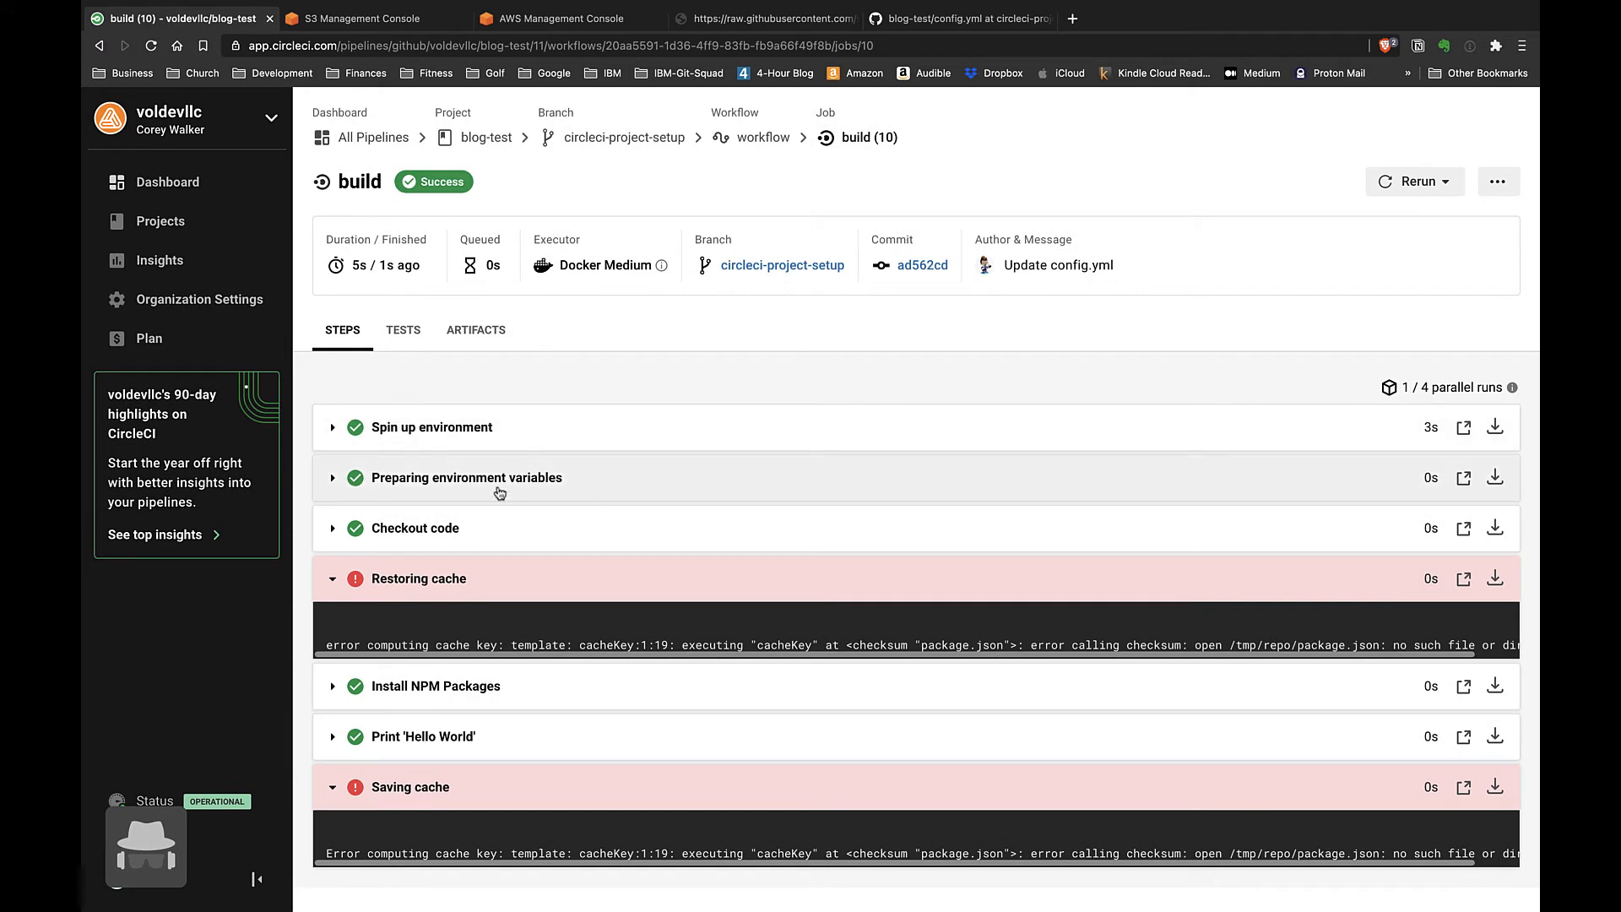
mouse_move(453, 630)
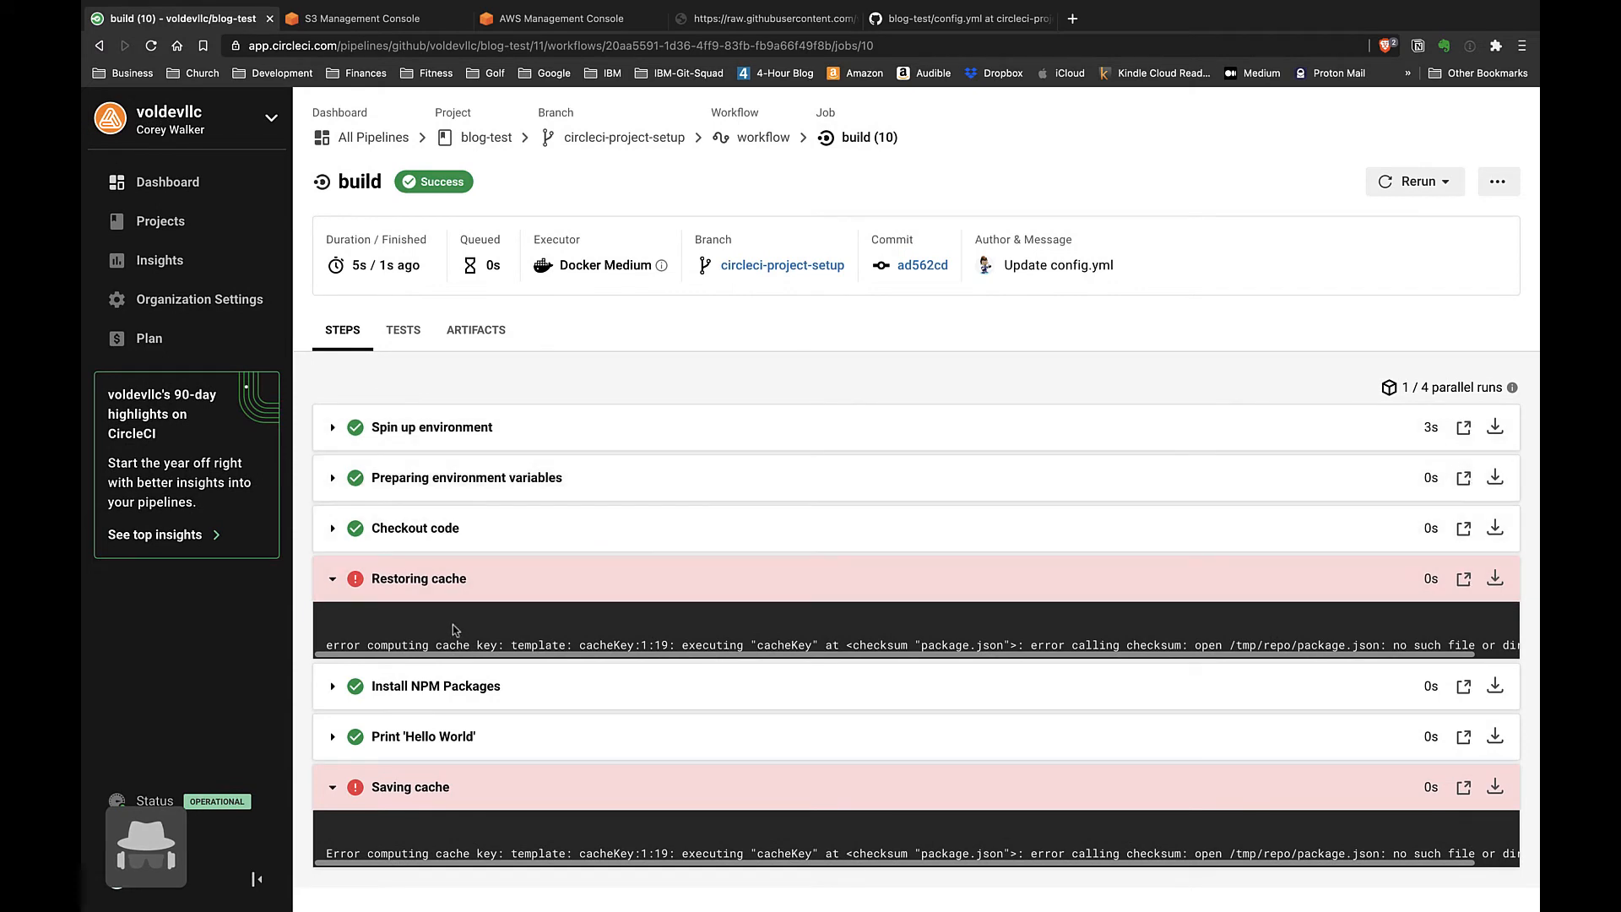
mouse_move(473, 692)
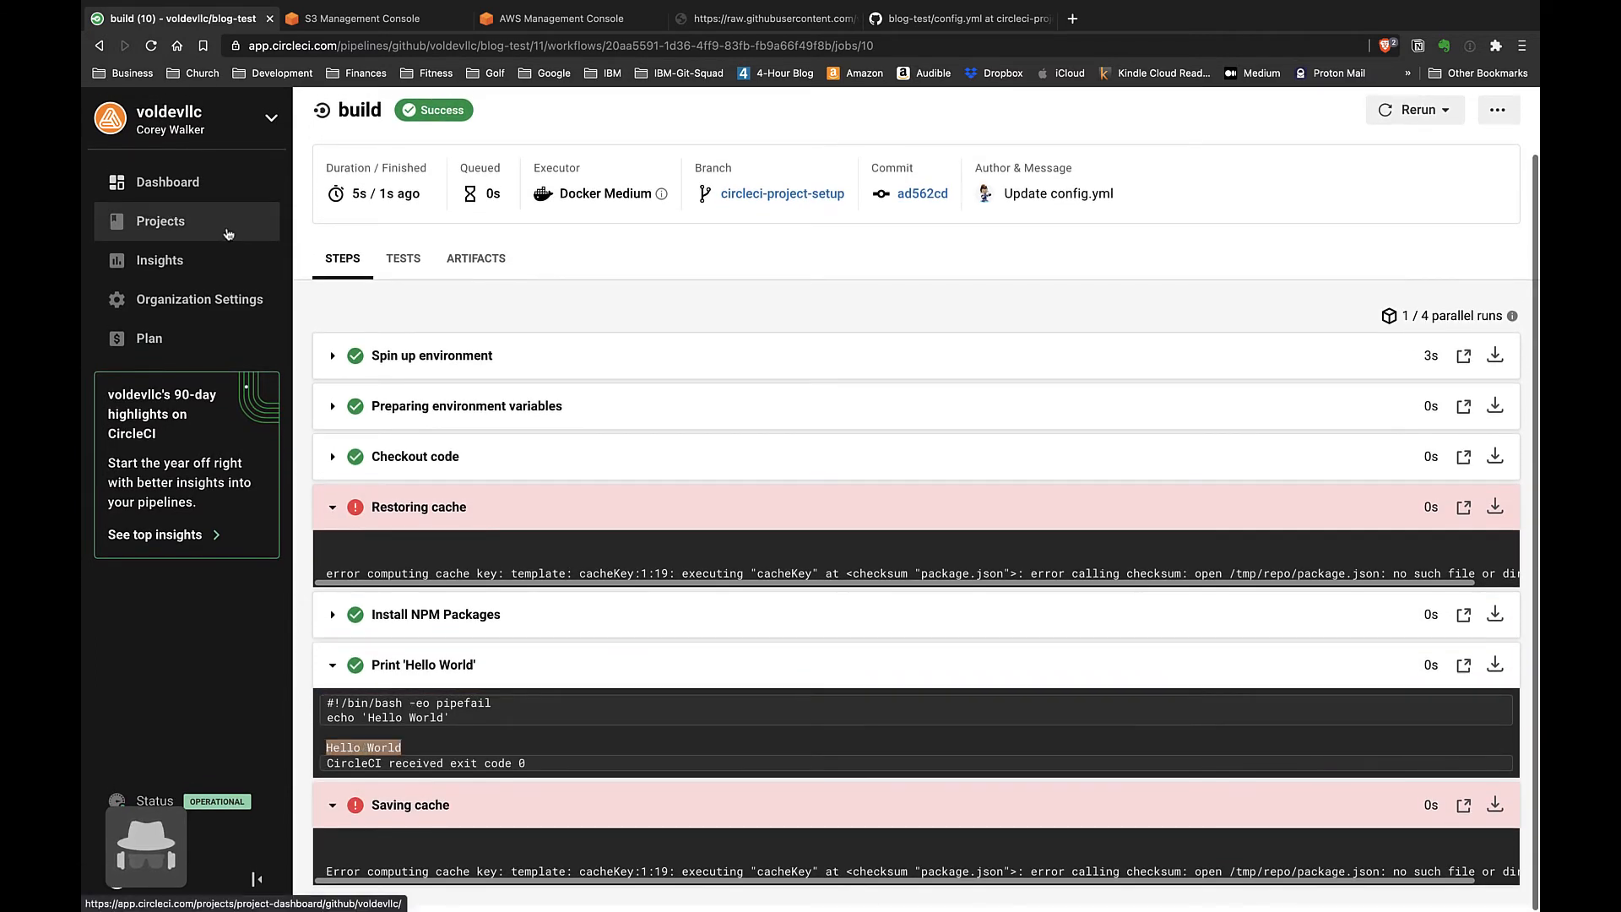
mouse_move(161, 222)
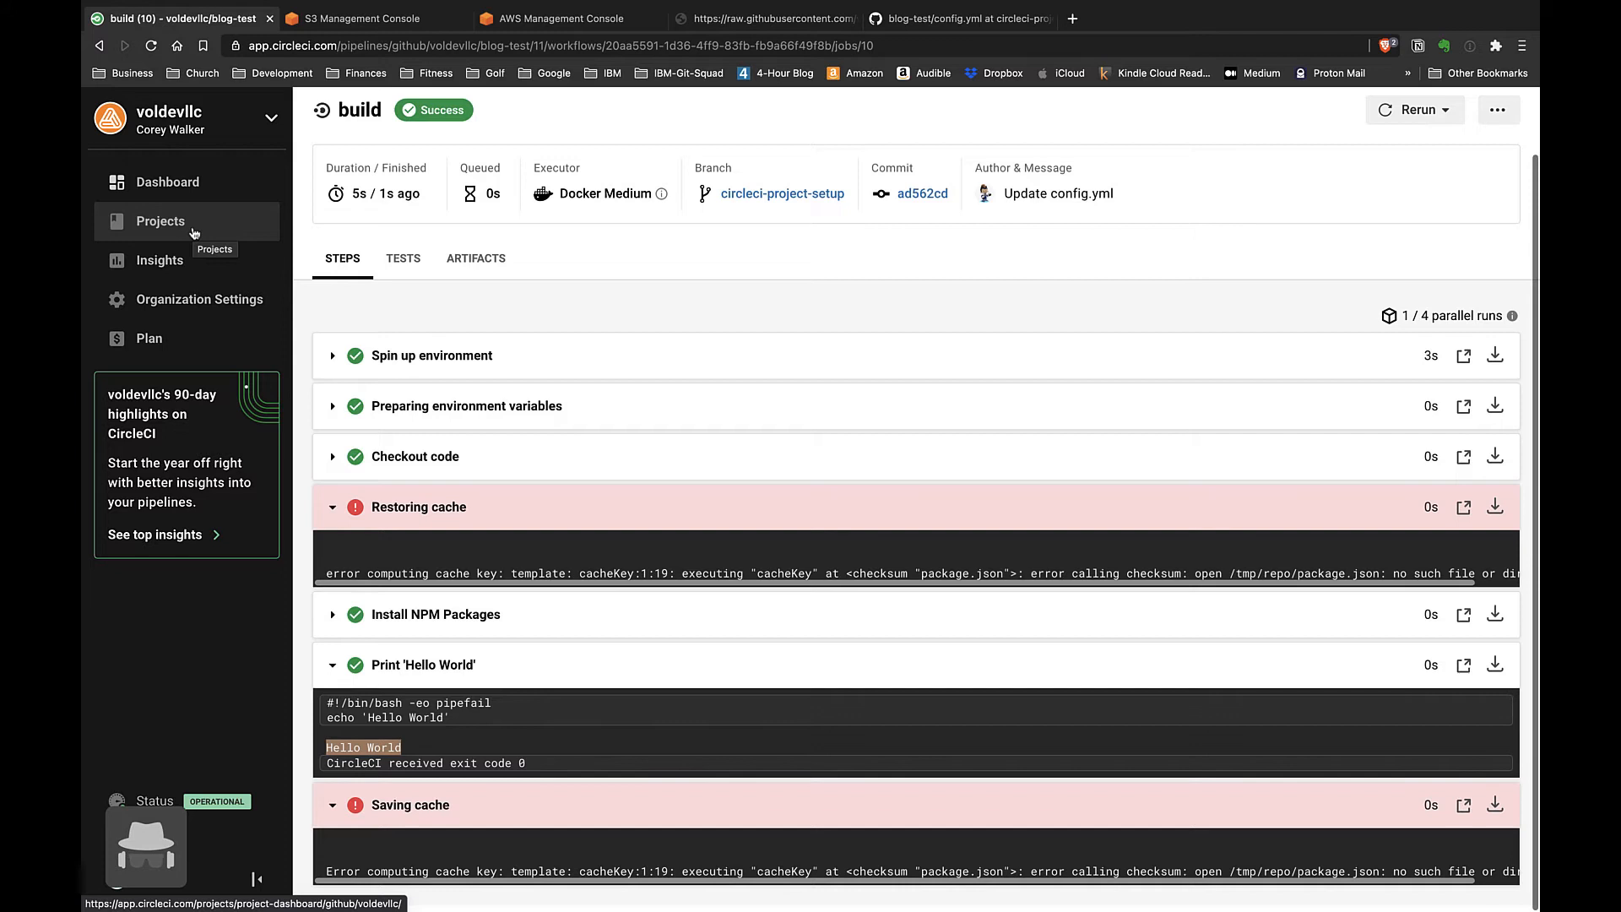
mouse_move(203, 238)
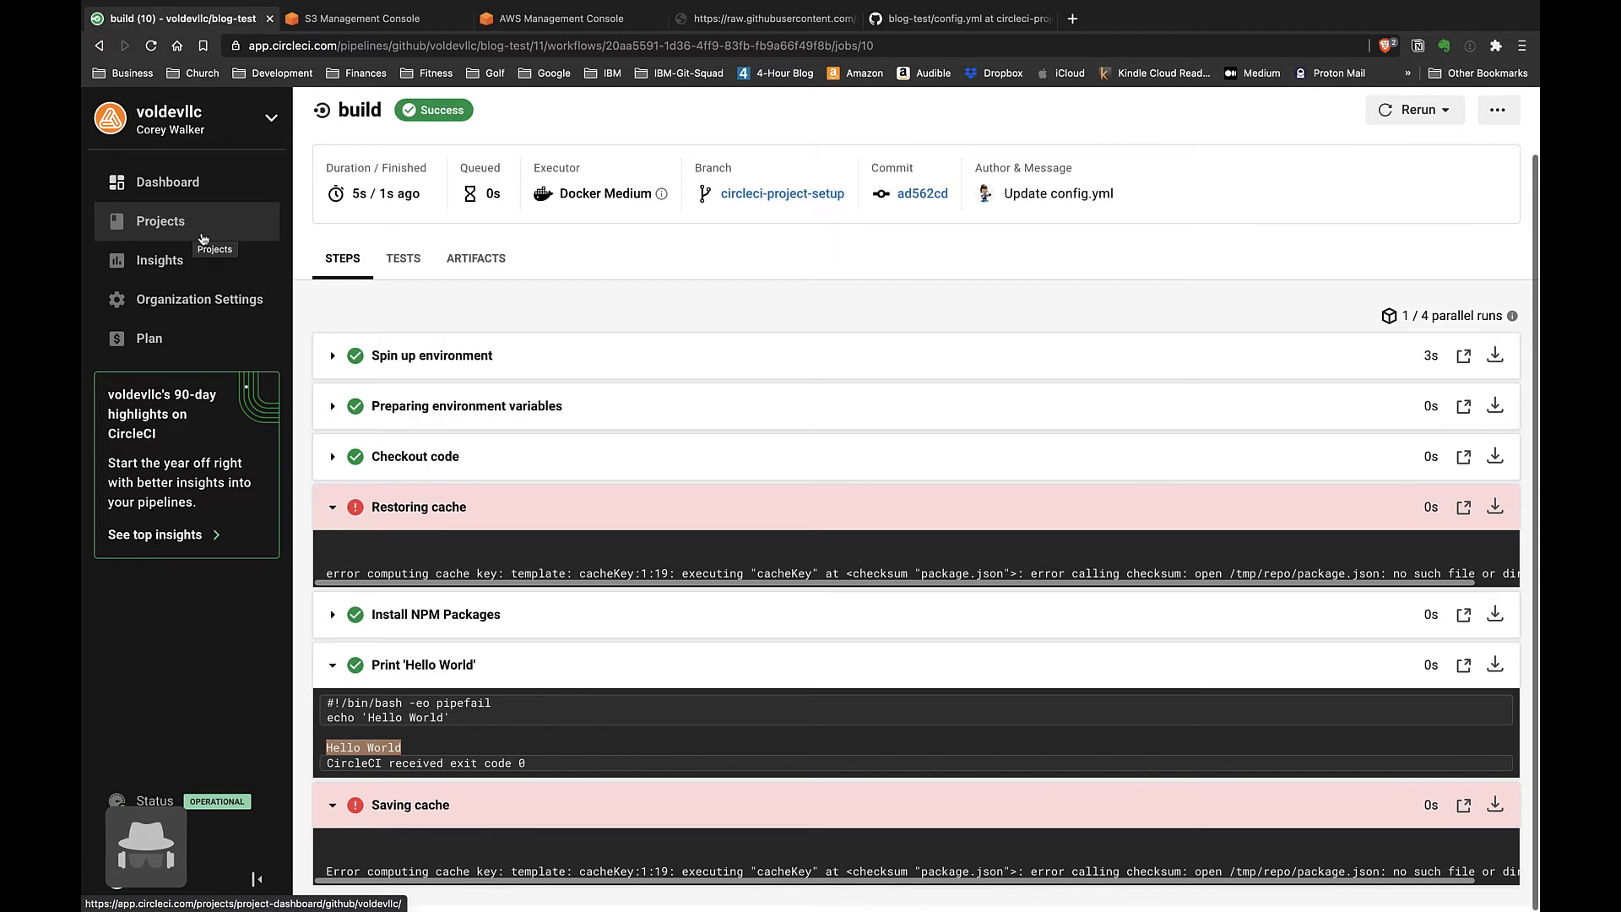
mouse_move(196, 299)
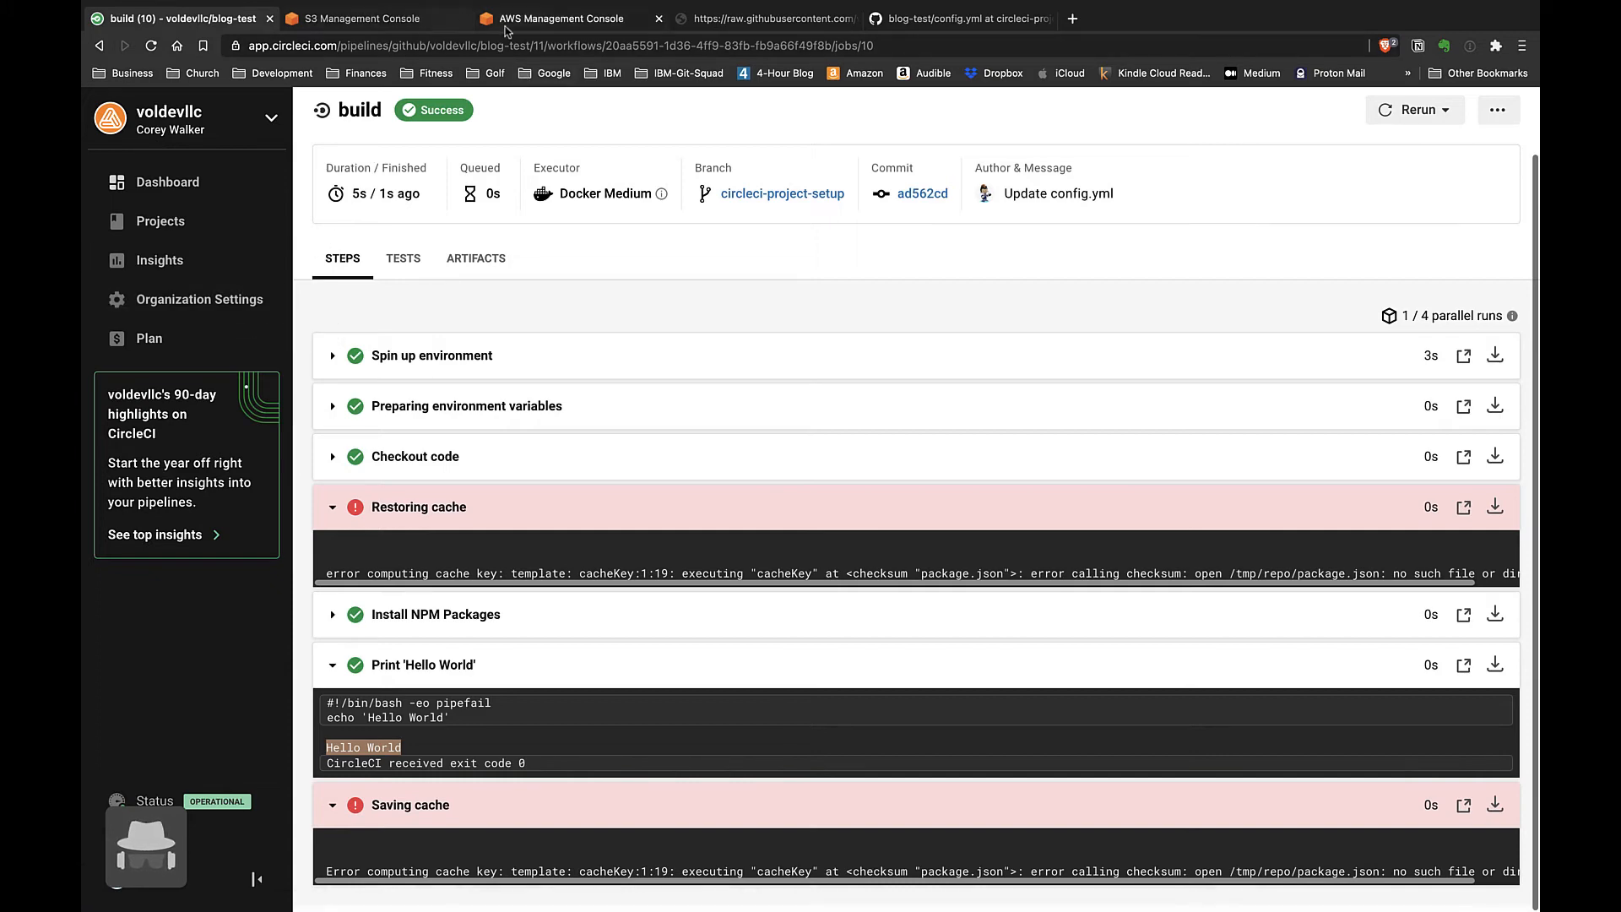
left_click(559, 18)
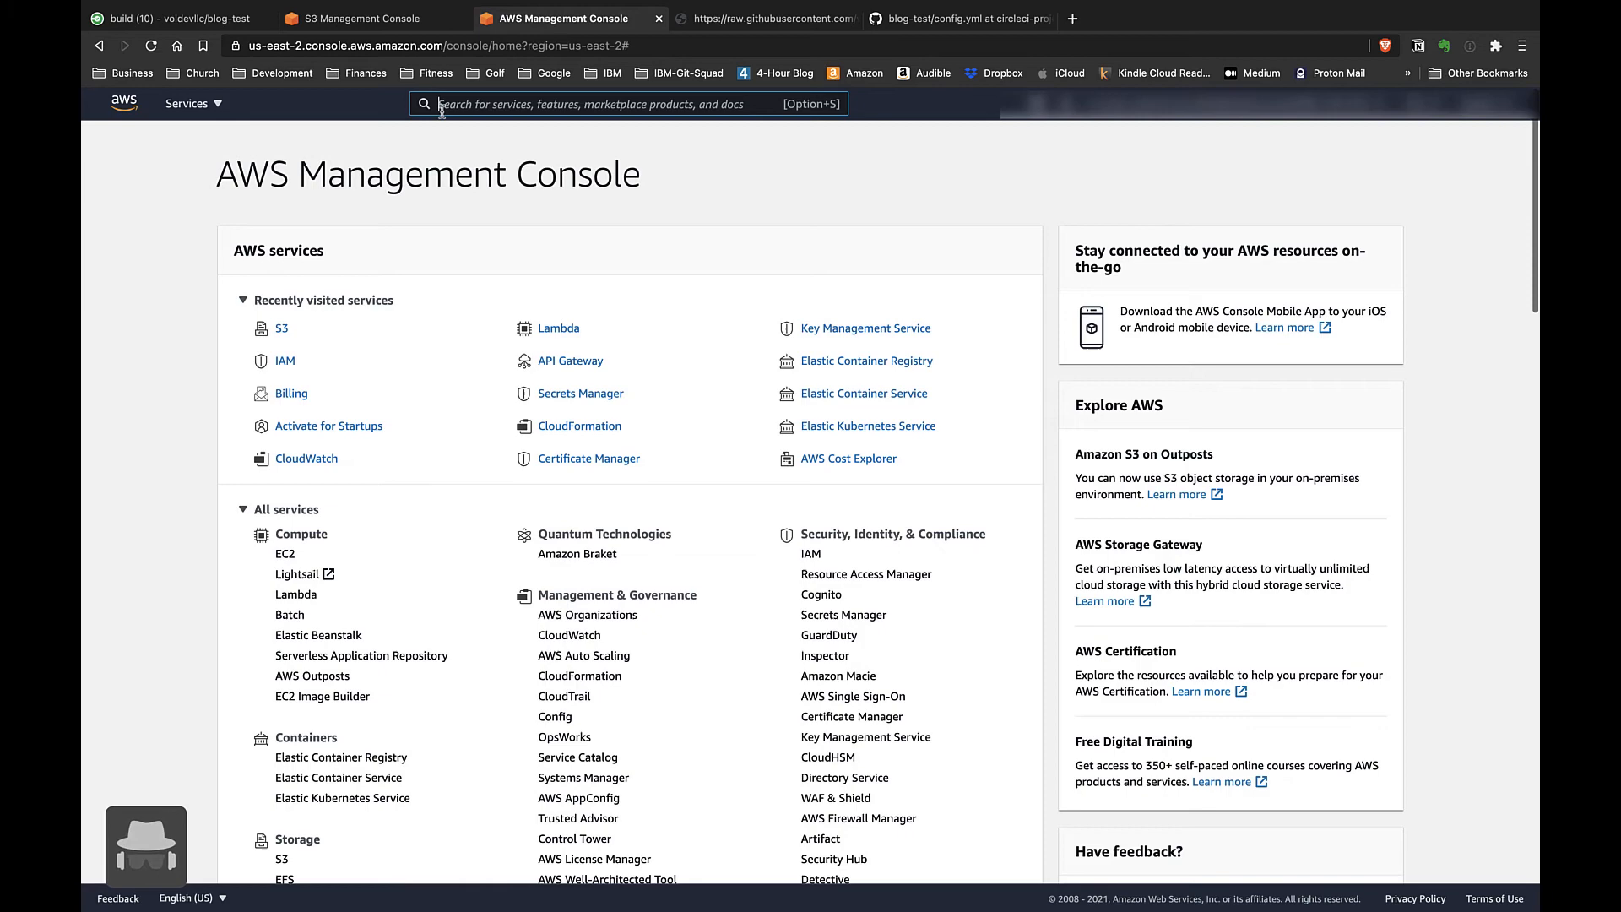
Step: In IAM, view the circle-ci user's security credentials and access keys, then return to CircleCI
type("IAM")
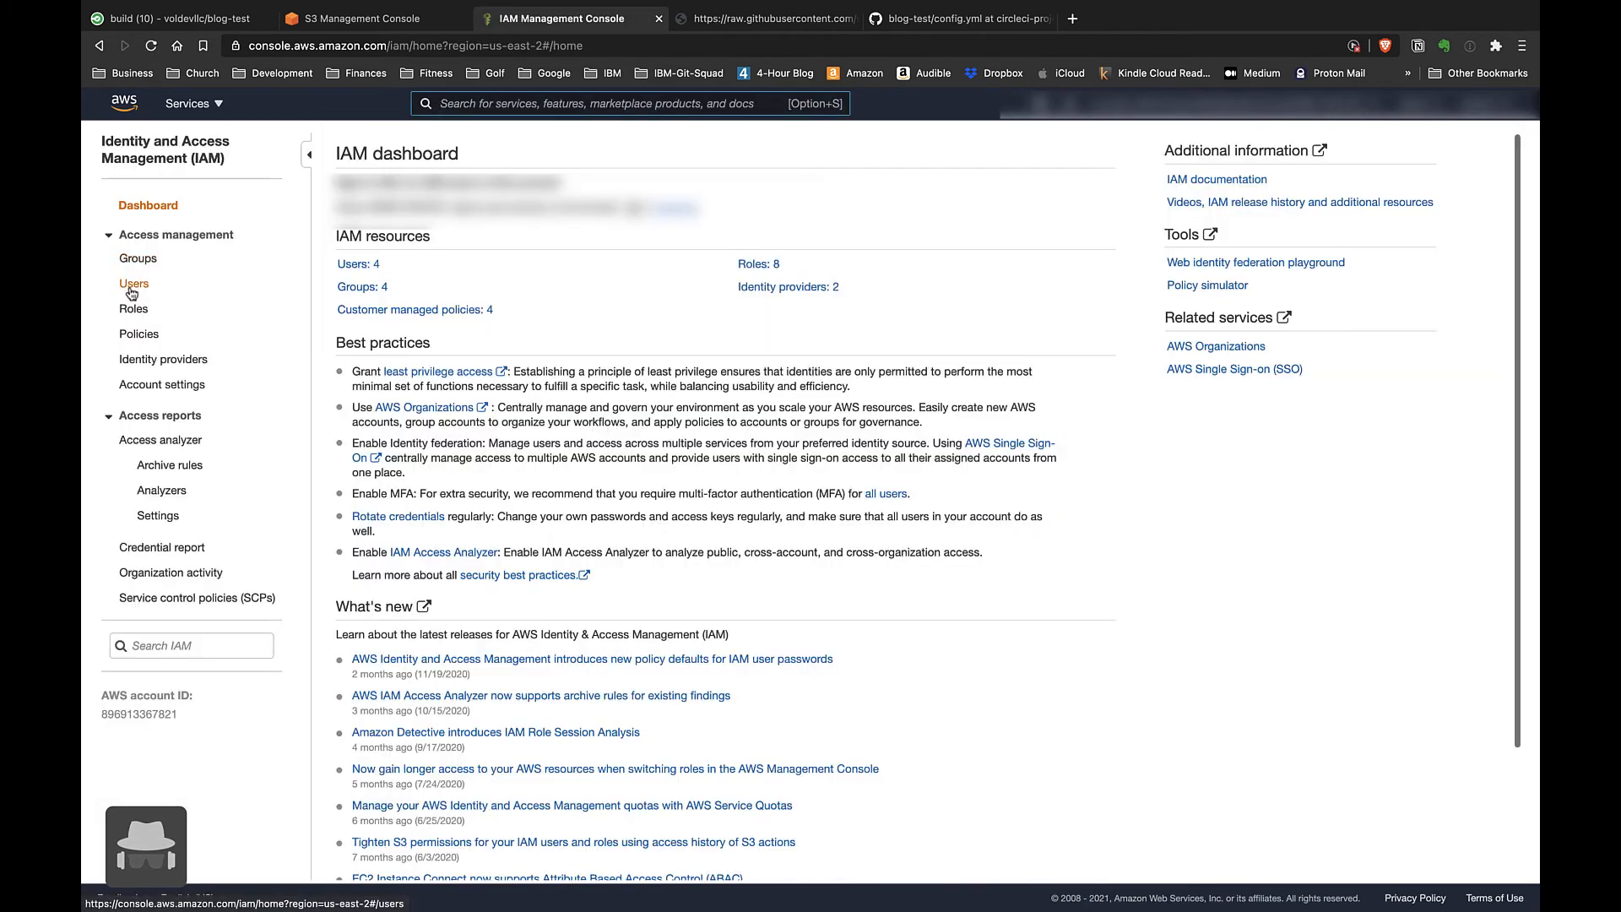
left_click(133, 284)
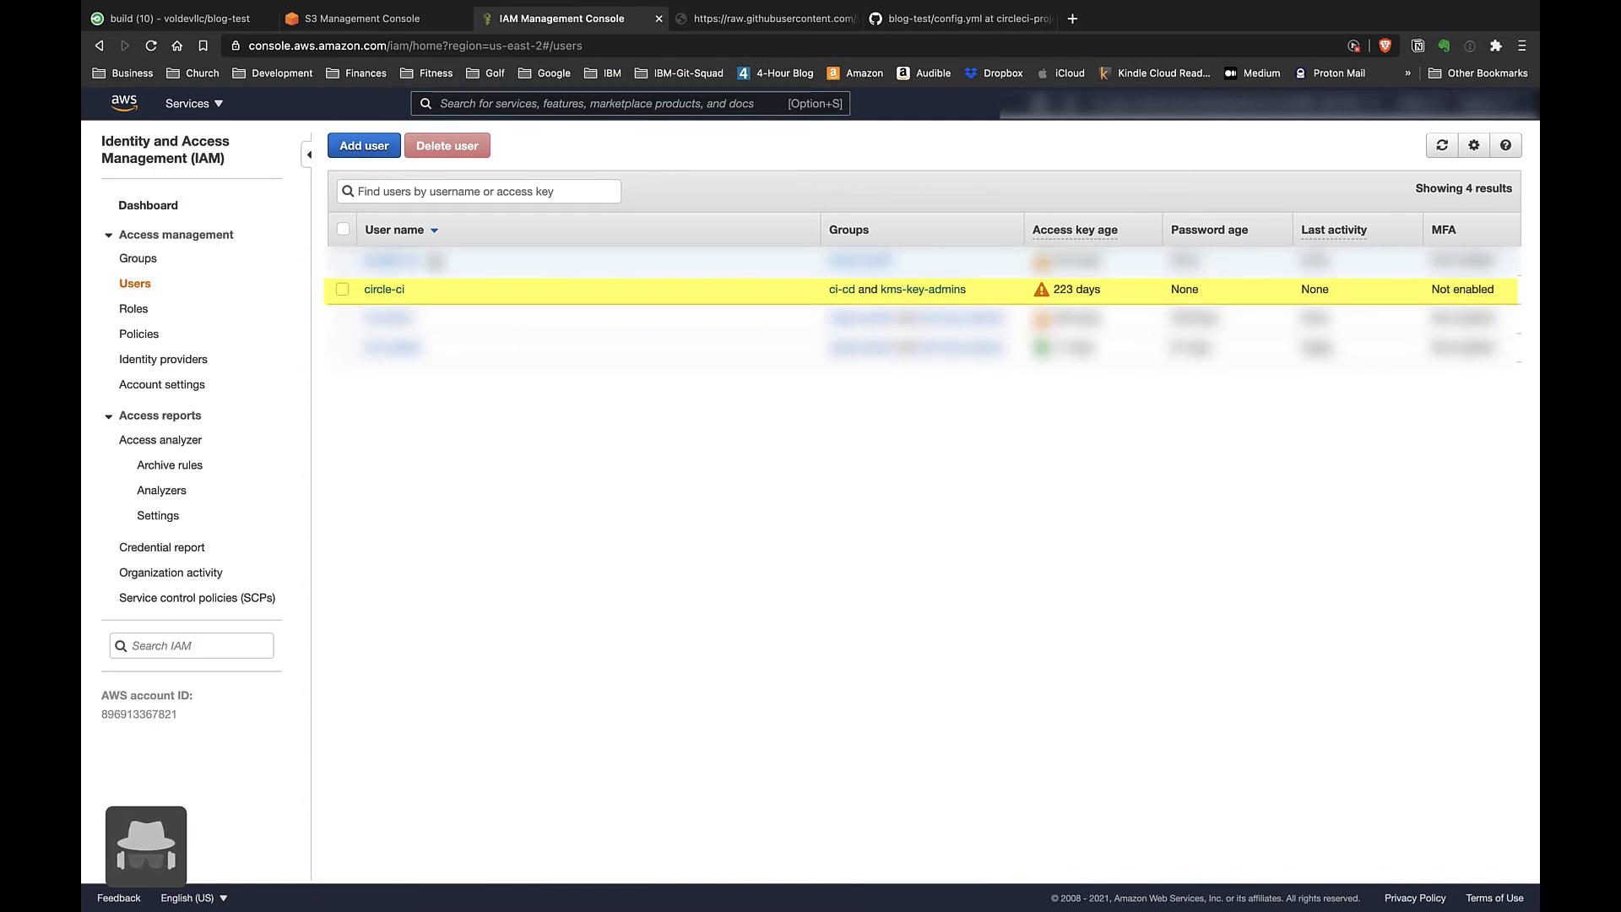
mouse_move(402, 284)
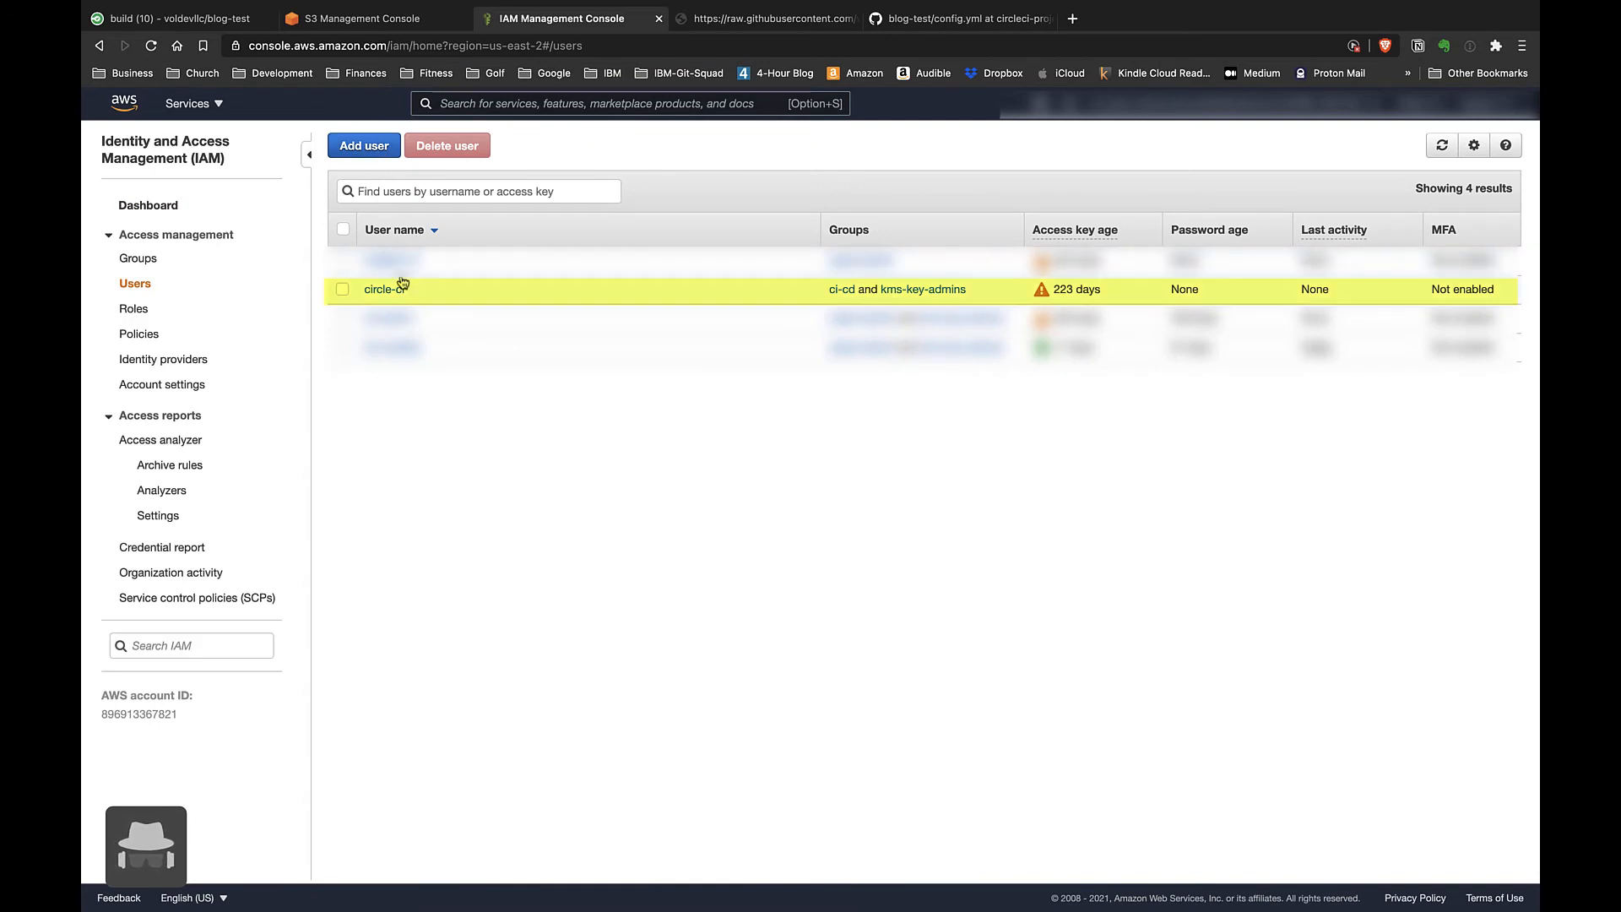
left_click(380, 289)
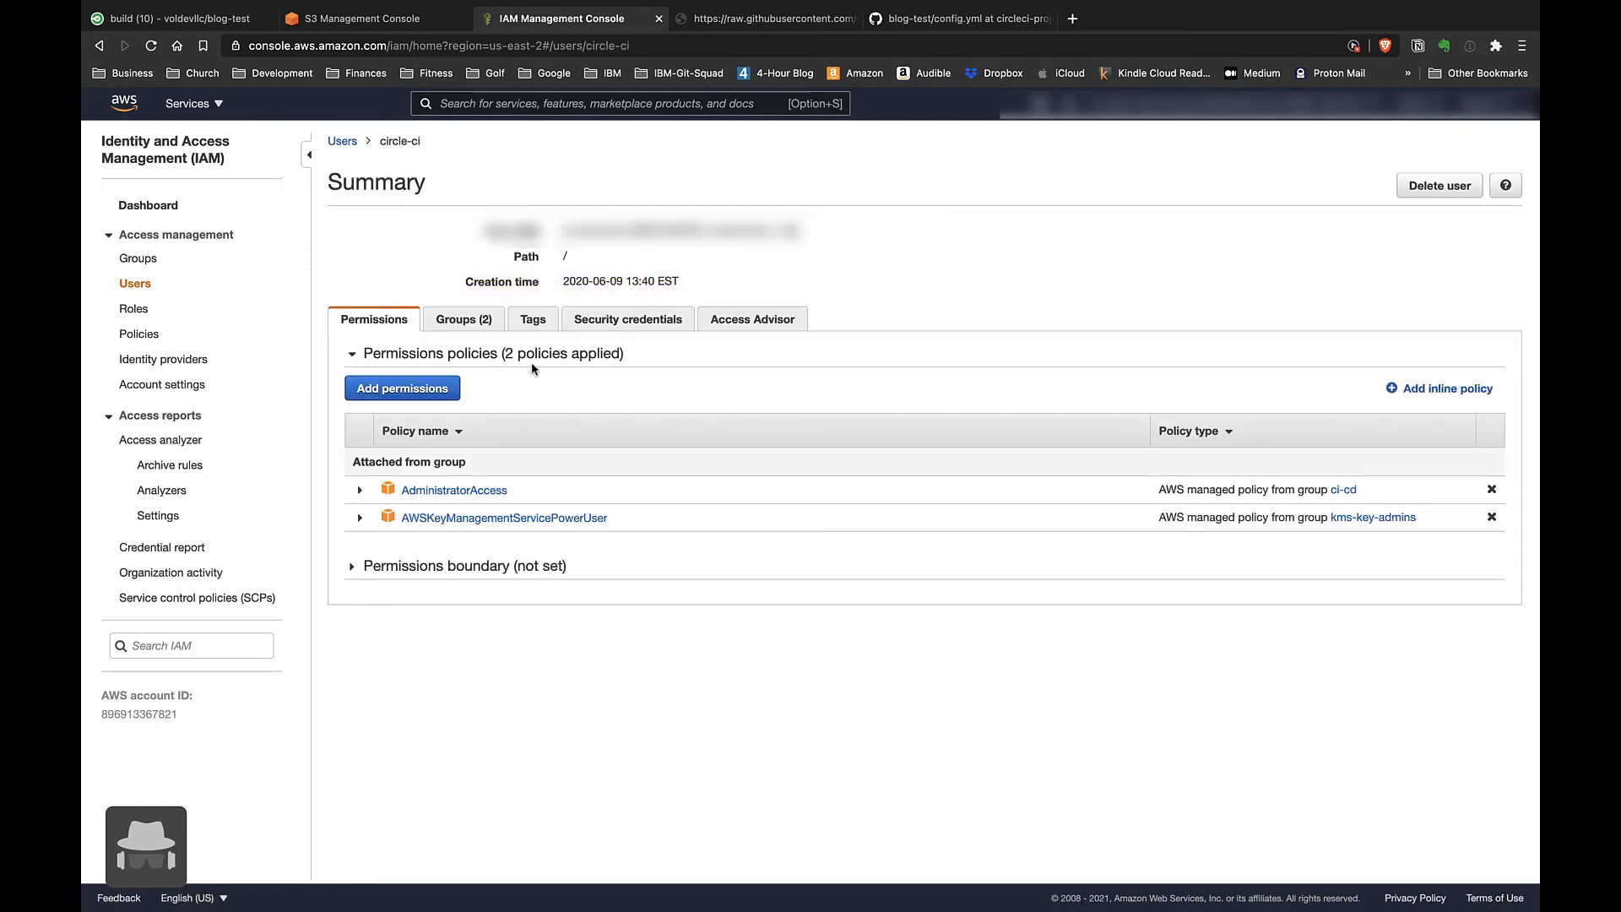
mouse_move(628, 319)
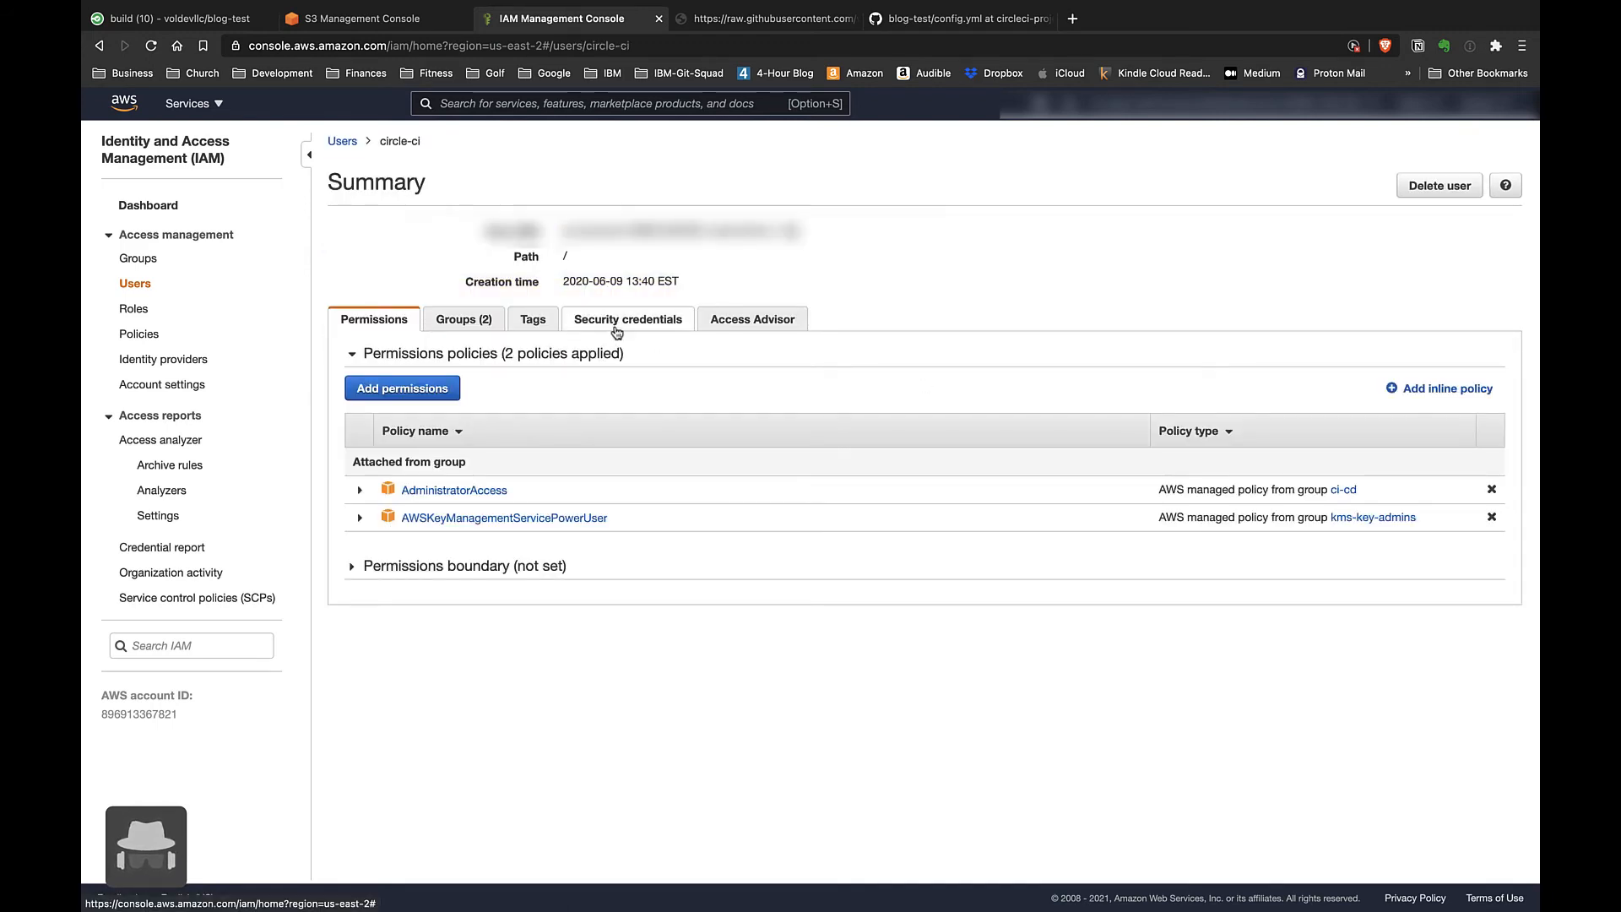
left_click(628, 319)
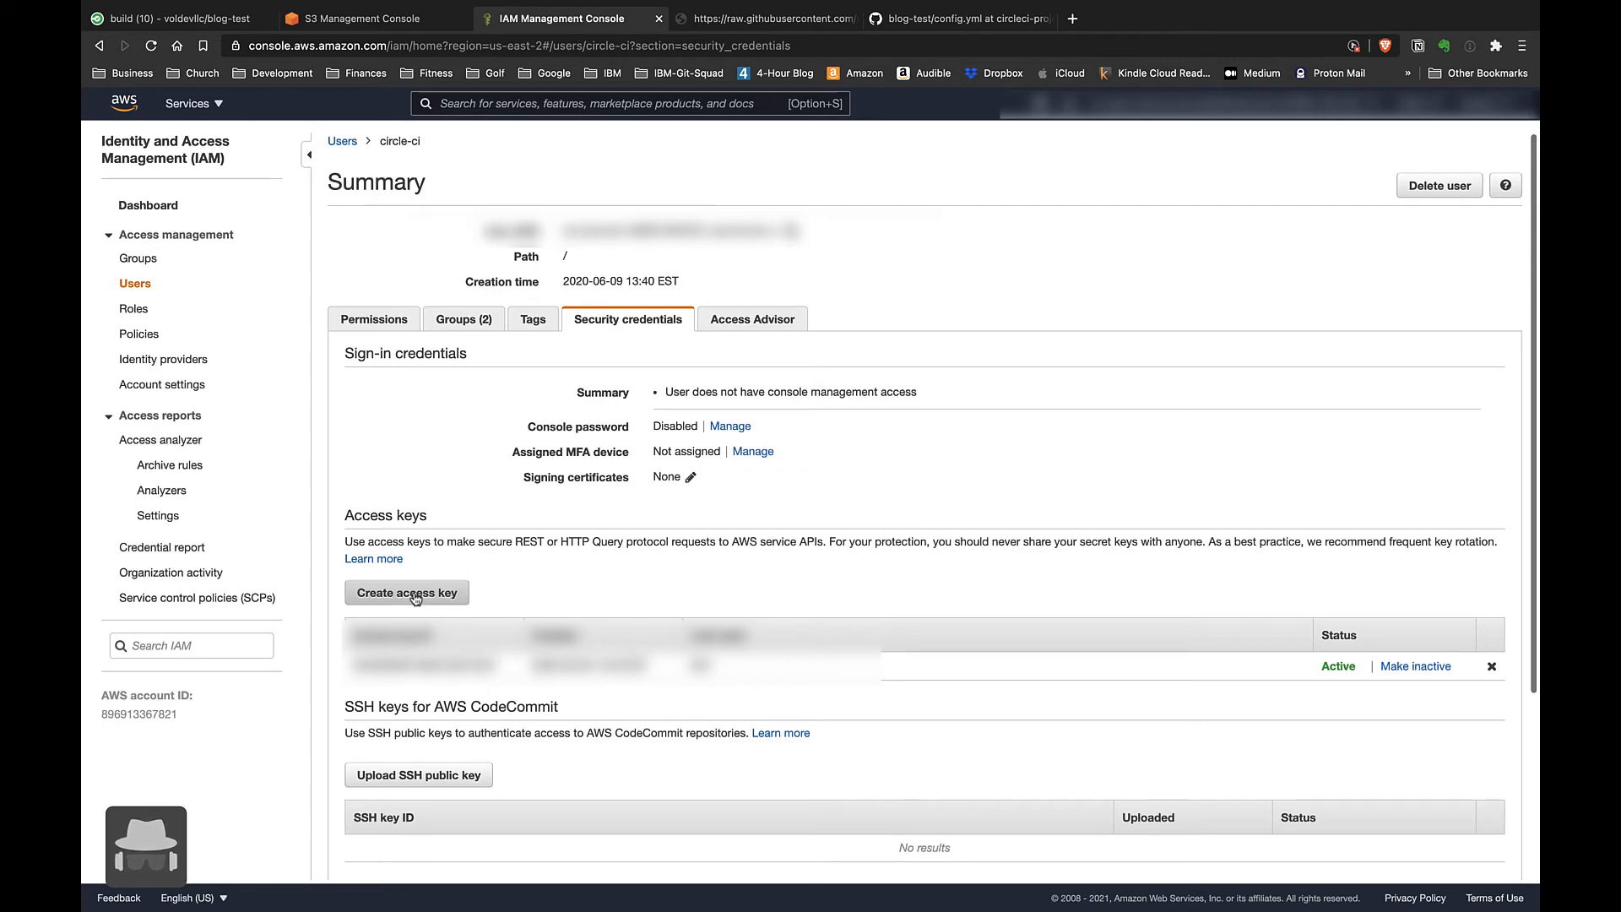
left_click(176, 19)
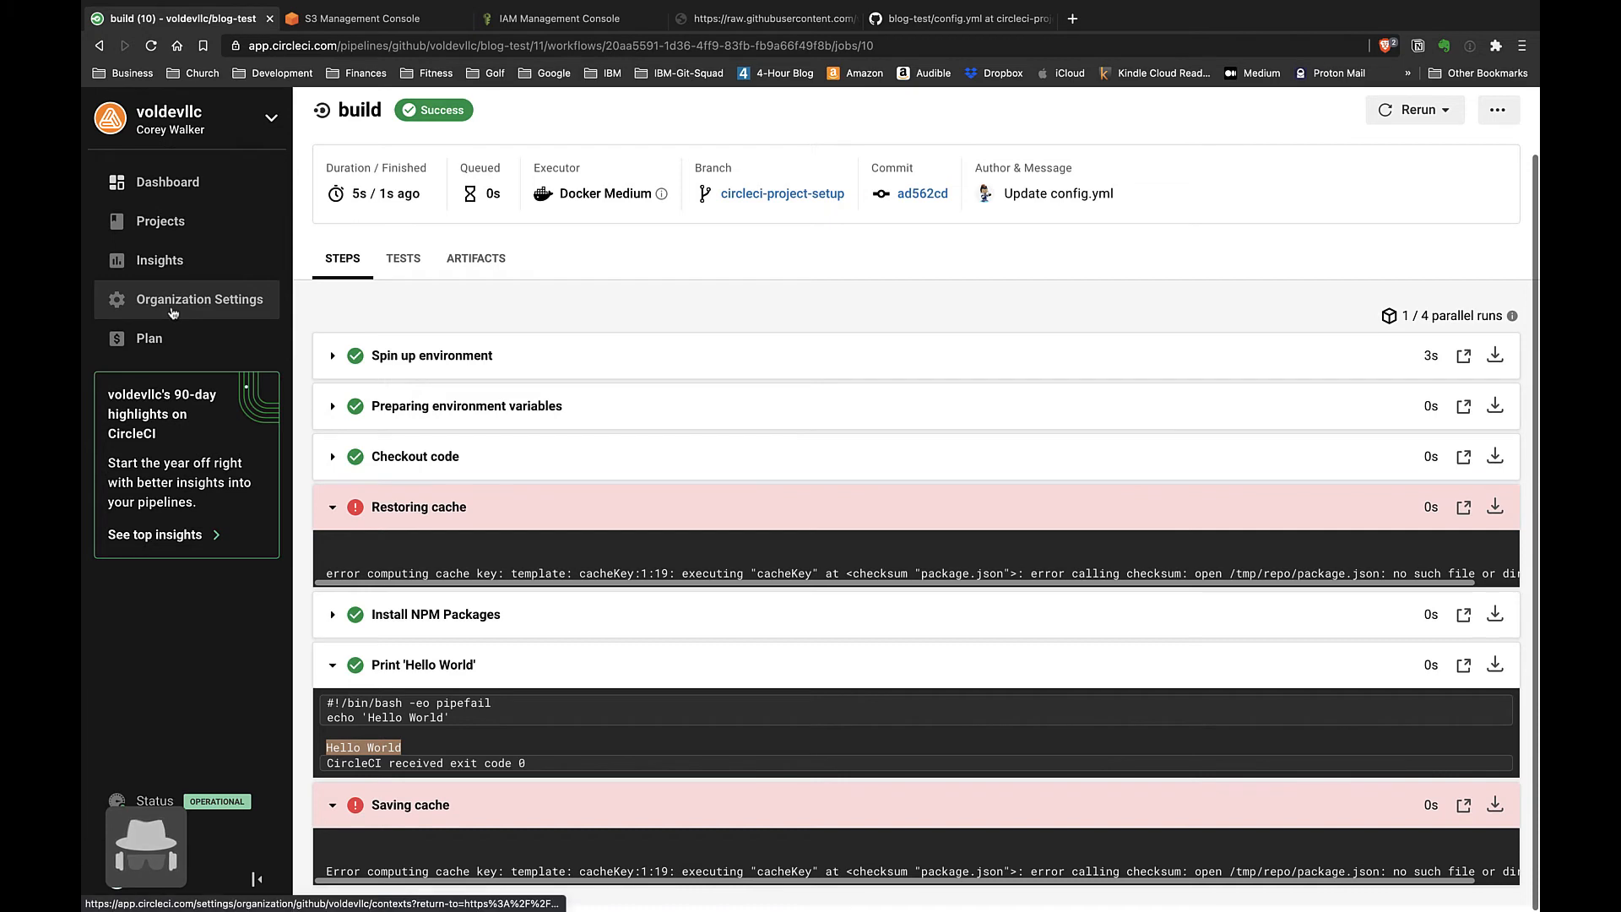
mouse_move(196, 299)
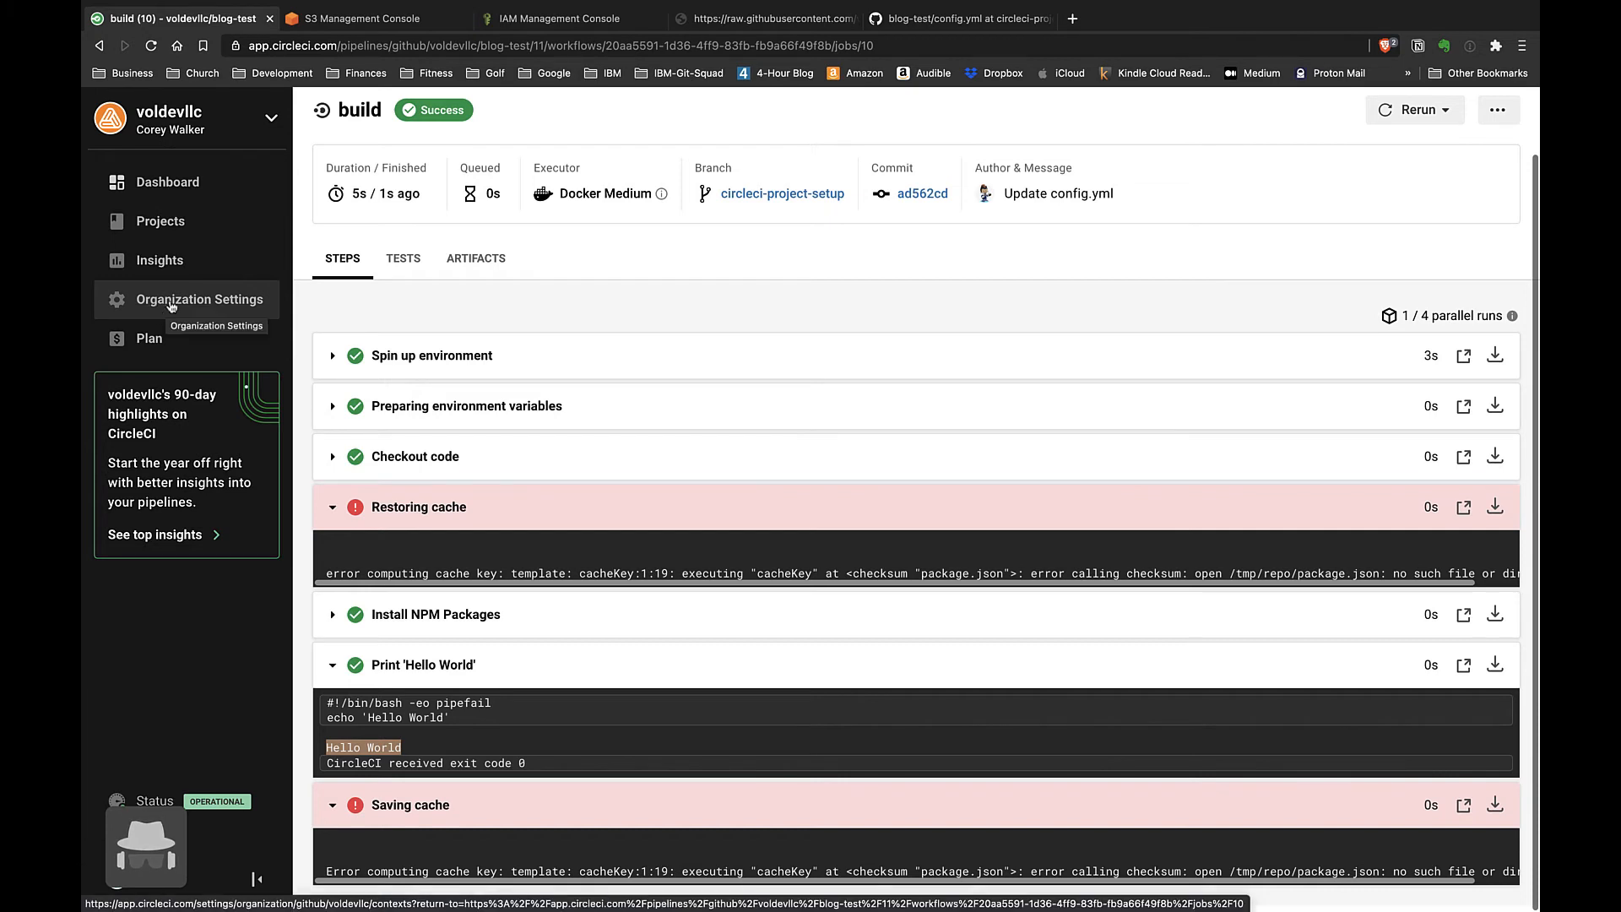
Step: In Organization Settings, review the test context's existing AWS_ACCESS_KEY_ID variable
left_click(197, 299)
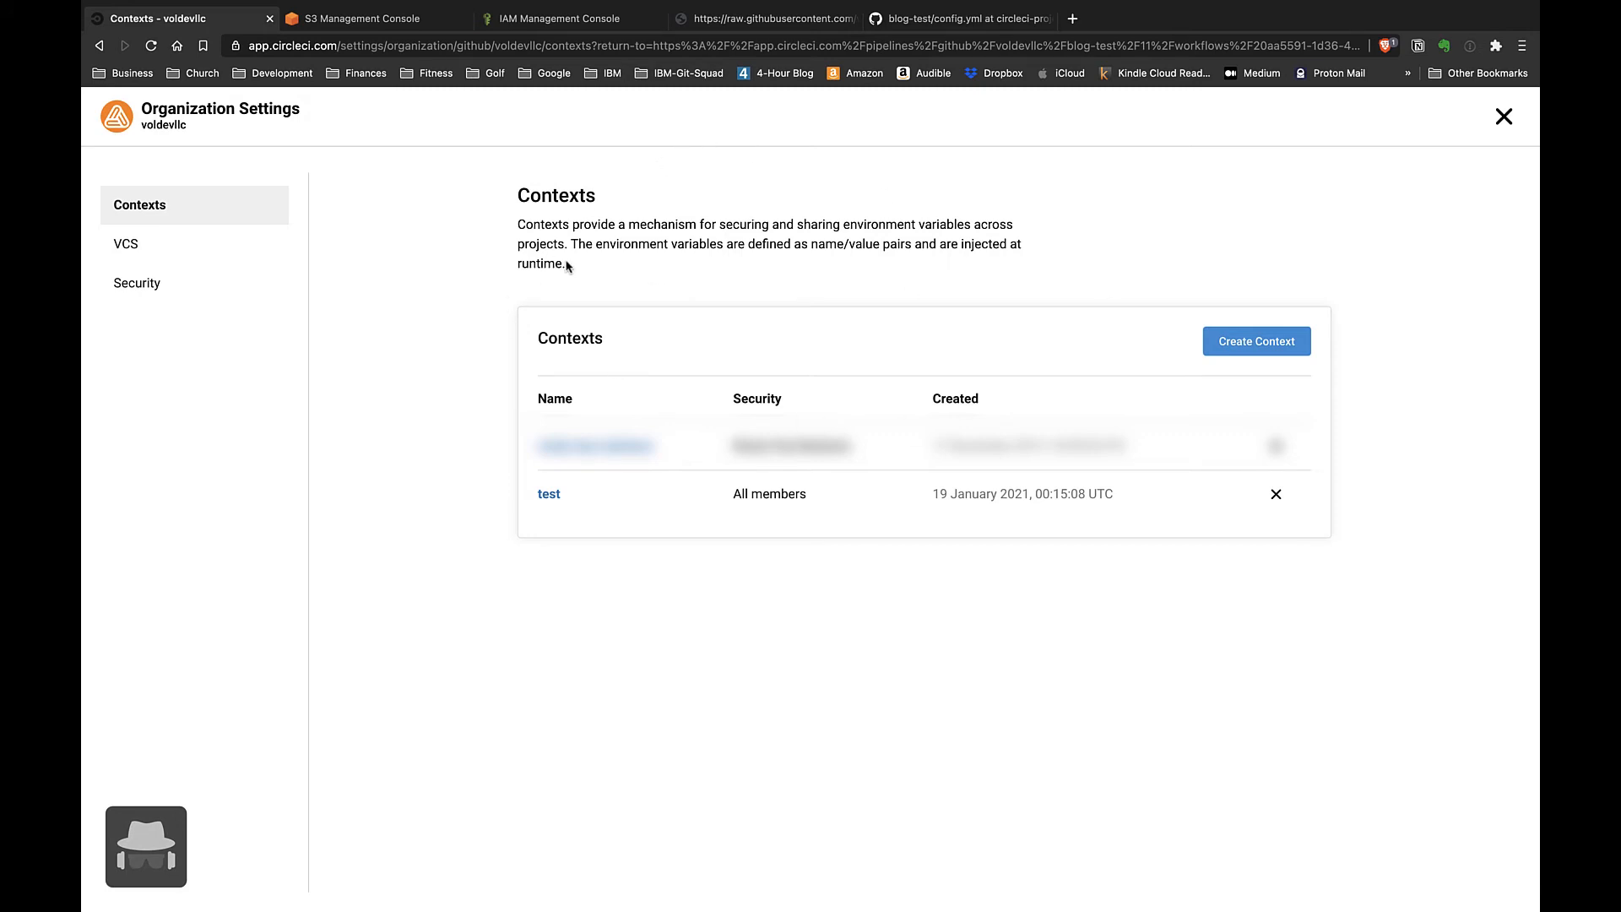
mouse_move(1254, 341)
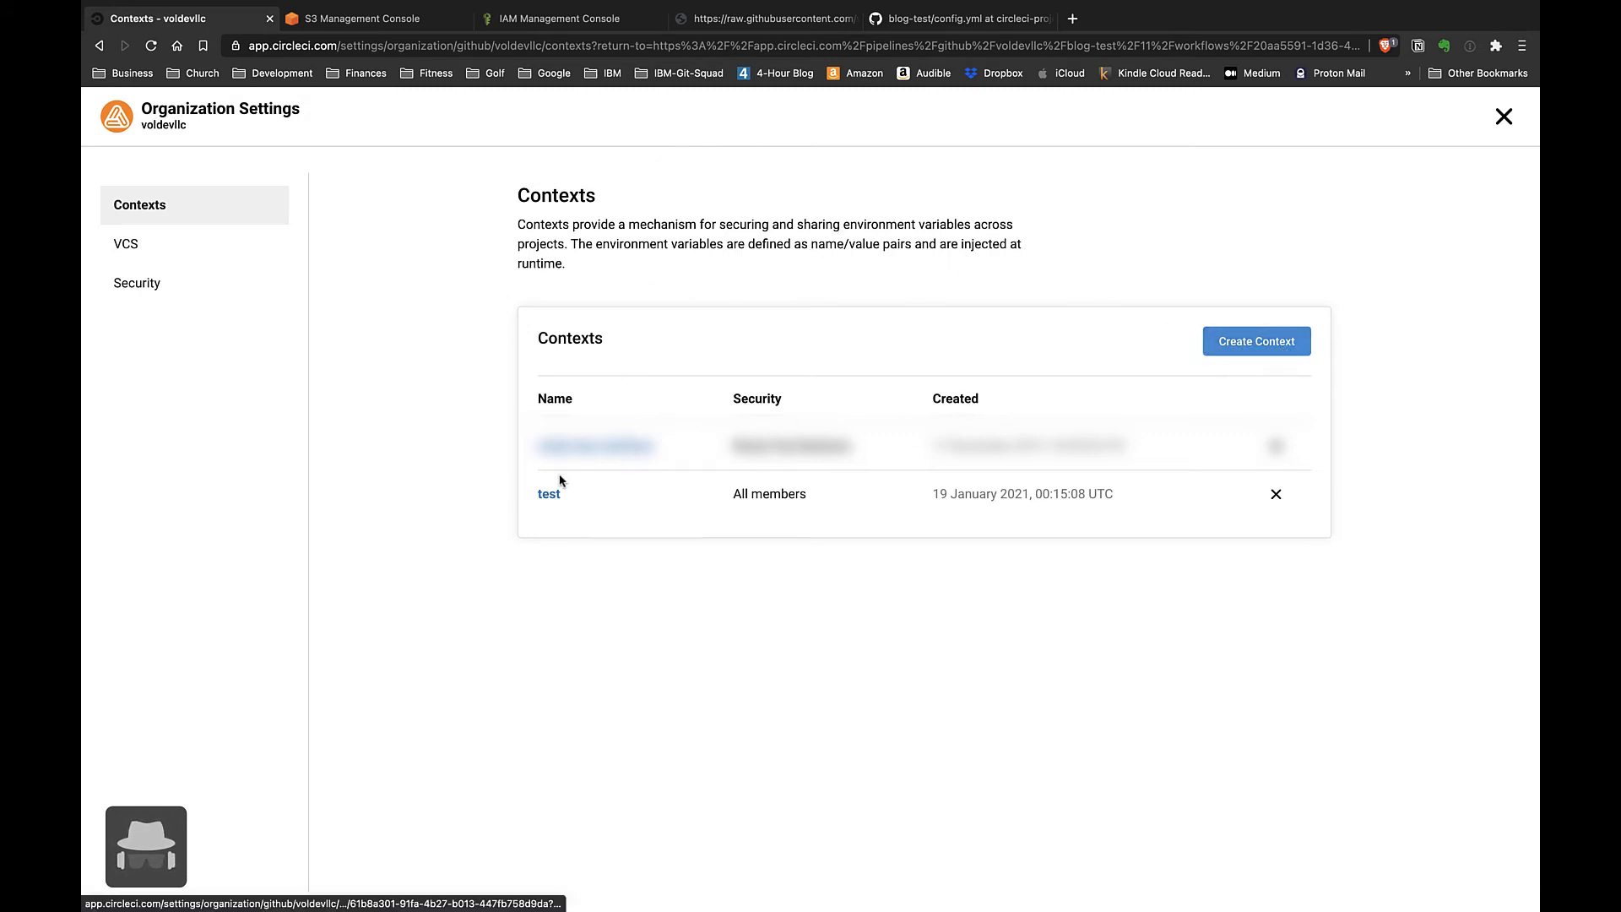
mouse_move(547, 496)
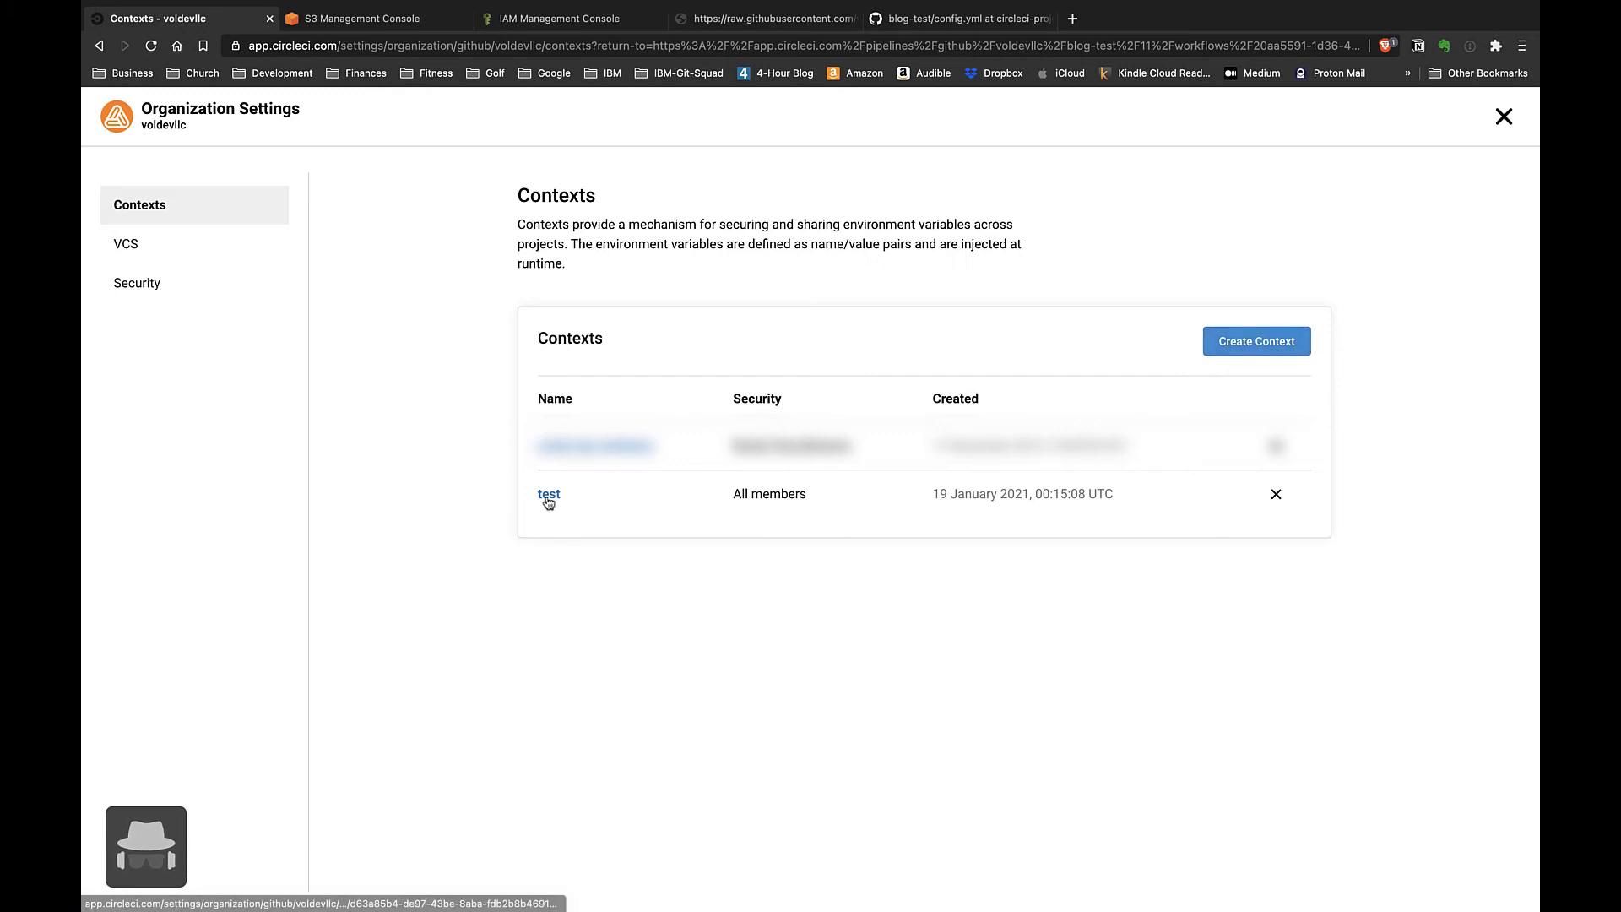
left_click(547, 495)
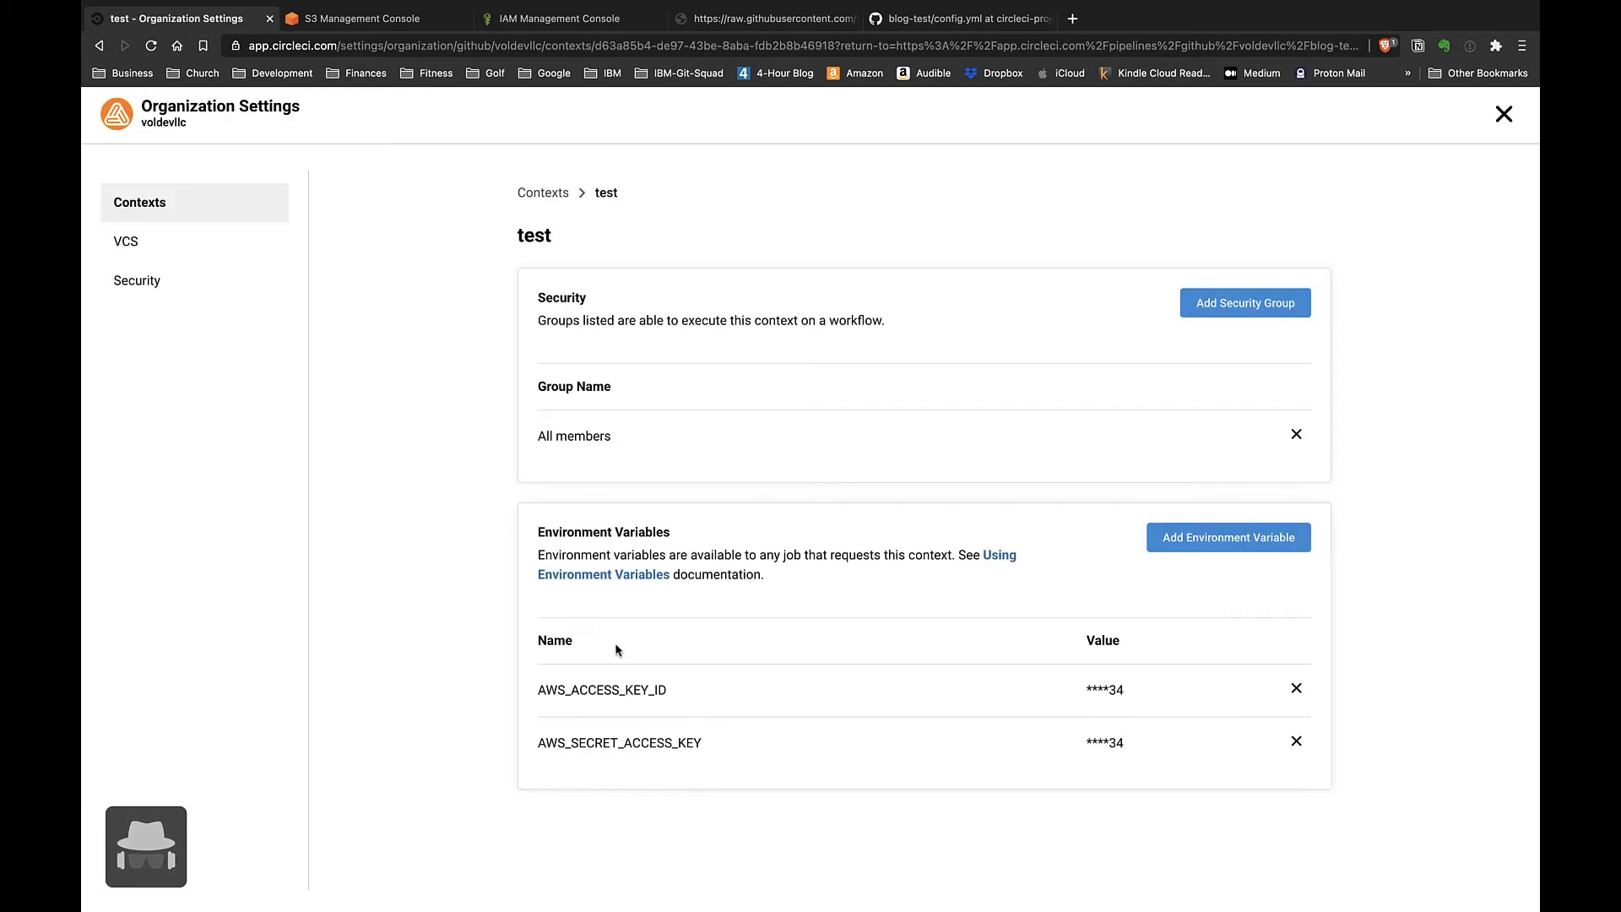
double_click(601, 690)
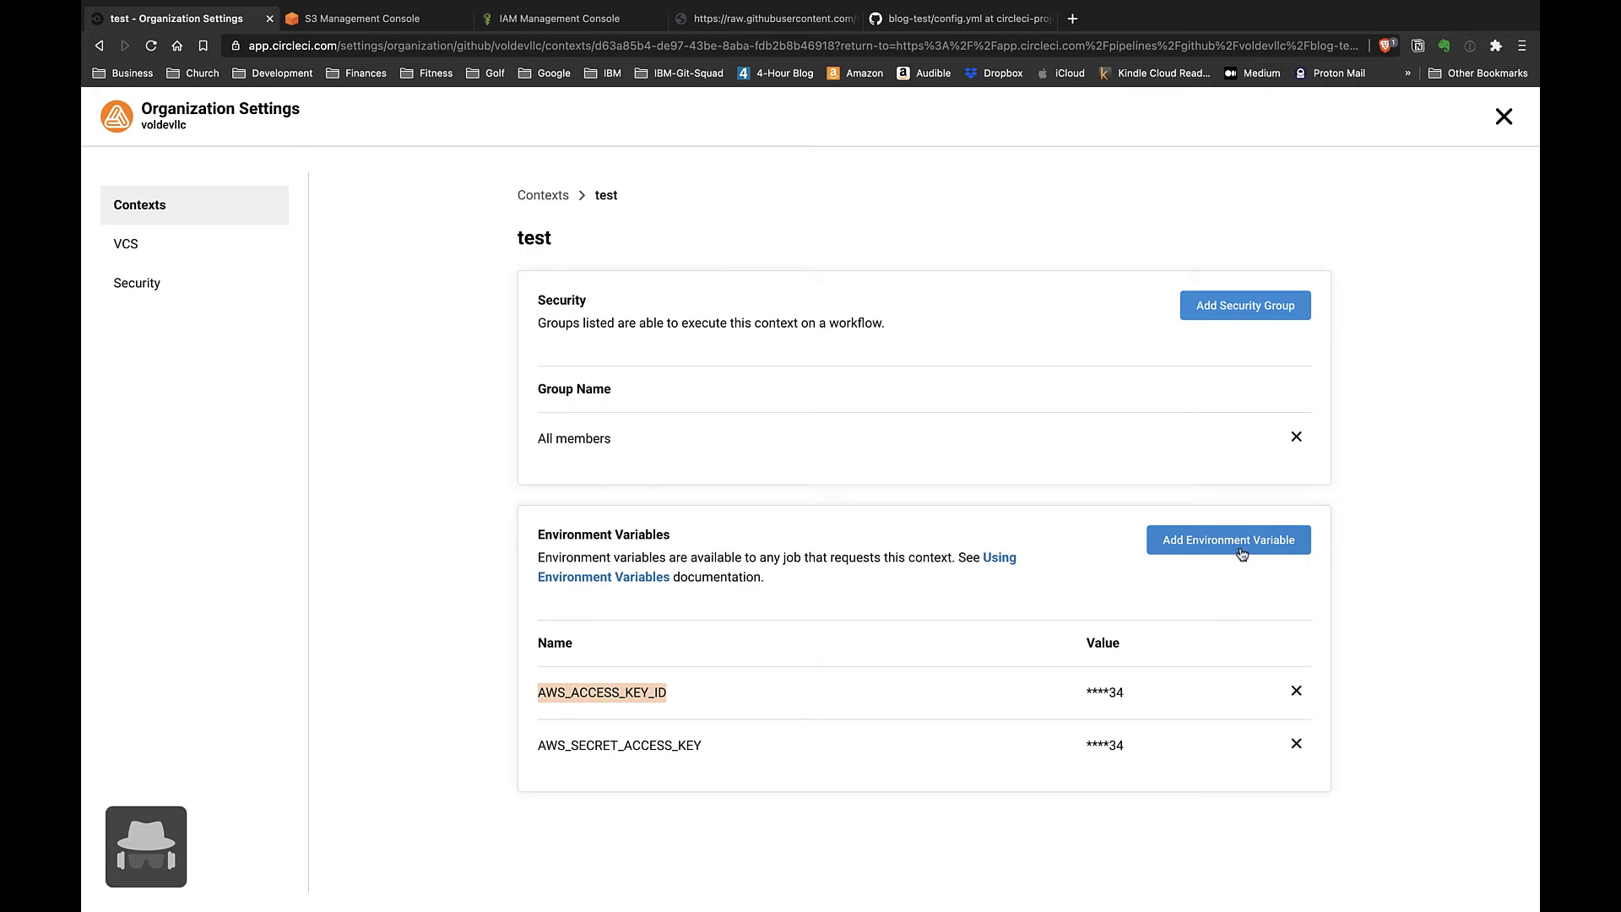
Step: Add an AWS_DEFAULT_REGION environment variable to the test context
left_click(1228, 540)
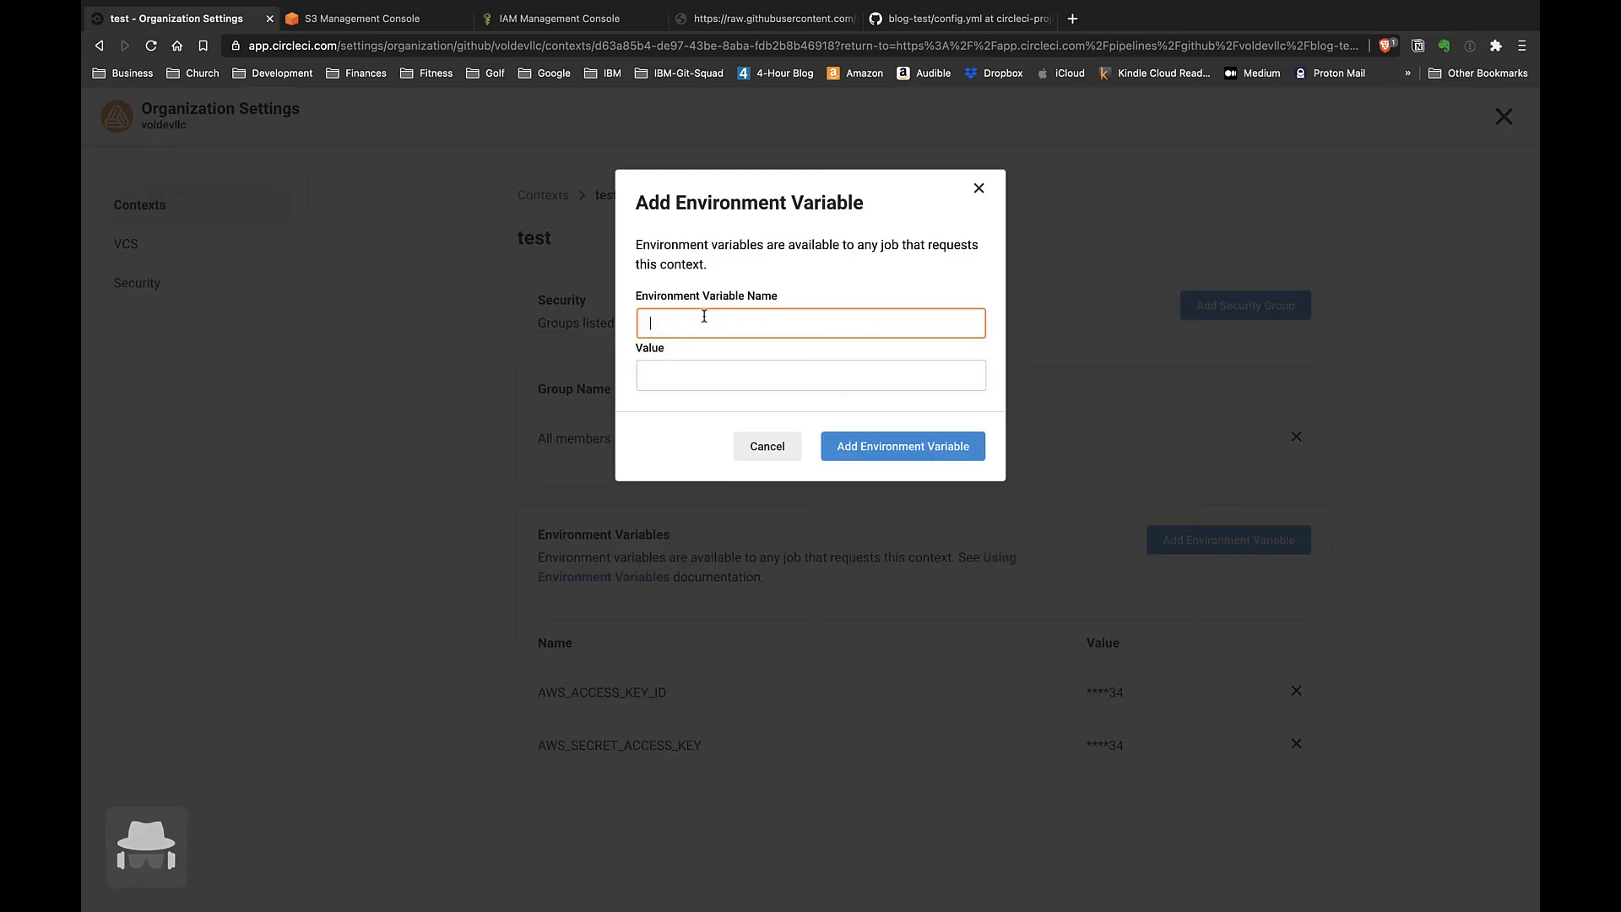
left_click(809, 375)
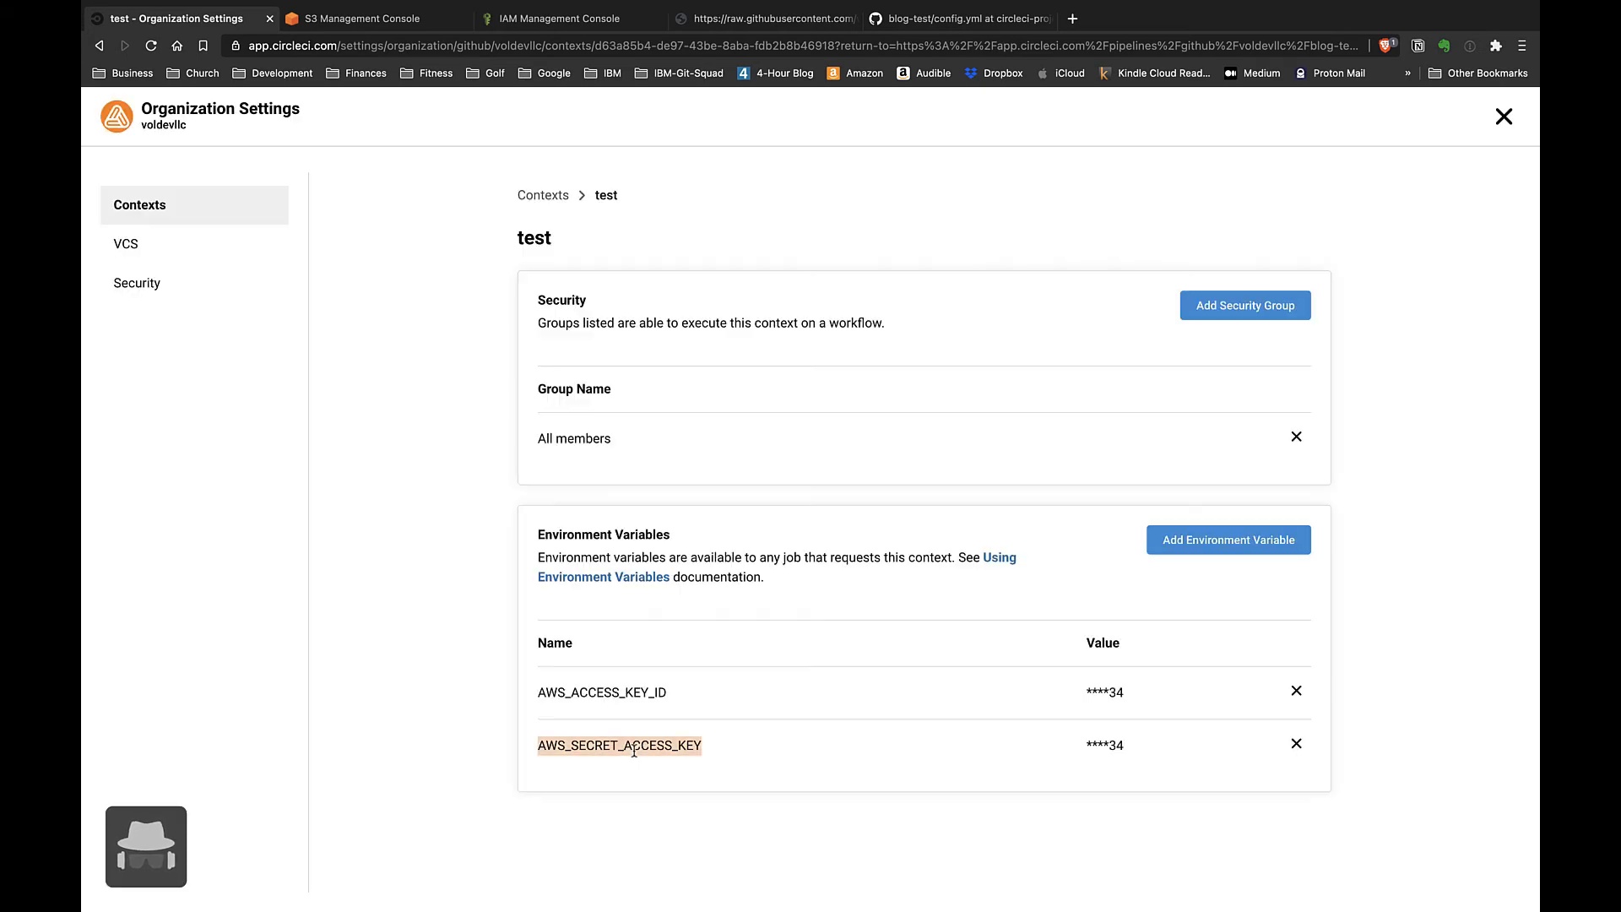
mouse_move(1218, 574)
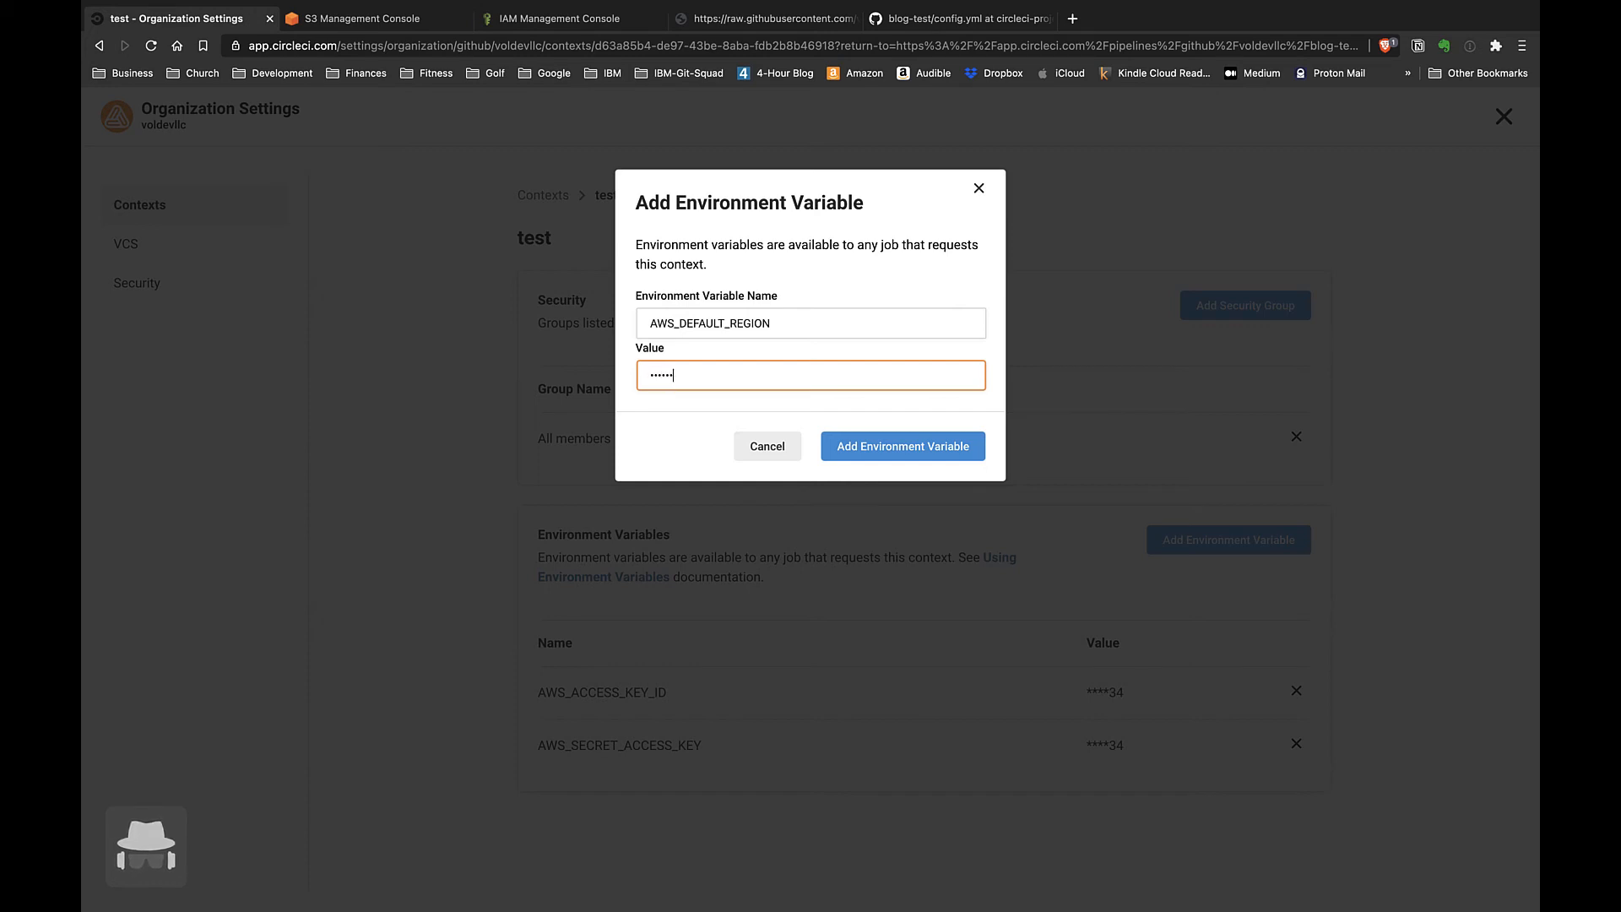
left_click(902, 446)
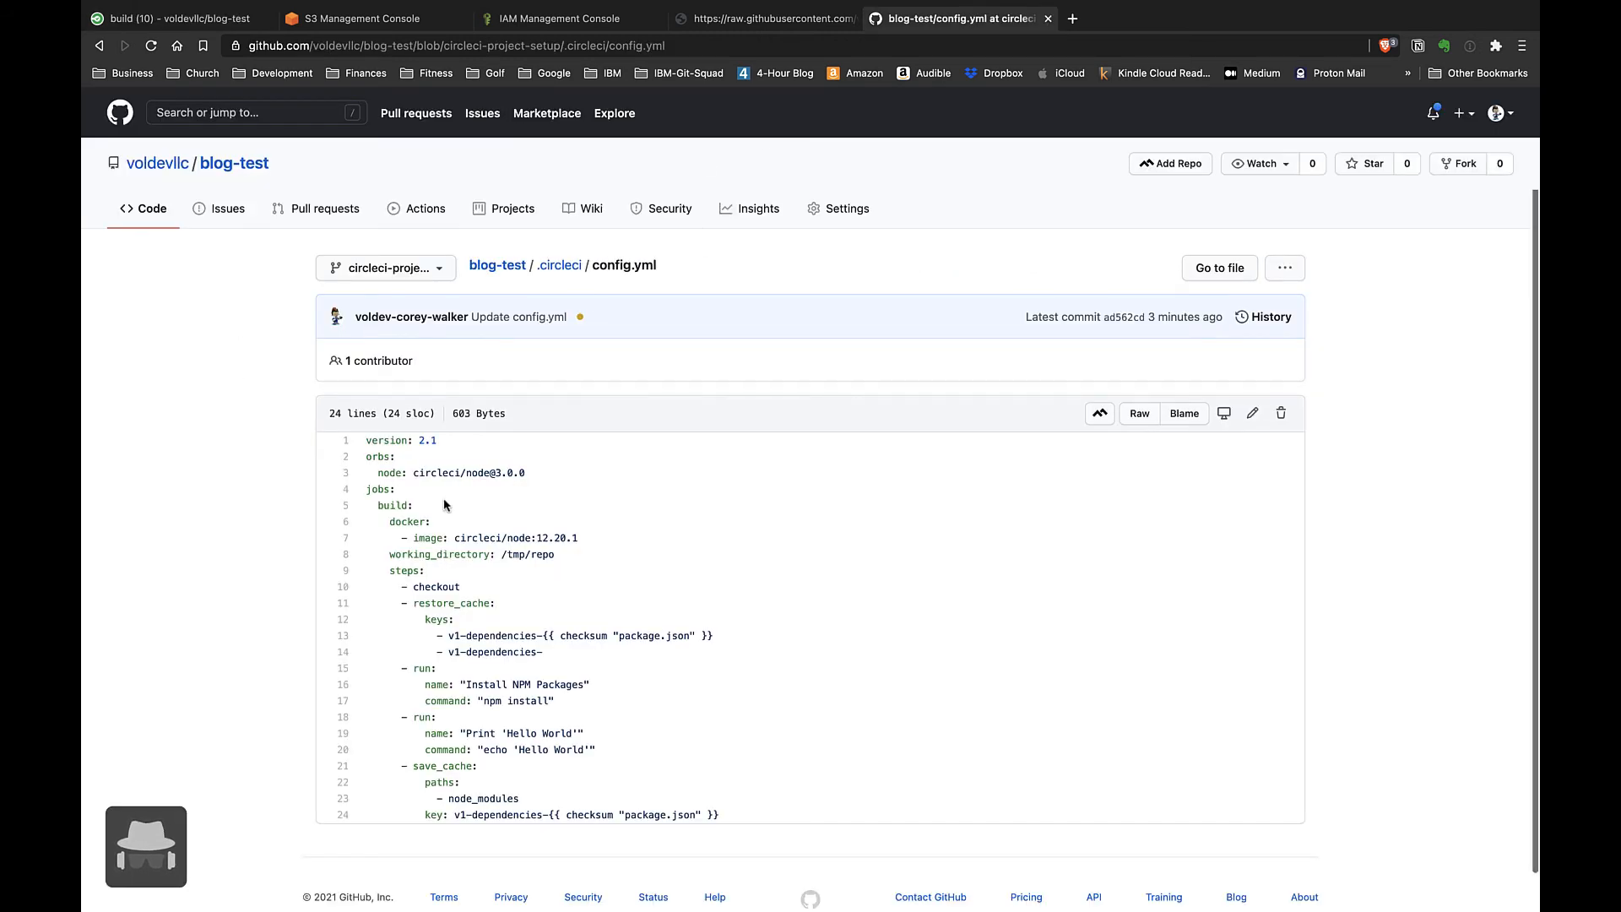
Step: Replace config.yml with the 36-line version adding the aws-cli orb, S3 sync to s3://test.devopsblog.io and a workflow context, and commit it
left_click(1251, 412)
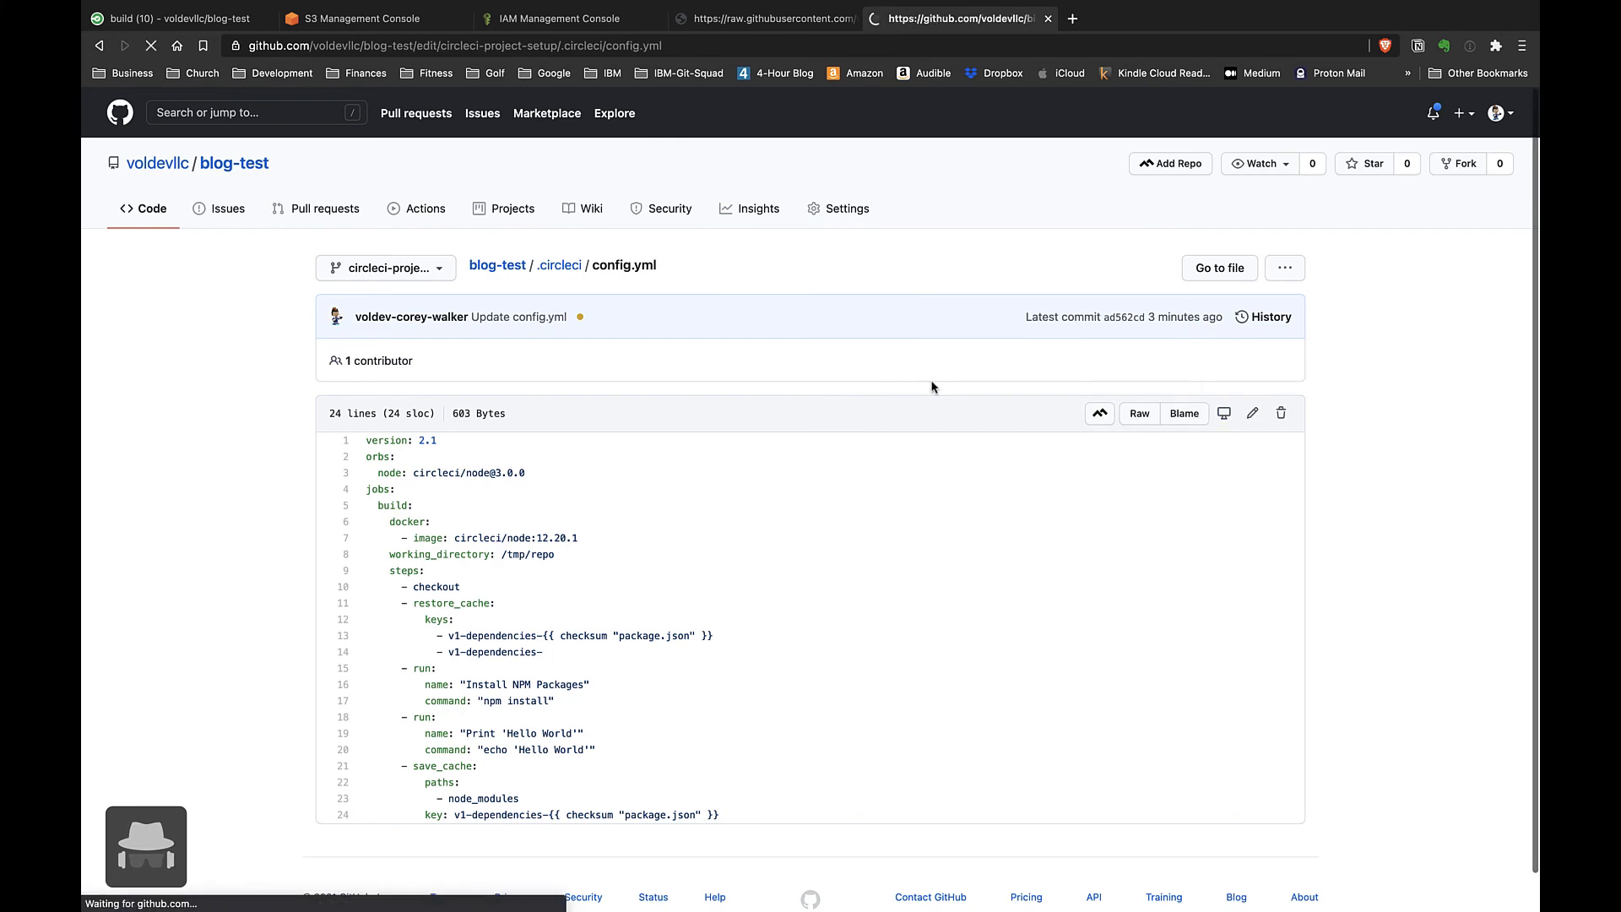
left_click(1251, 412)
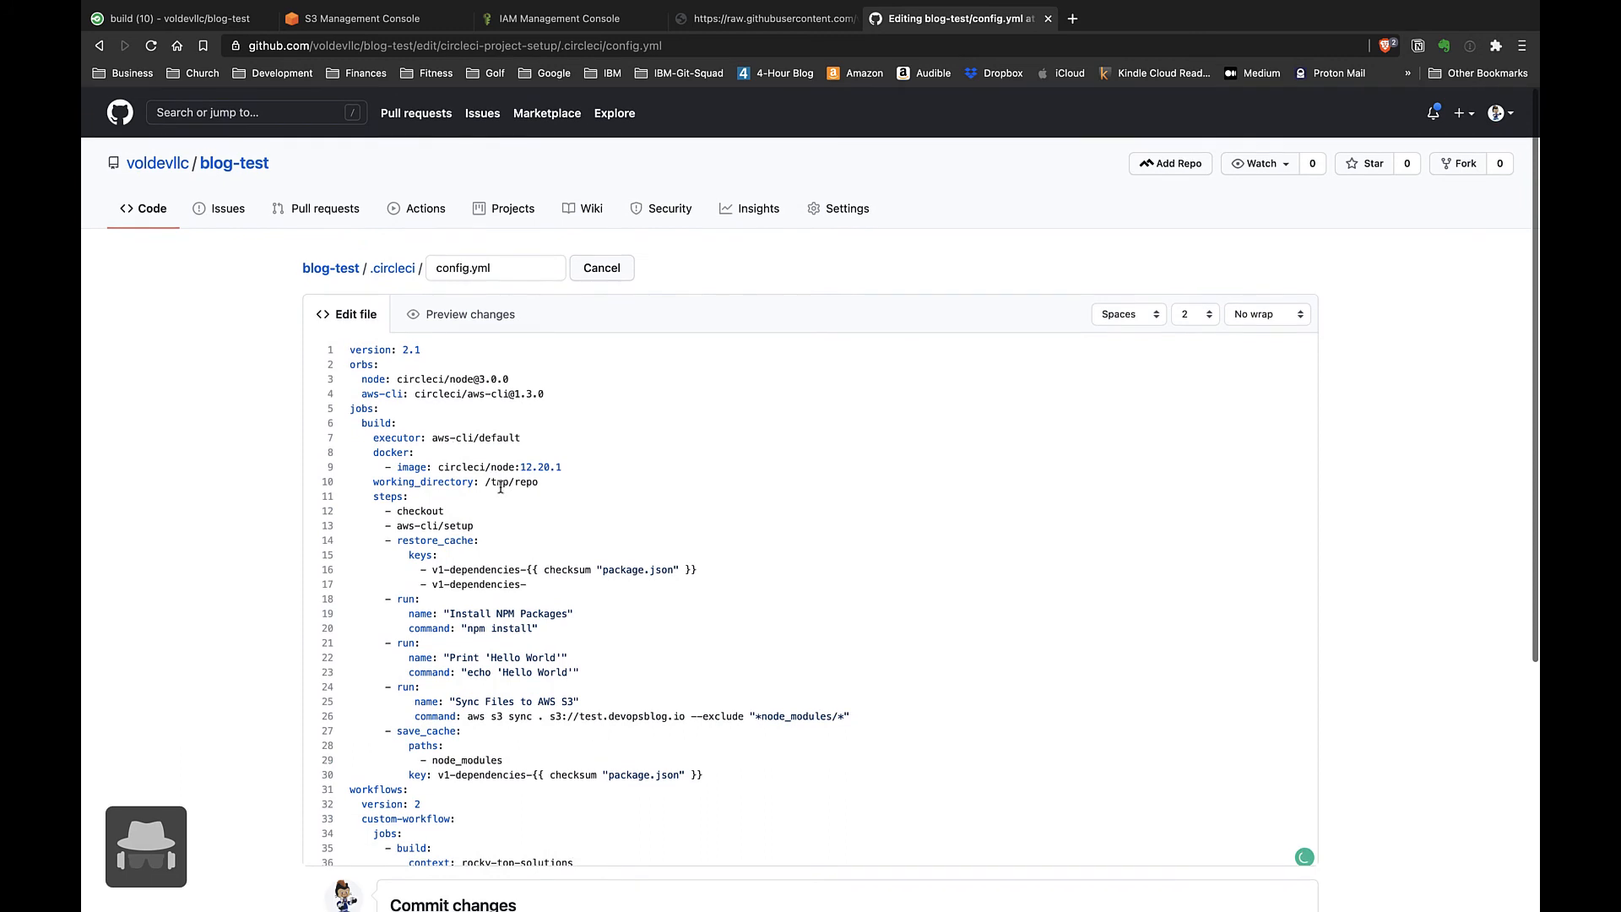
double_click(500, 438)
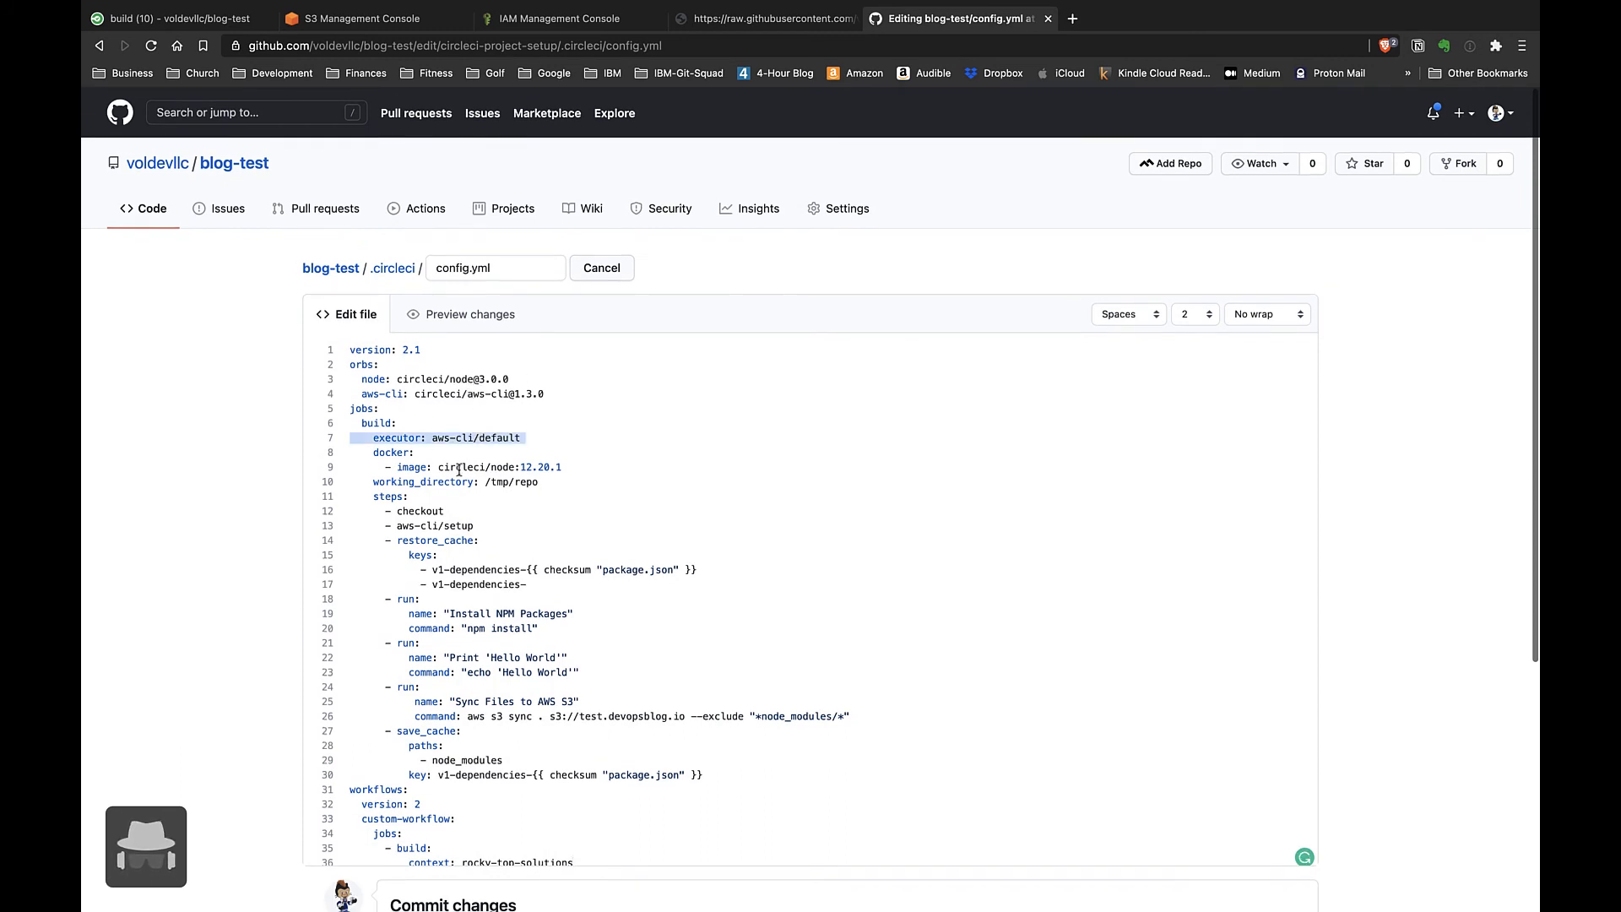
left_click(431, 525)
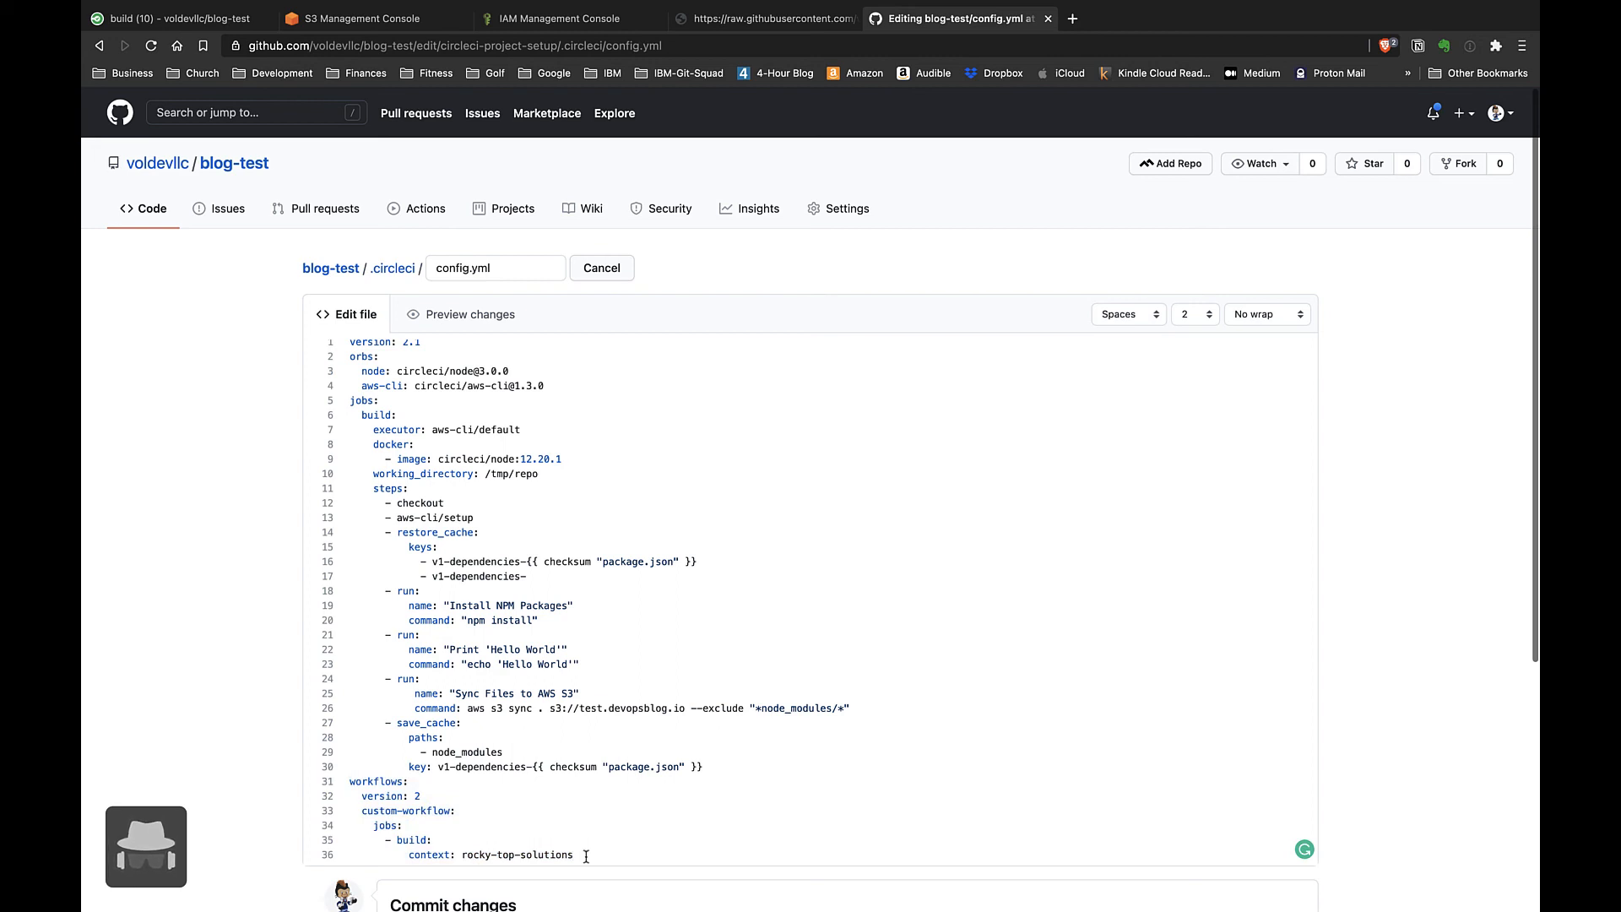
left_click(601, 268)
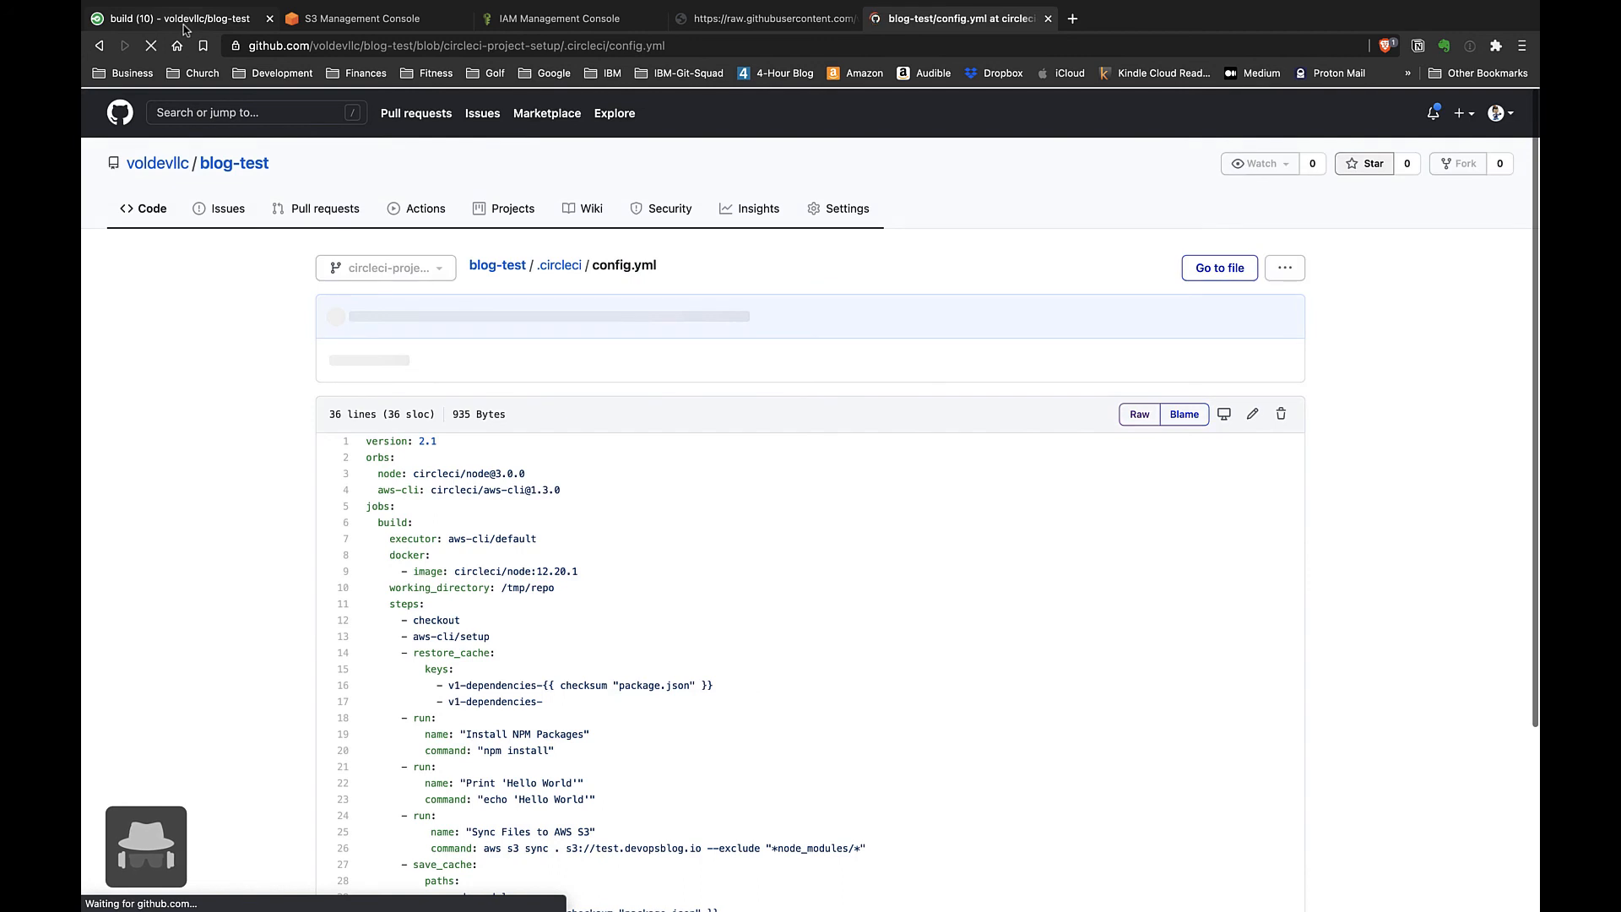
Step: View the new build job's Sync Files to AWS S3 step listing uploads to test.devopsblog.io
left_click(357, 19)
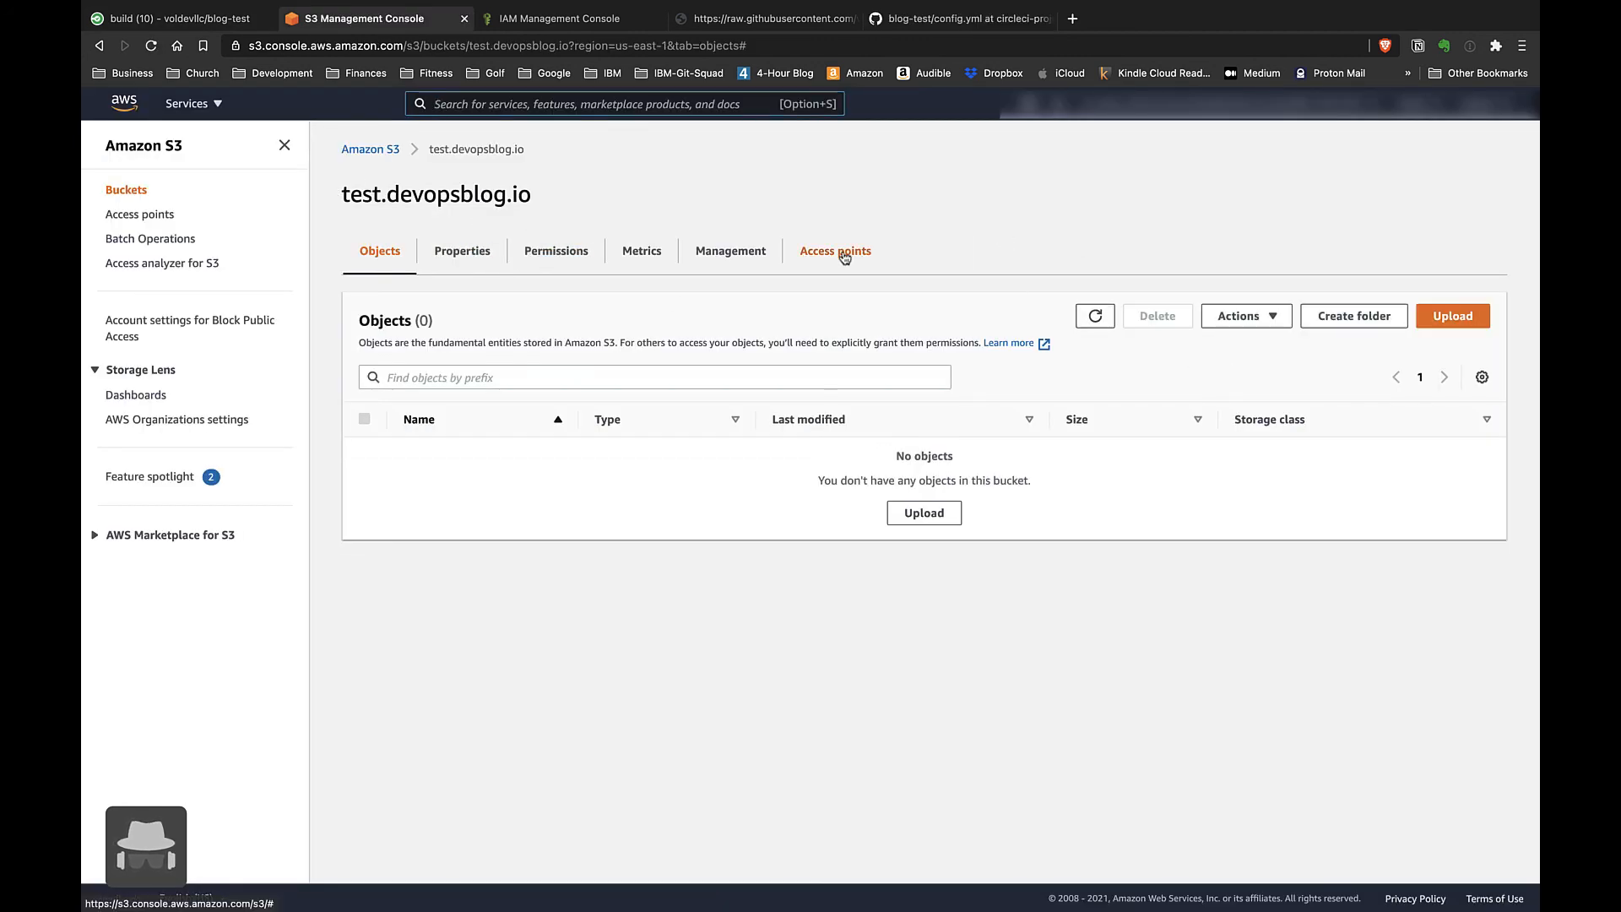
left_click(176, 19)
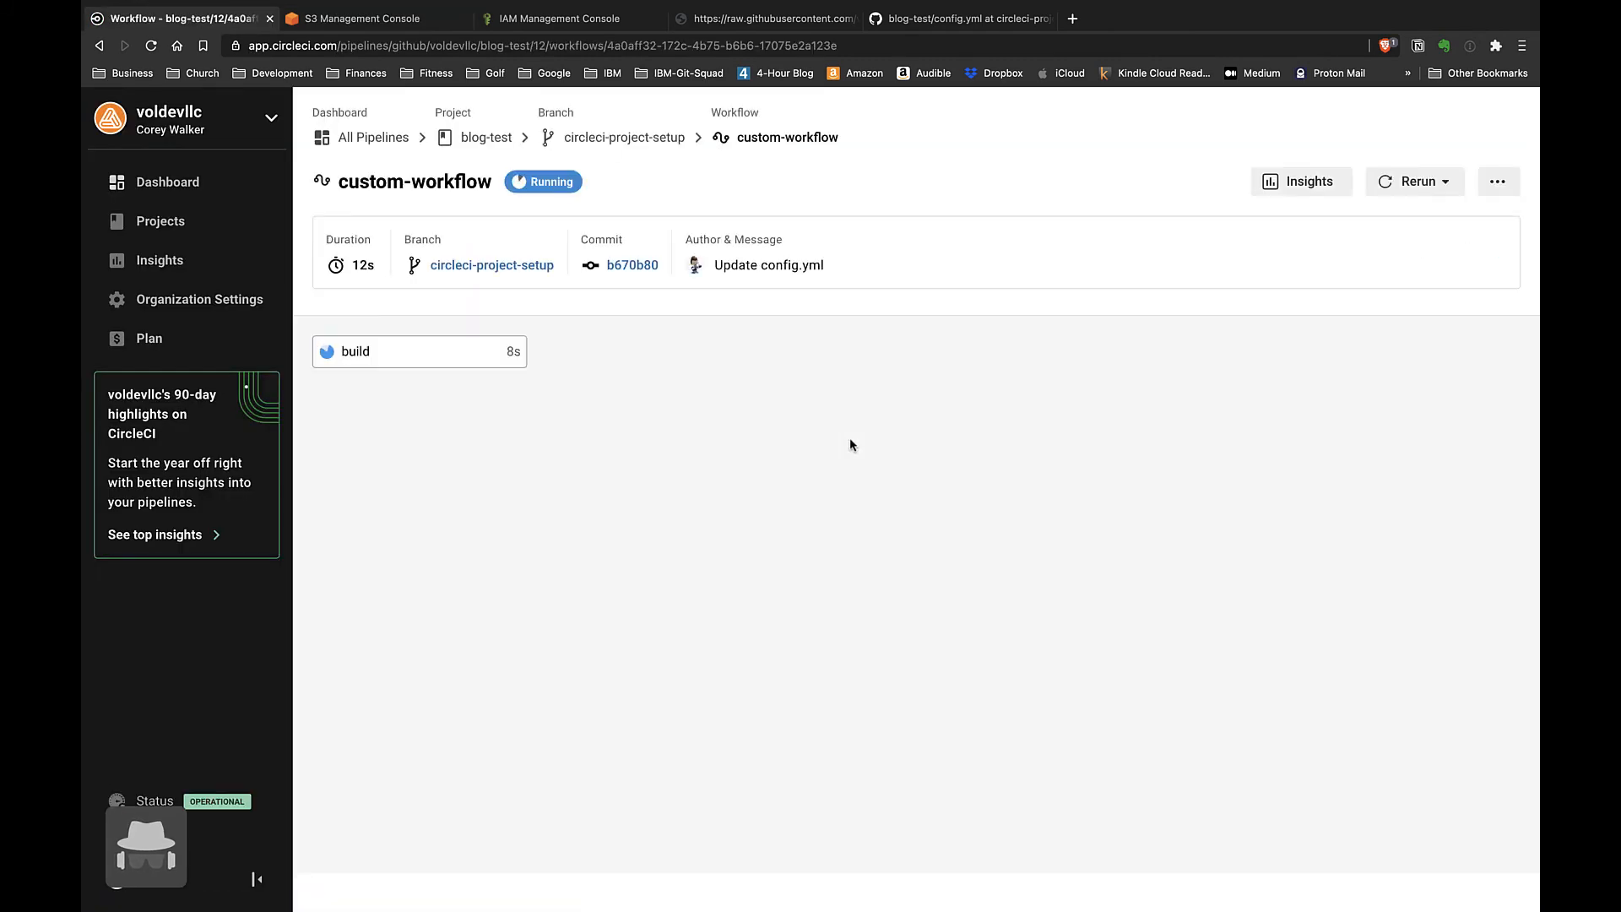
left_click(355, 351)
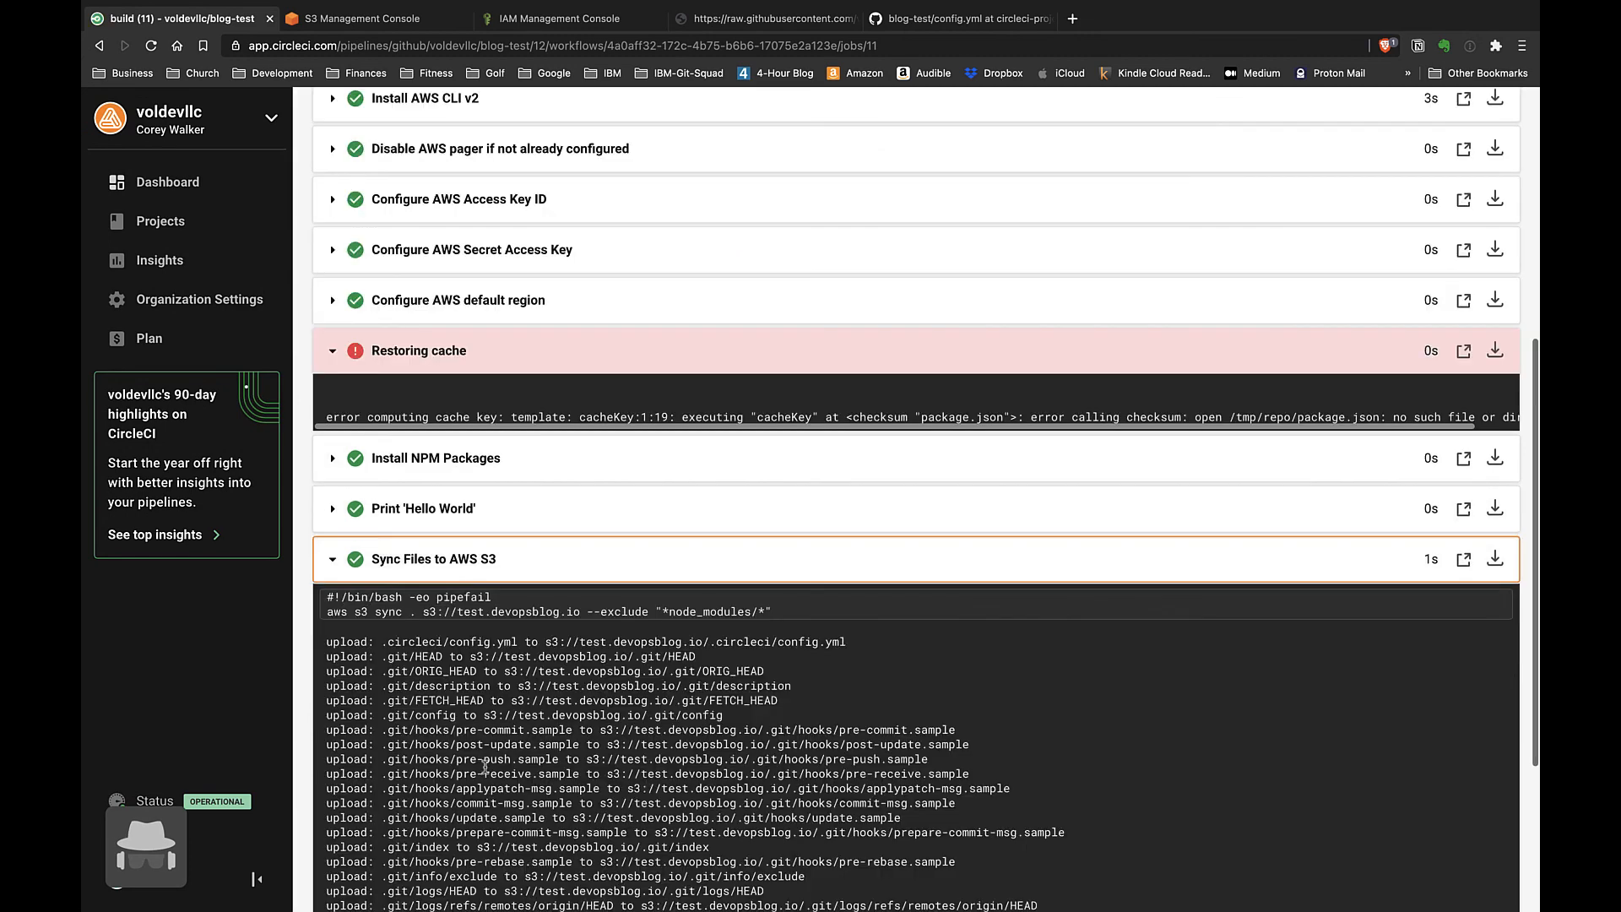
scroll("down", 3)
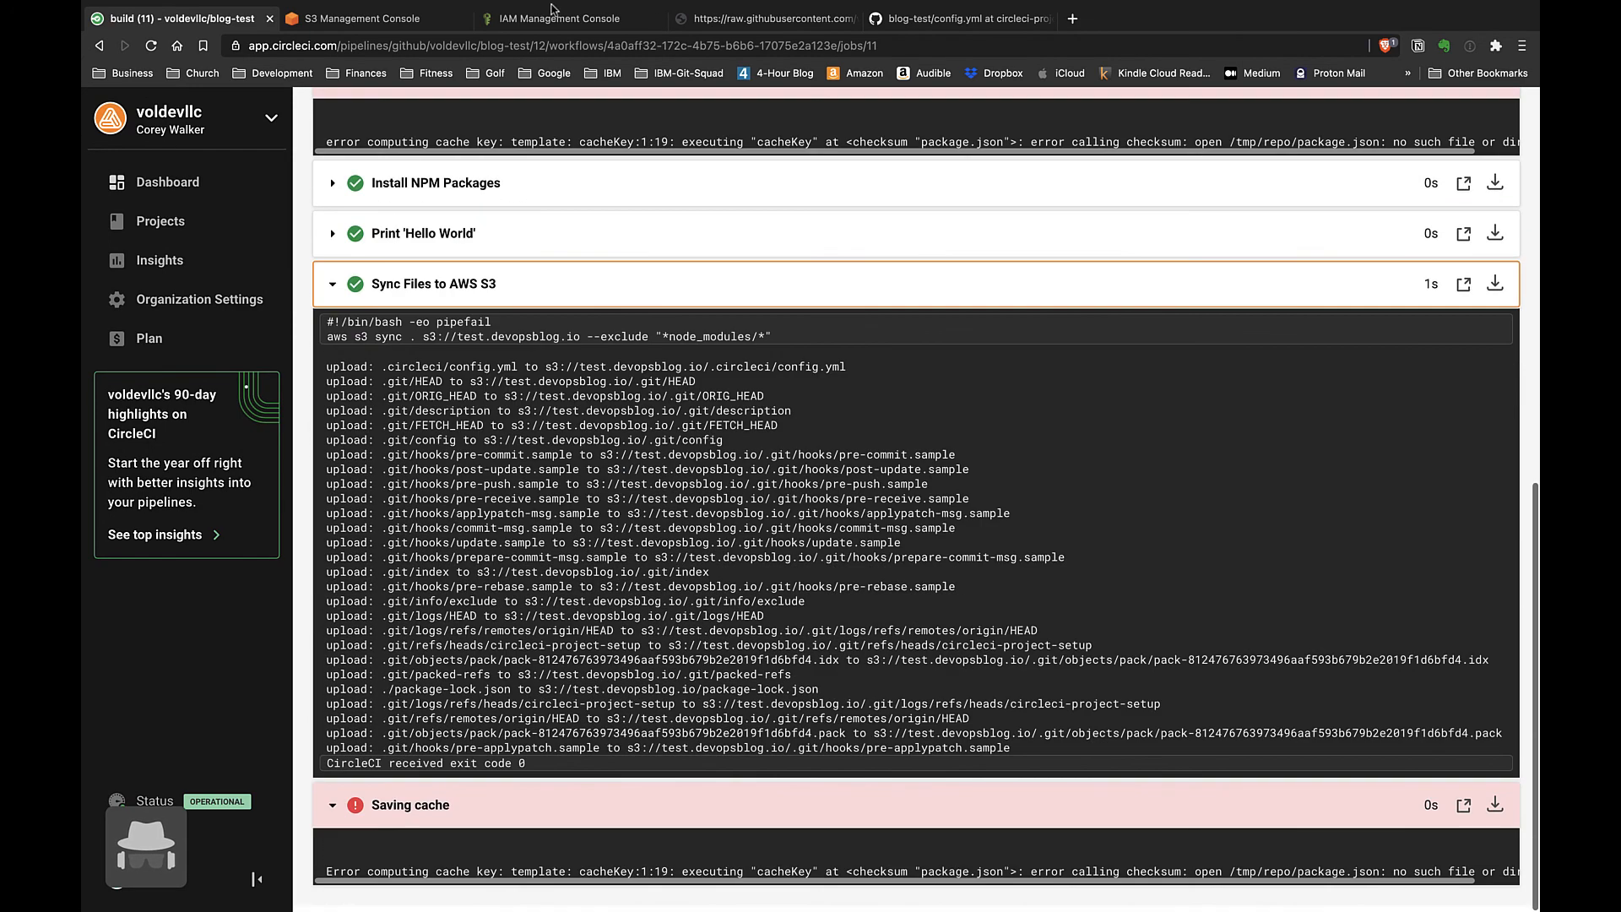
Step: Refresh the test.devopsblog.io bucket to list .circleci/, .git/ and package-lock.json, then view config.yml on GitHub
left_click(367, 19)
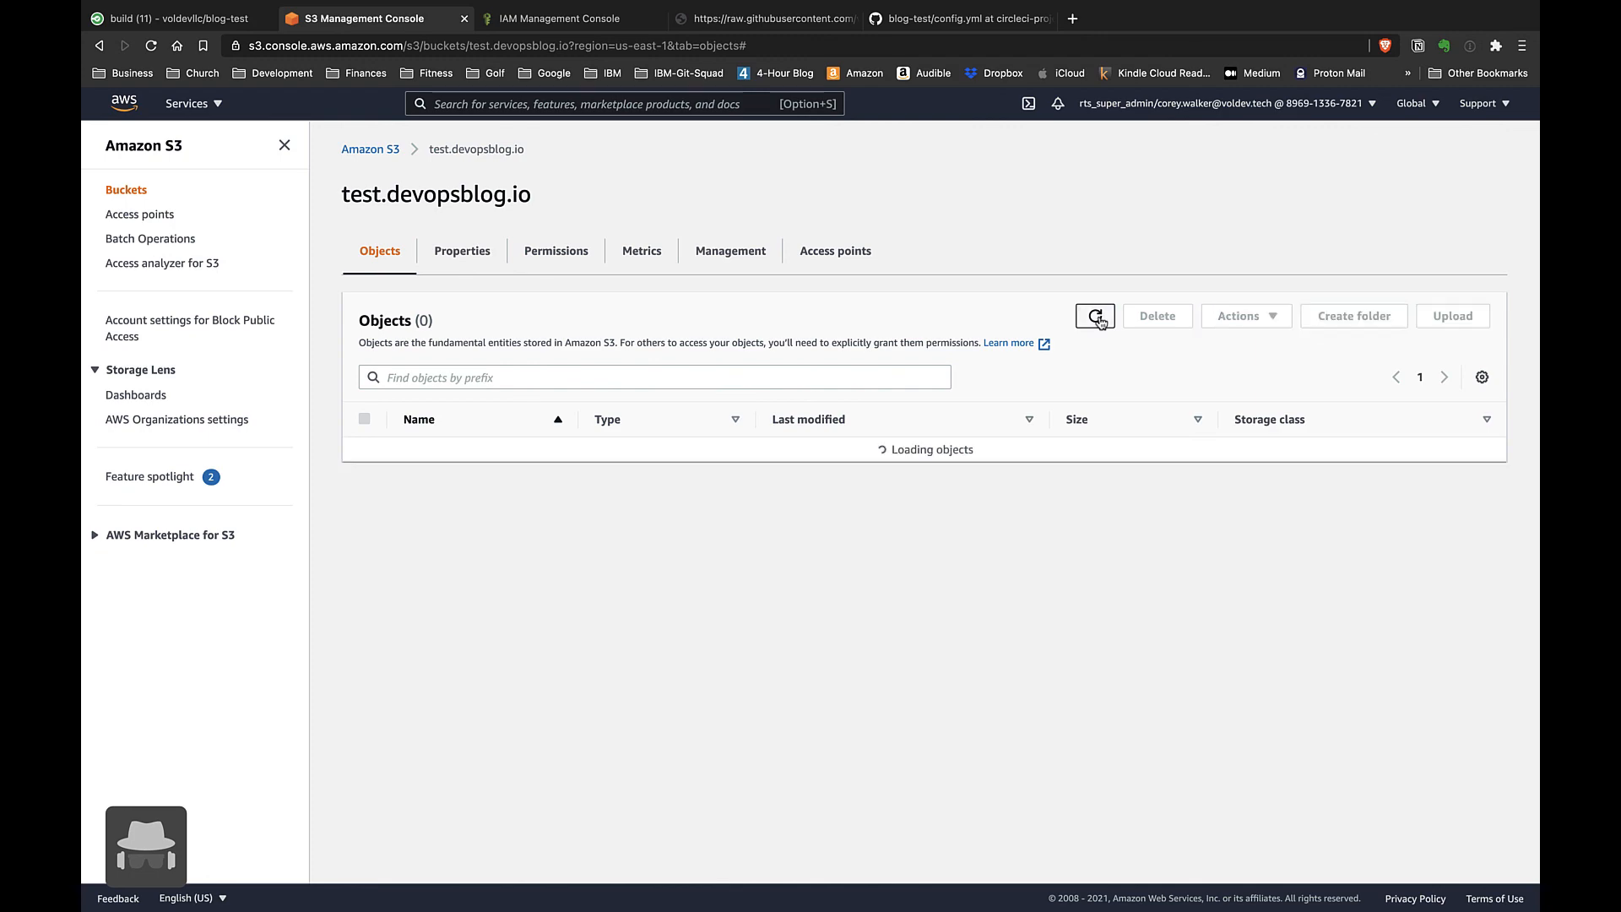
left_click(1094, 315)
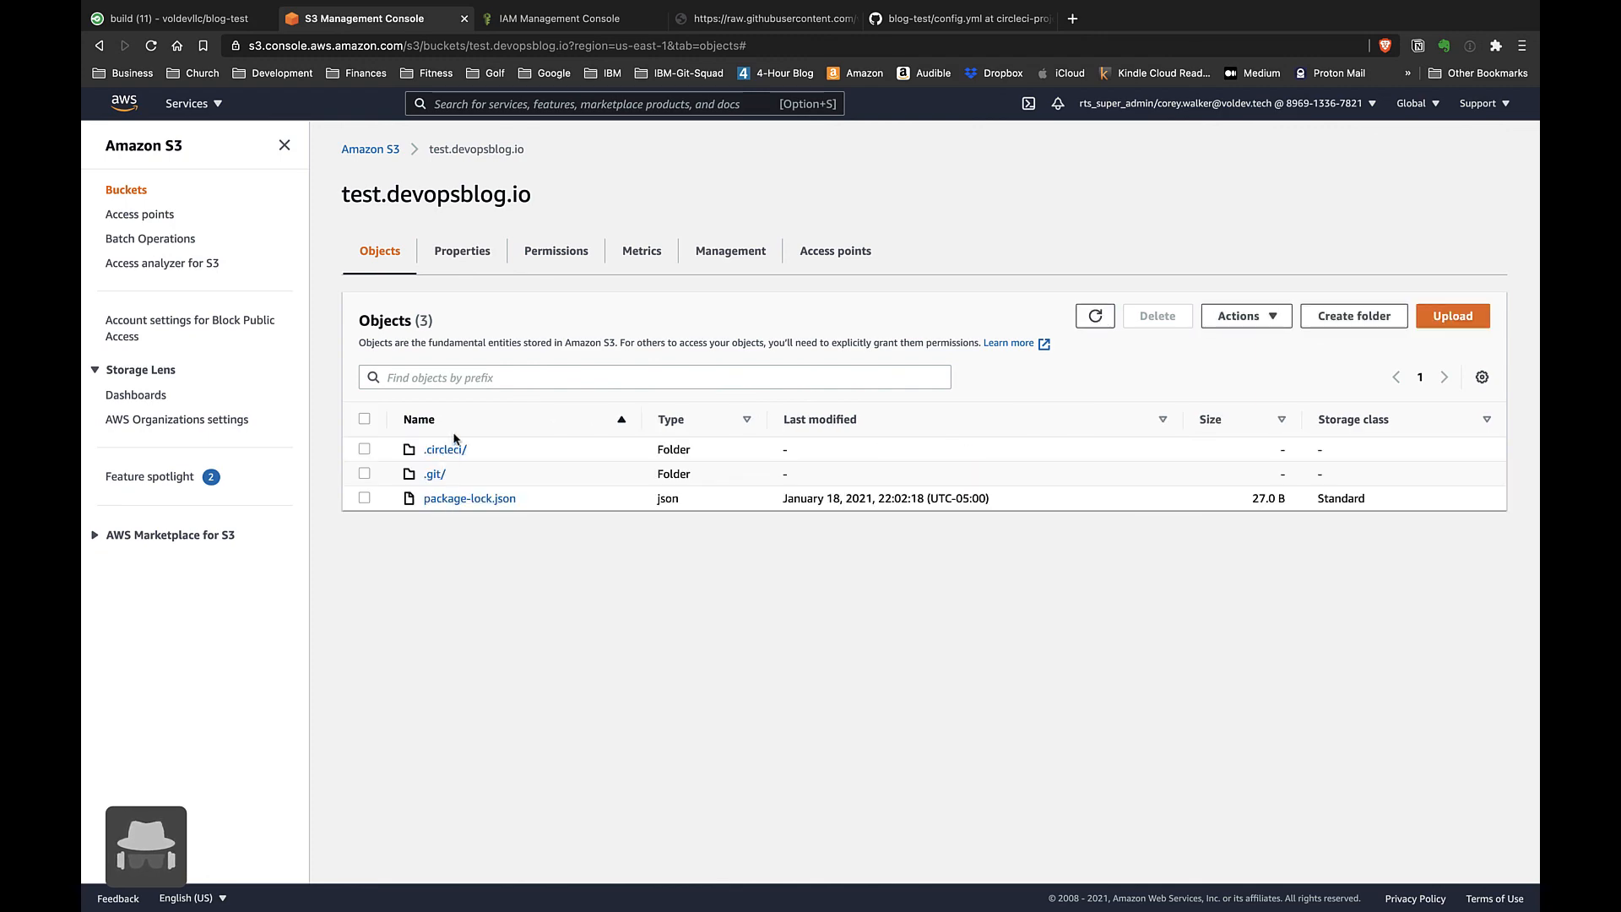
mouse_move(812, 594)
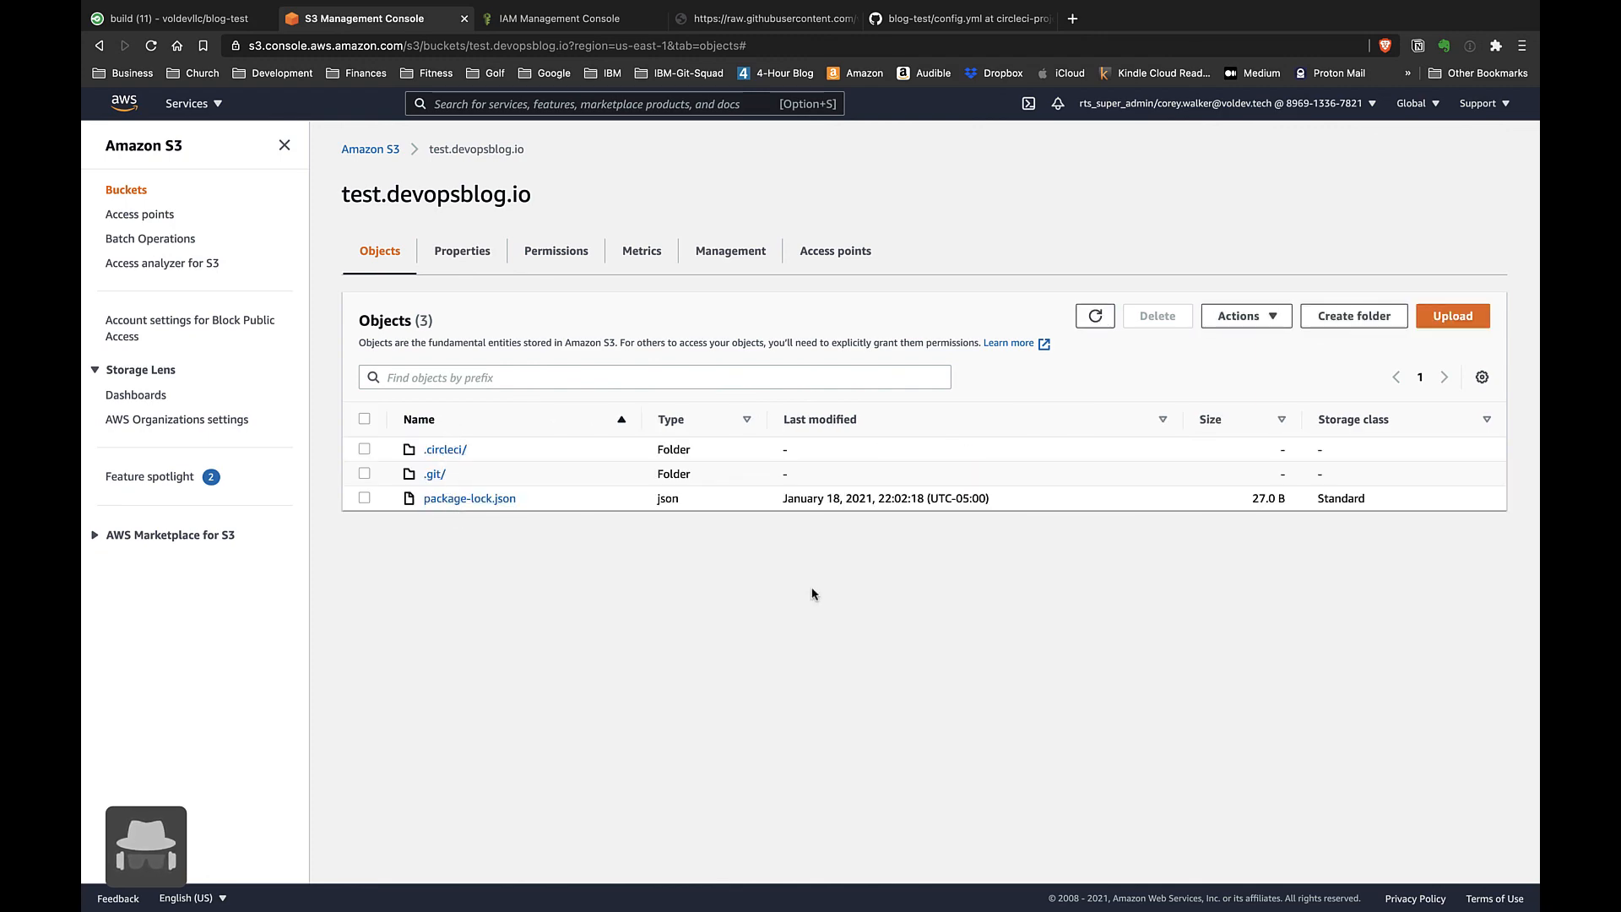
left_click(956, 19)
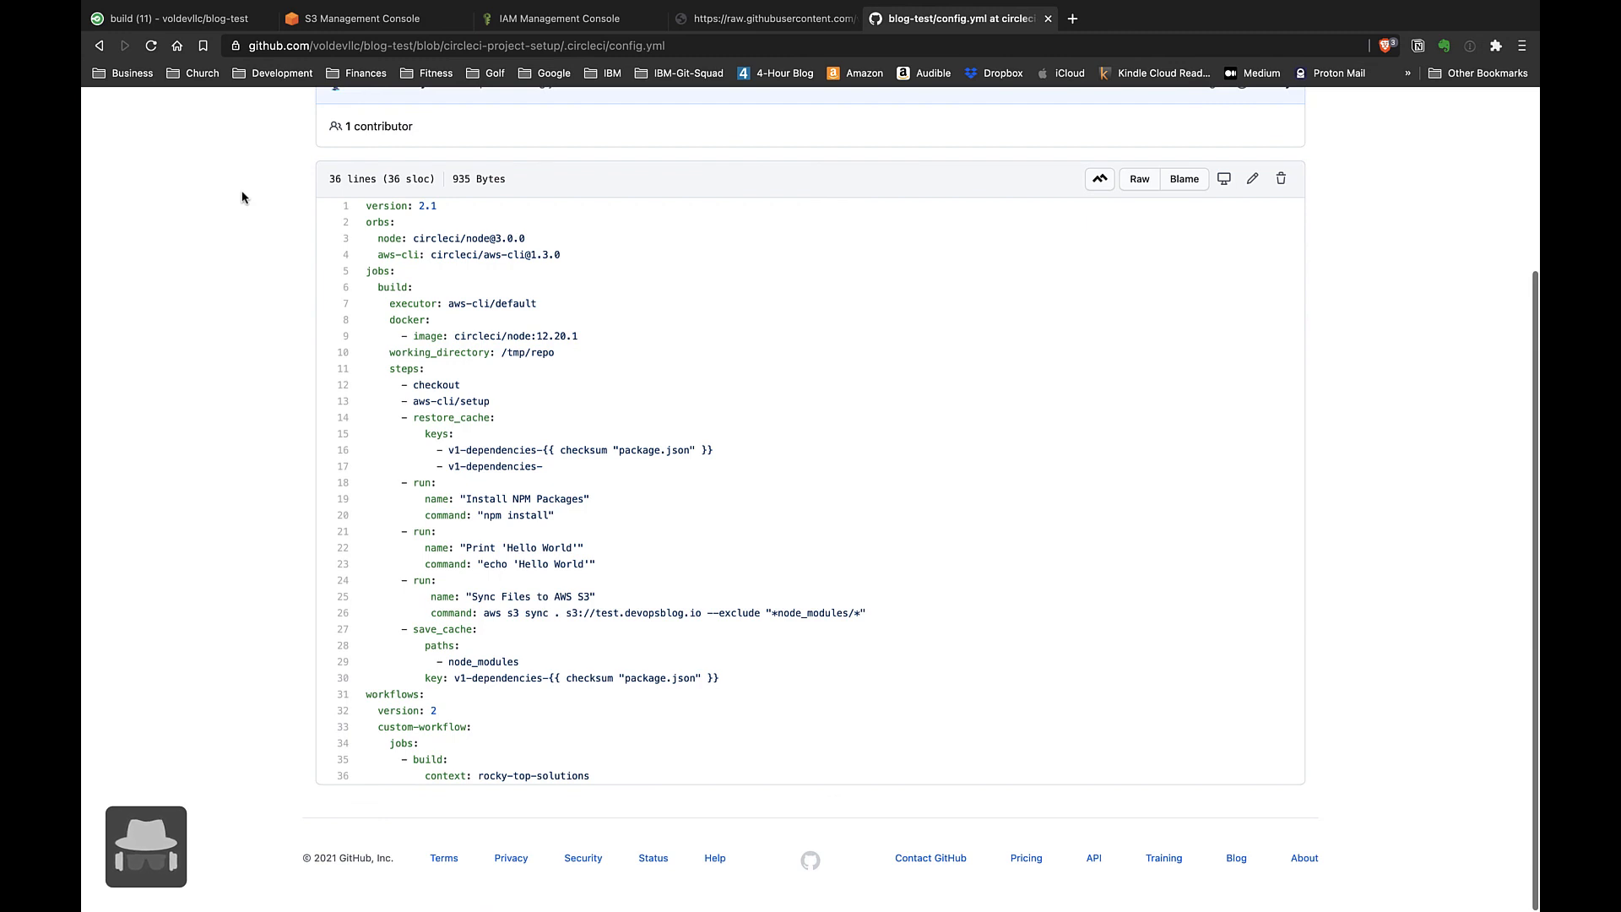